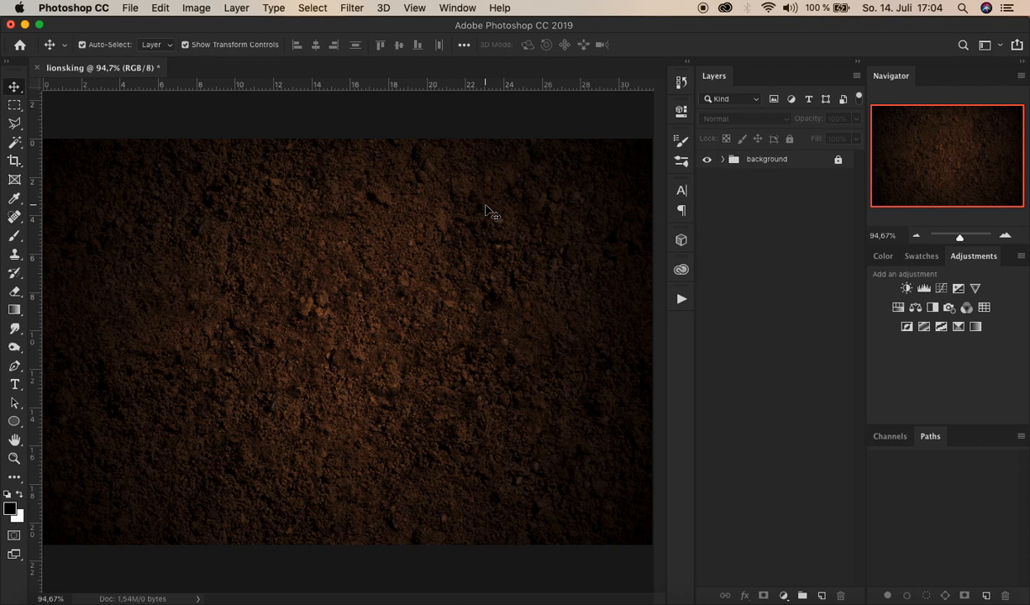
pyautogui.moveTo(17, 391)
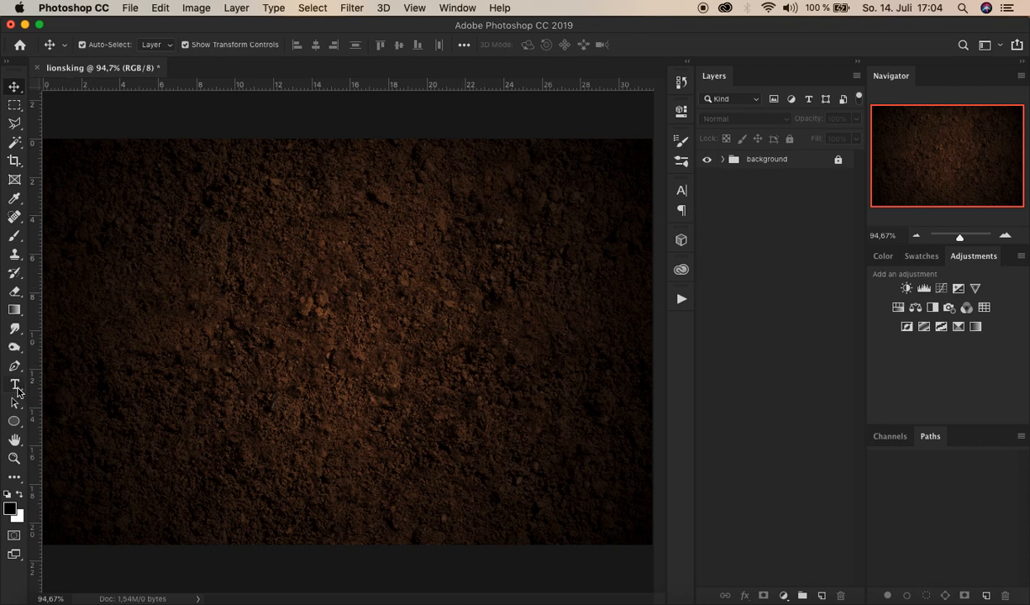
# Set the Type tool to the Lion kinG font at 130 pt in orange #f99700.
pyautogui.click(14, 385)
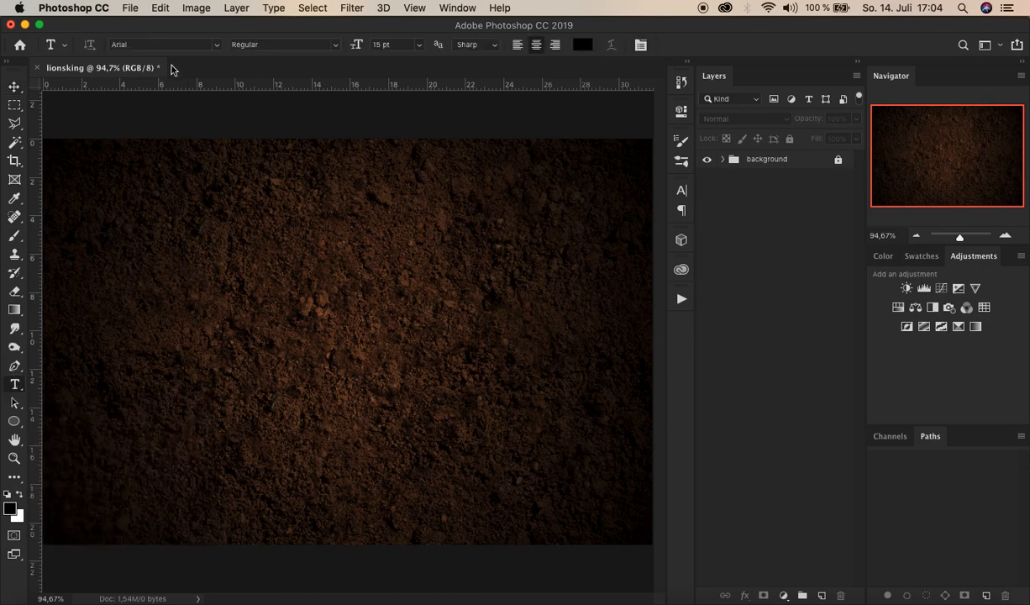
pyautogui.click(160, 45)
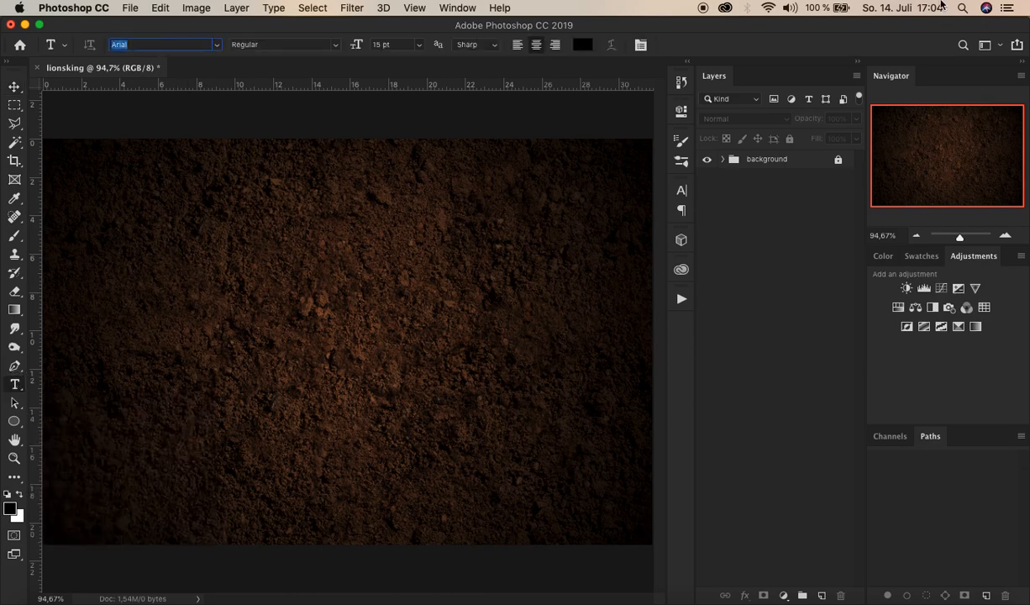
pyautogui.write('lio')
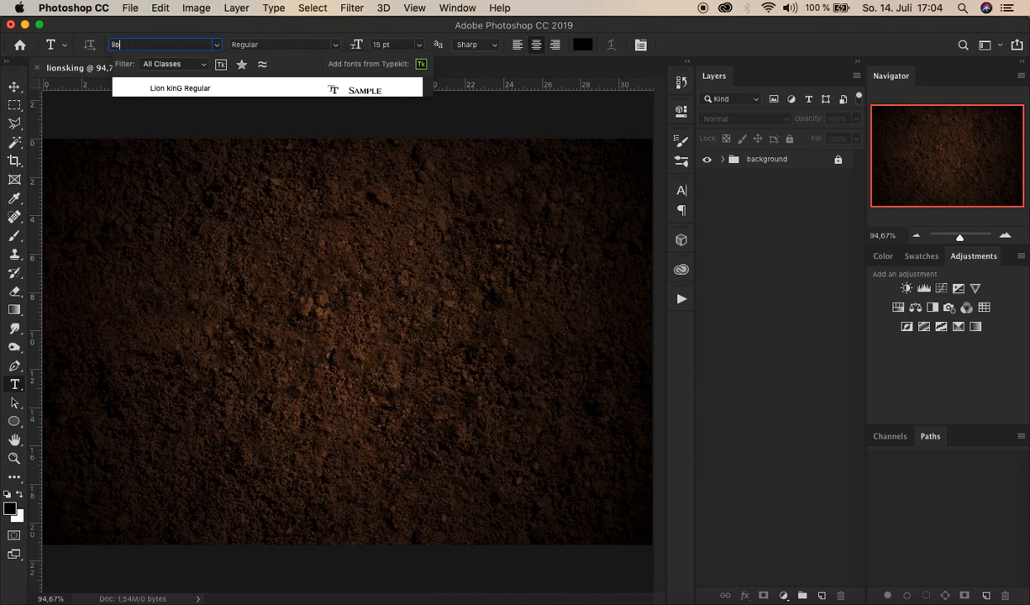
pyautogui.moveTo(203, 88)
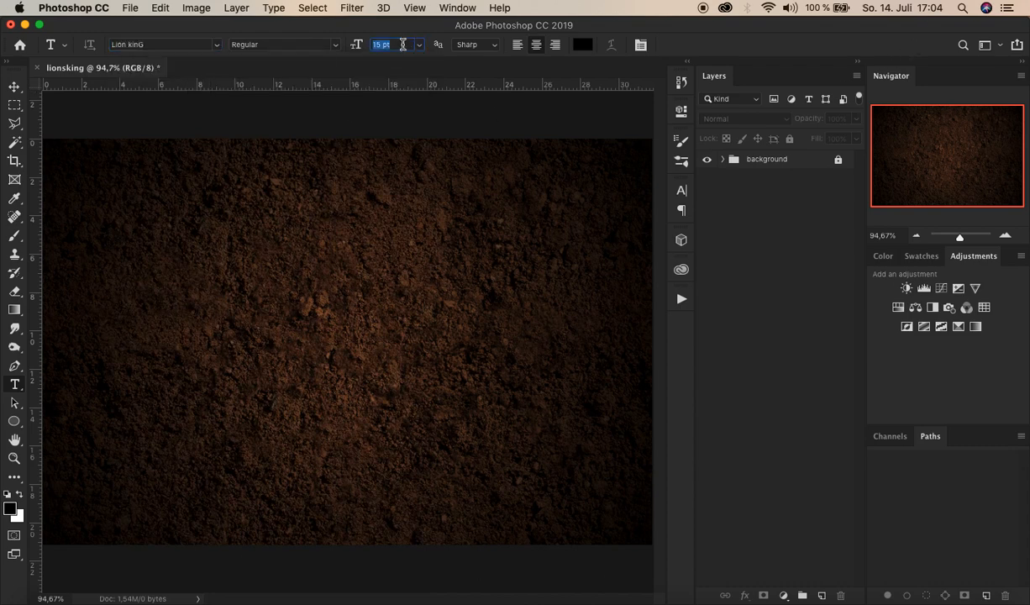
pyautogui.write('1')
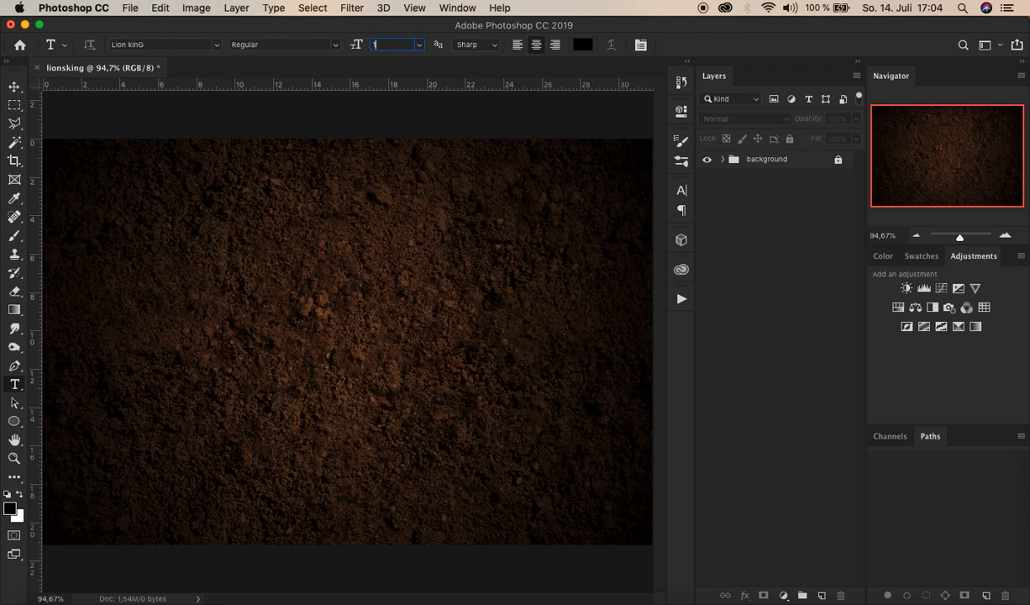
pyautogui.write('130')
pyautogui.write('f')
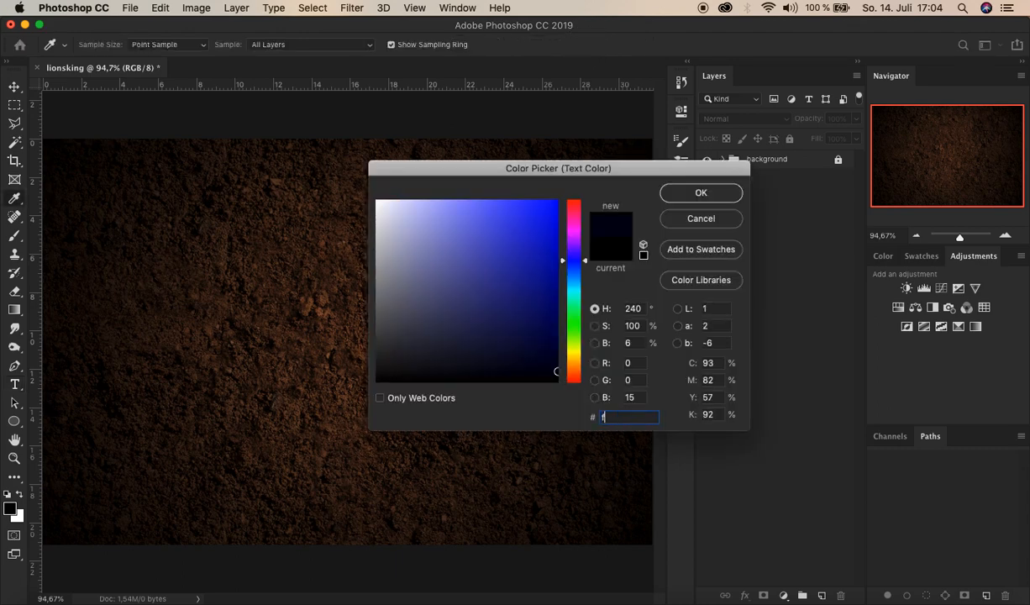
pyautogui.write('99700')
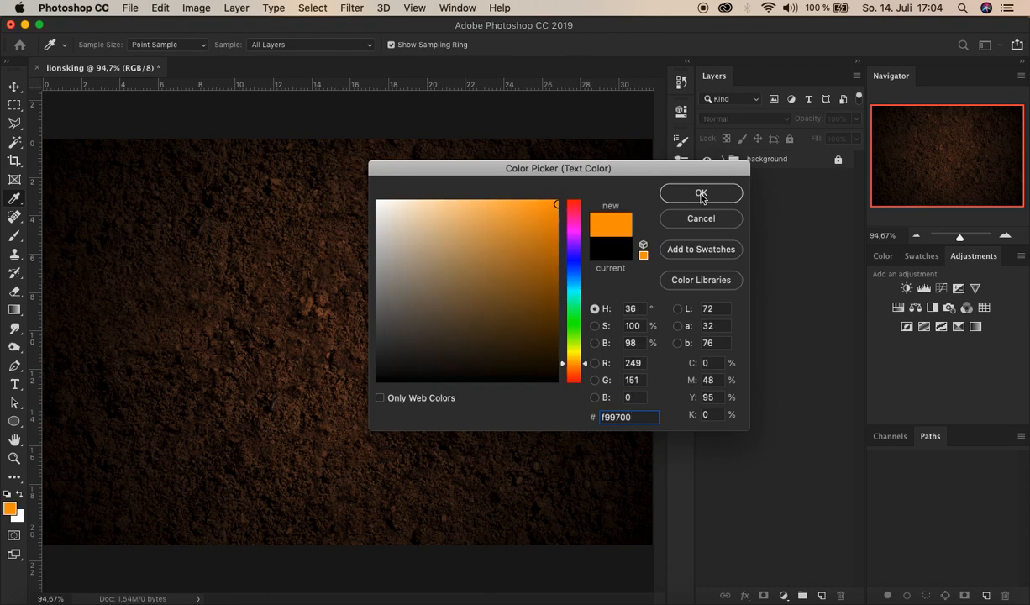
pyautogui.click(700, 193)
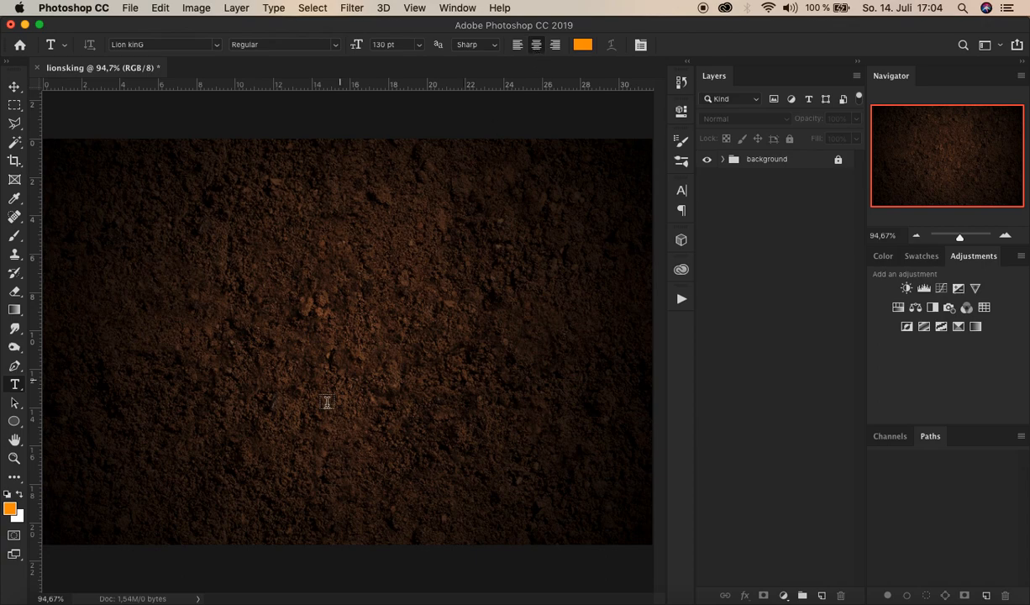
pyautogui.moveTo(362, 326)
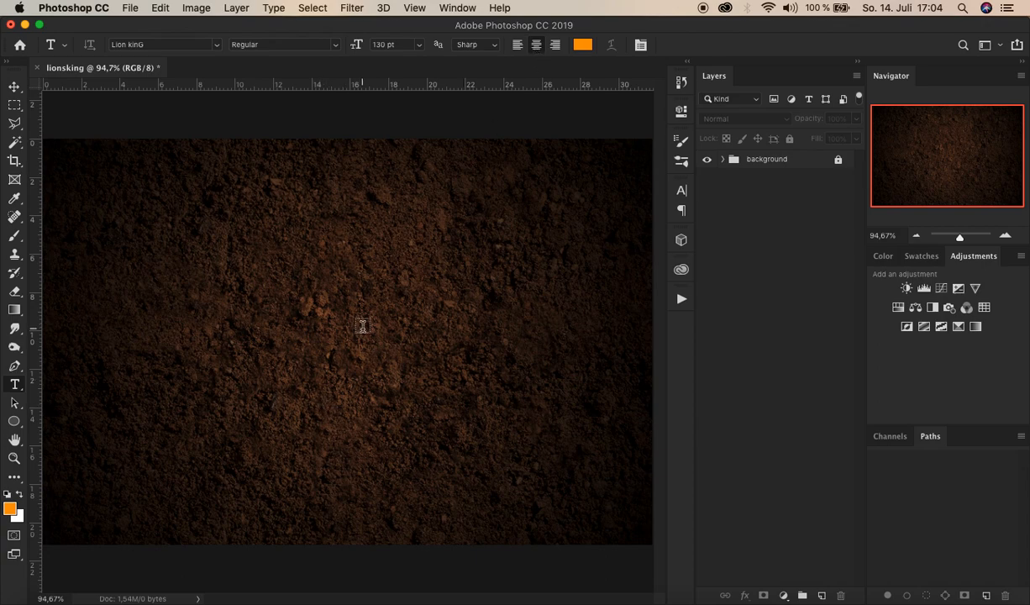
# Replace the Lorem Ipsum placeholder with the words LIONS and KING on the canvas.
pyautogui.write('LOREM IPSUM')
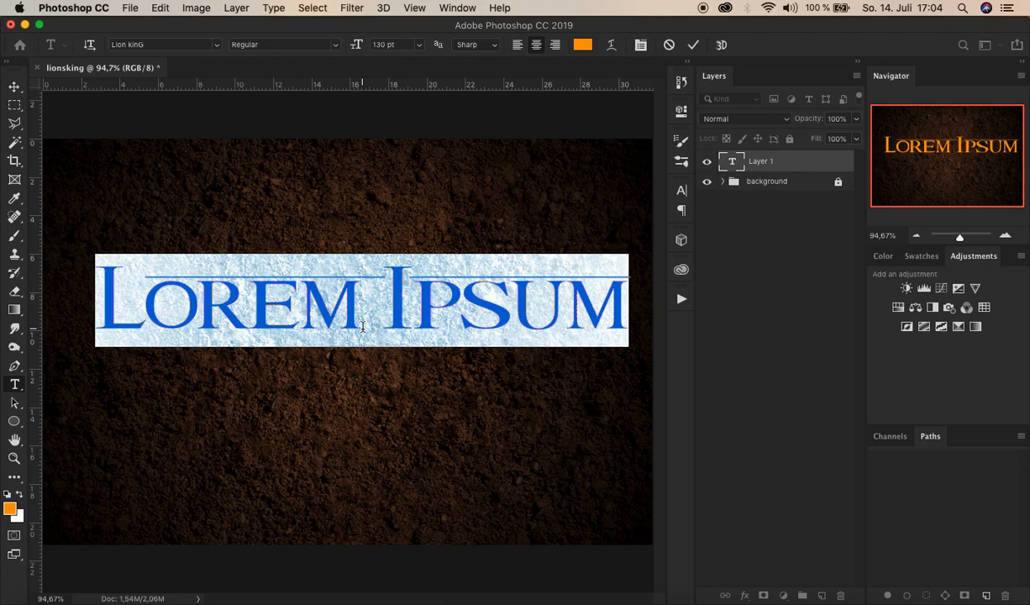
pyautogui.write('LIONS')
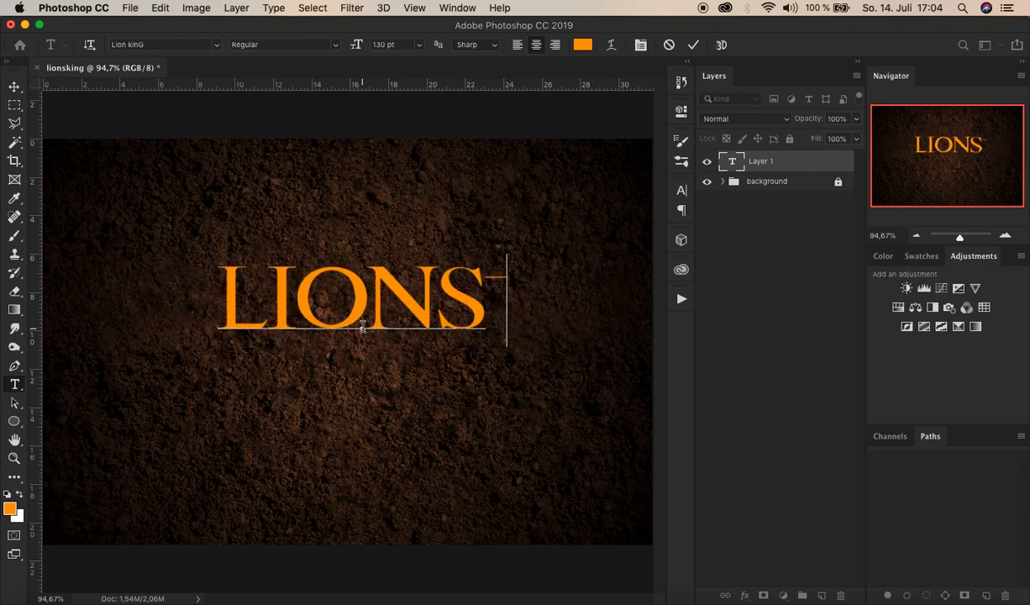
pyautogui.write('KING')
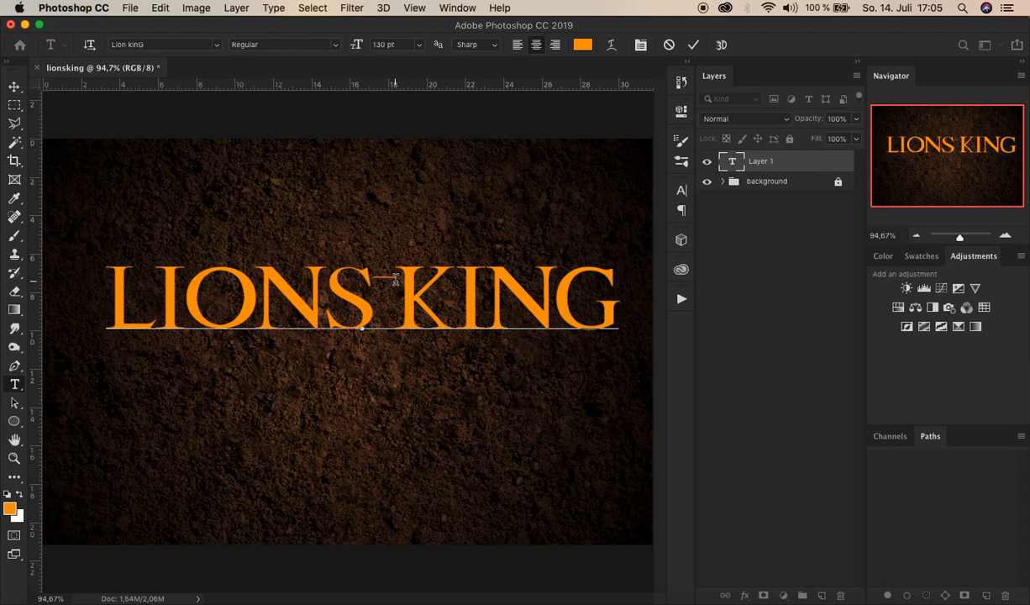
pyautogui.press('Backspace')
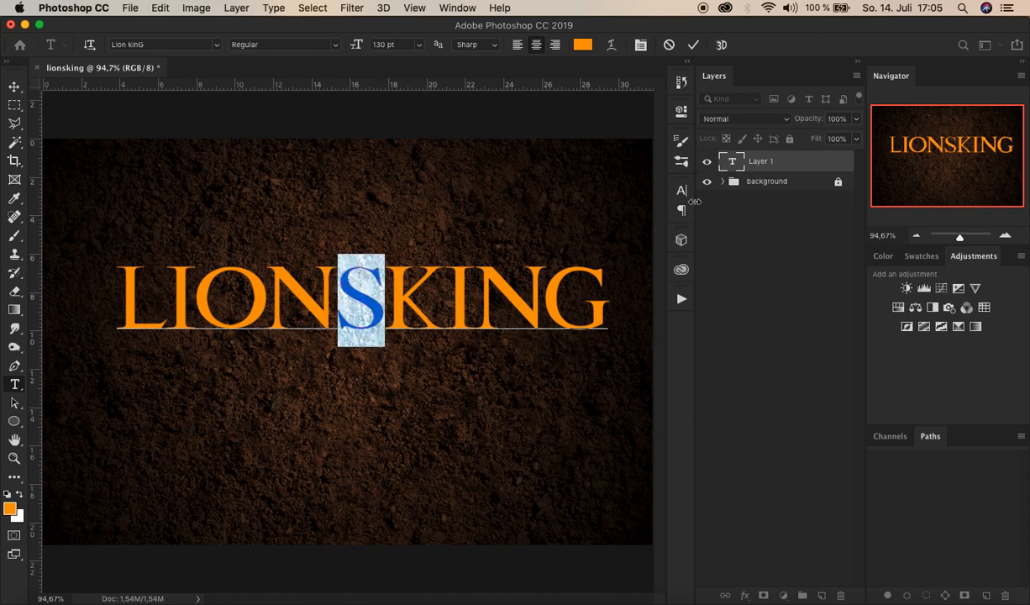
# Adjust the spacing around the S, enlarge the first L and final G to 150 pt, and commit the title.
pyautogui.click(681, 191)
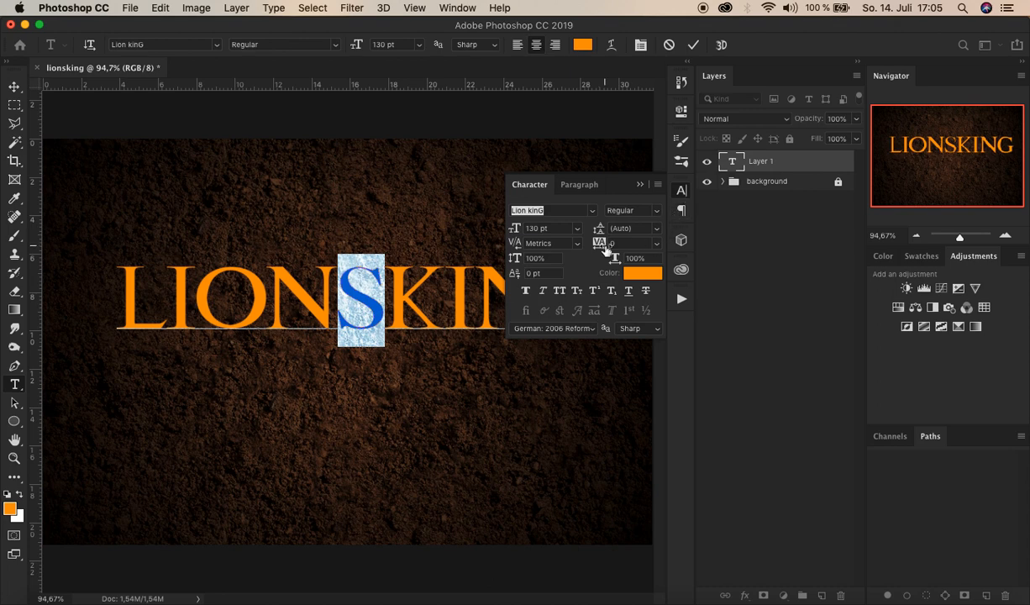
pyautogui.click(634, 242)
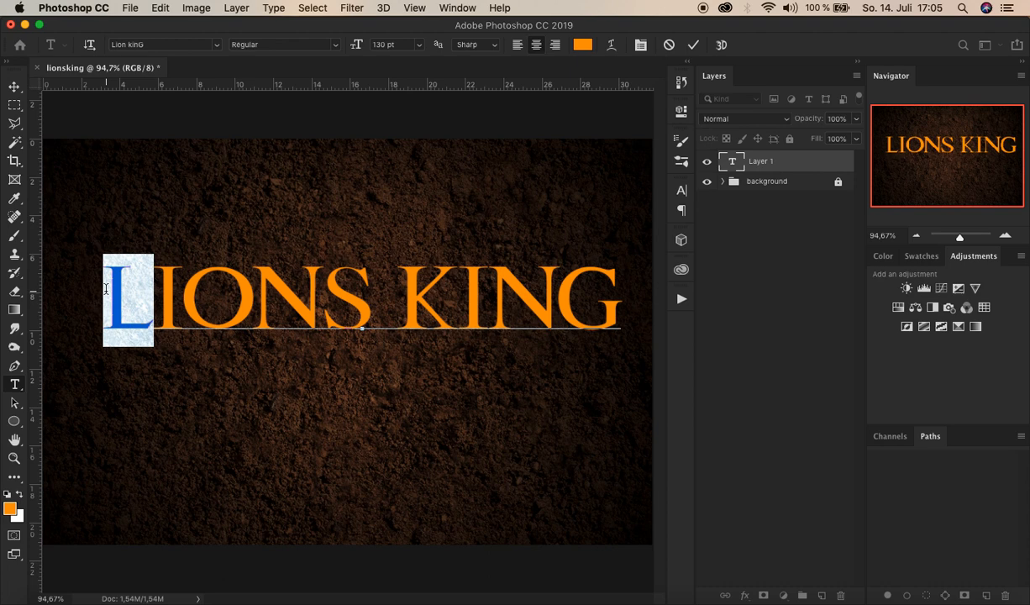
pyautogui.tripleClick(391, 45)
pyautogui.write('150')
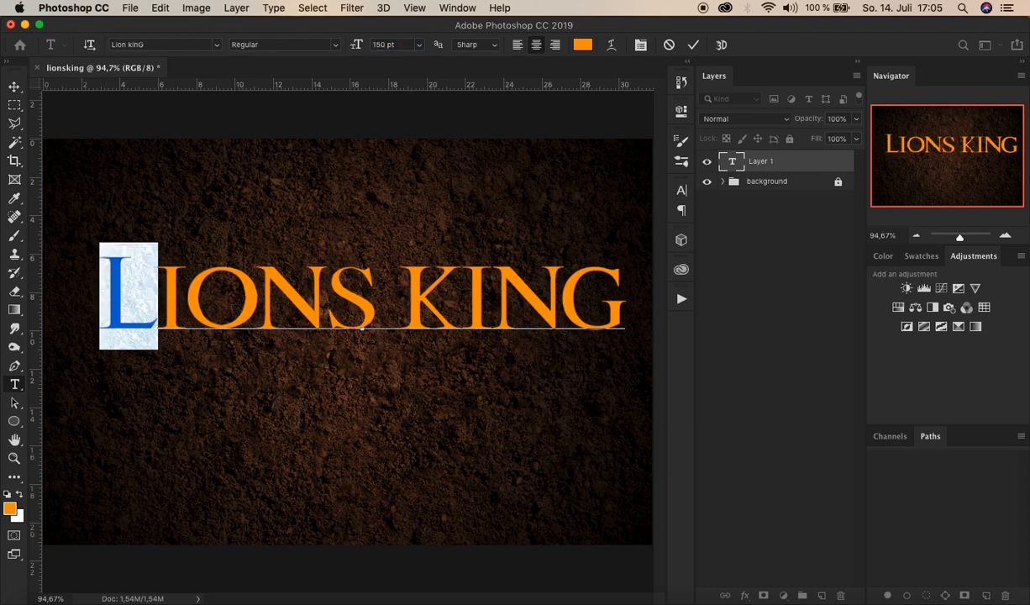
pyautogui.moveTo(129, 297); pyautogui.dragTo(596, 296)
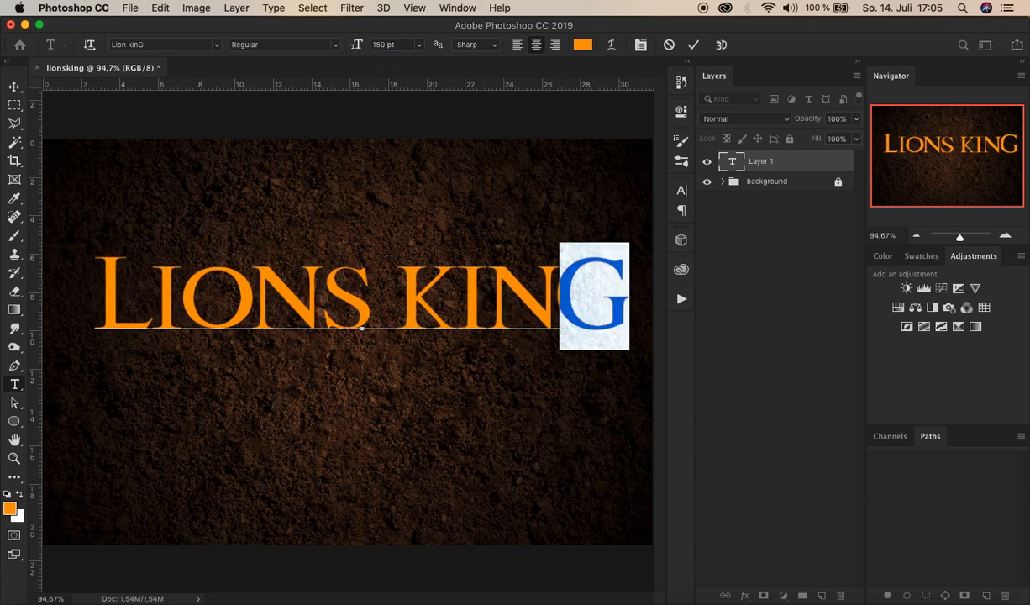
pyautogui.click(692, 44)
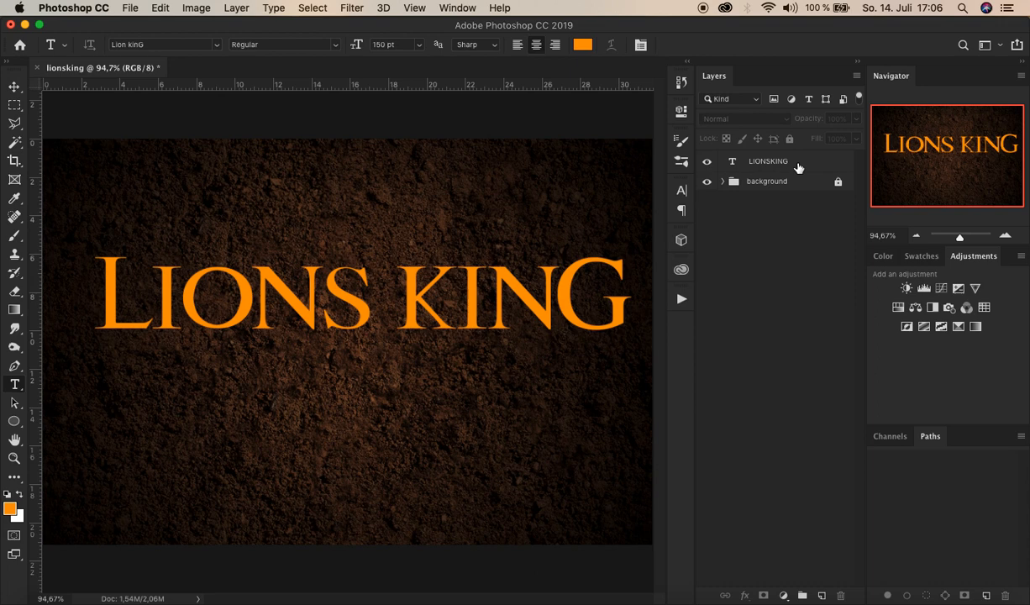
# Select the whole canvas, align the title to horizontal and vertical centre, then deselect.
pyautogui.click(768, 160)
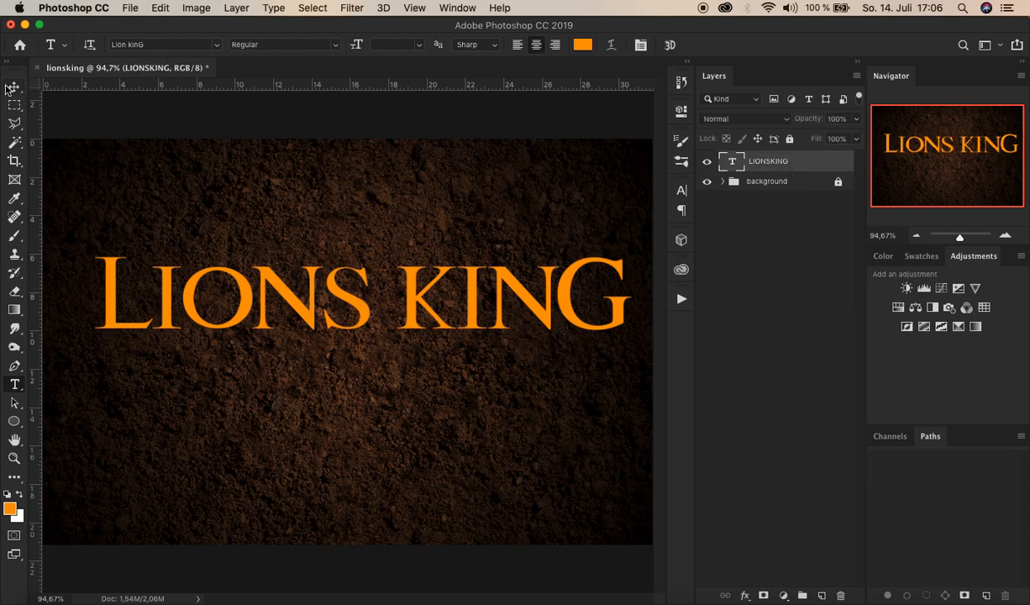
pyautogui.click(15, 89)
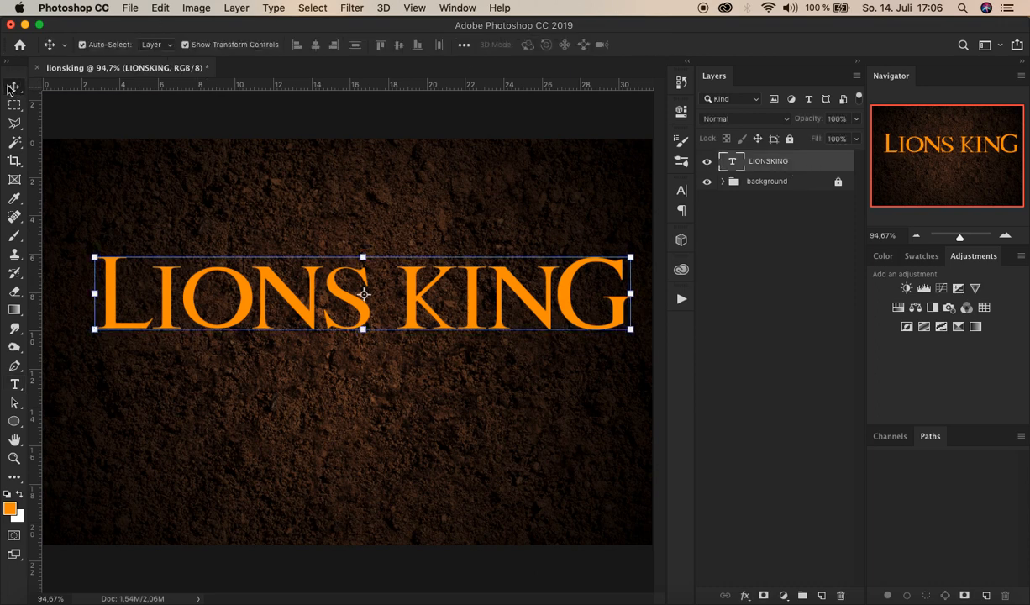
pyautogui.press('cmd+a')
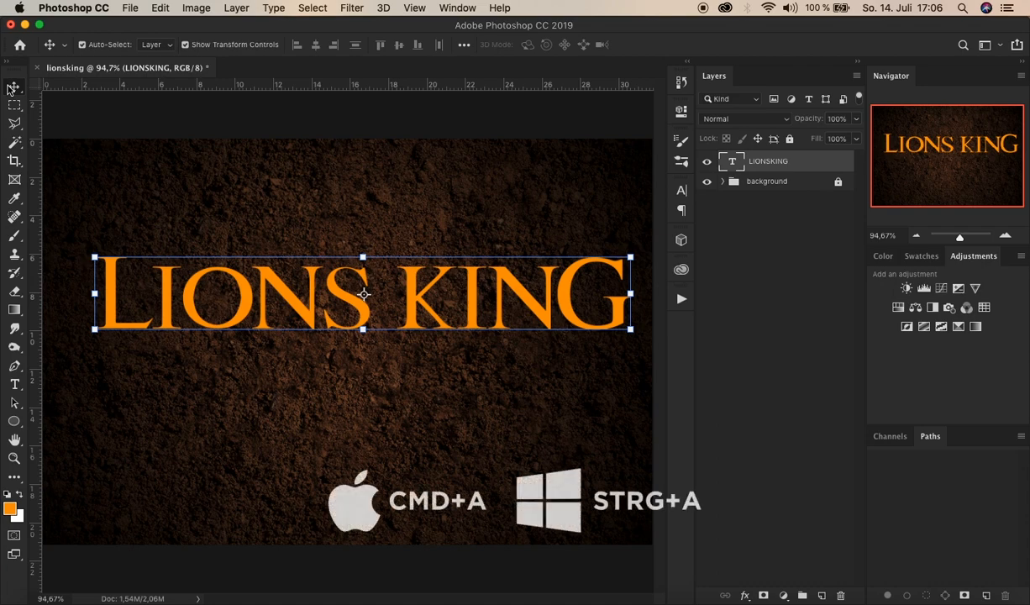
pyautogui.click(312, 8)
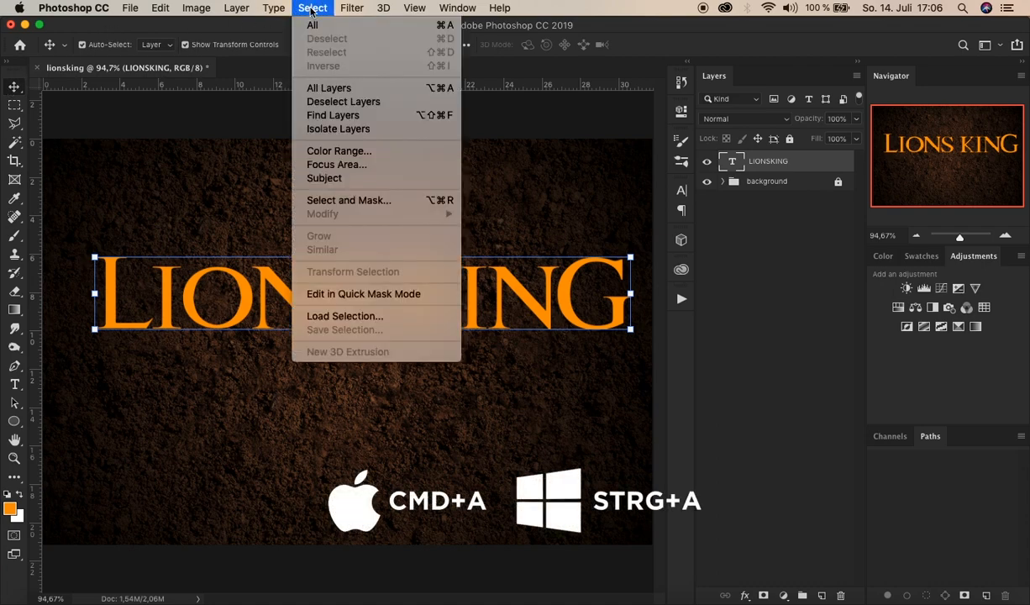
pyautogui.click(311, 24)
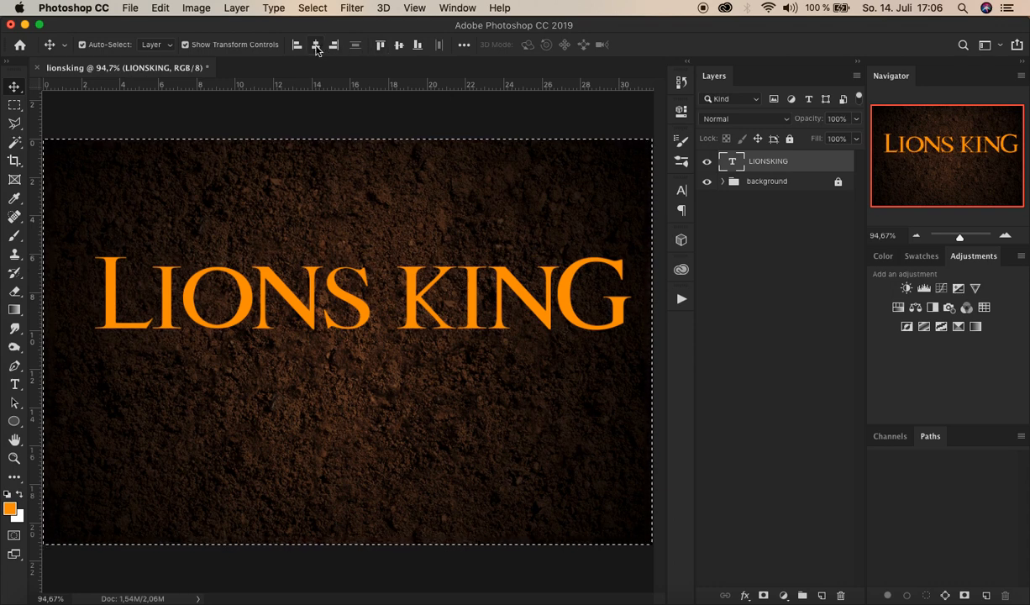
pyautogui.moveTo(317, 45)
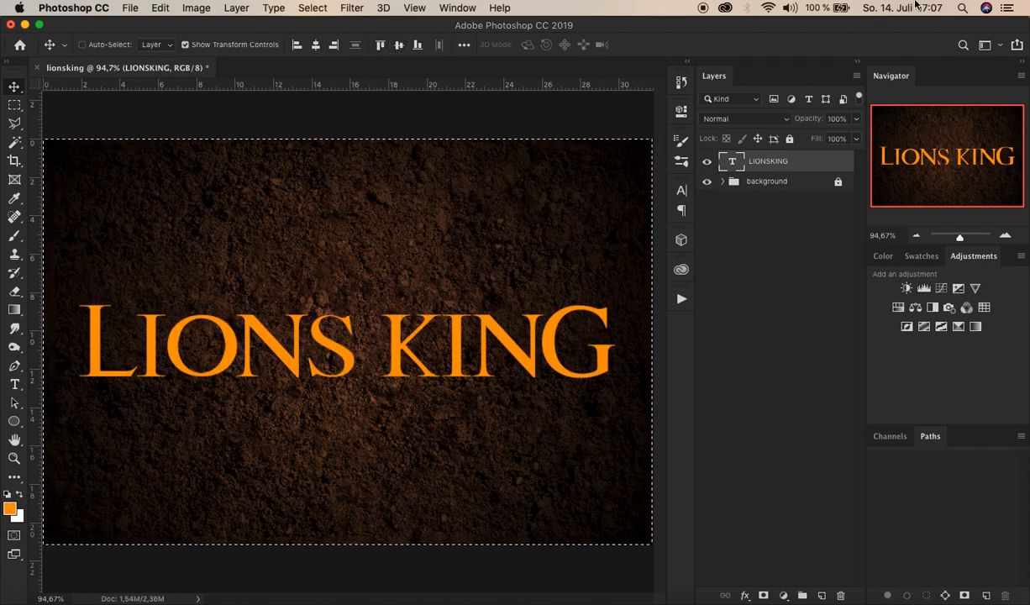
pyautogui.press('cmd+d')
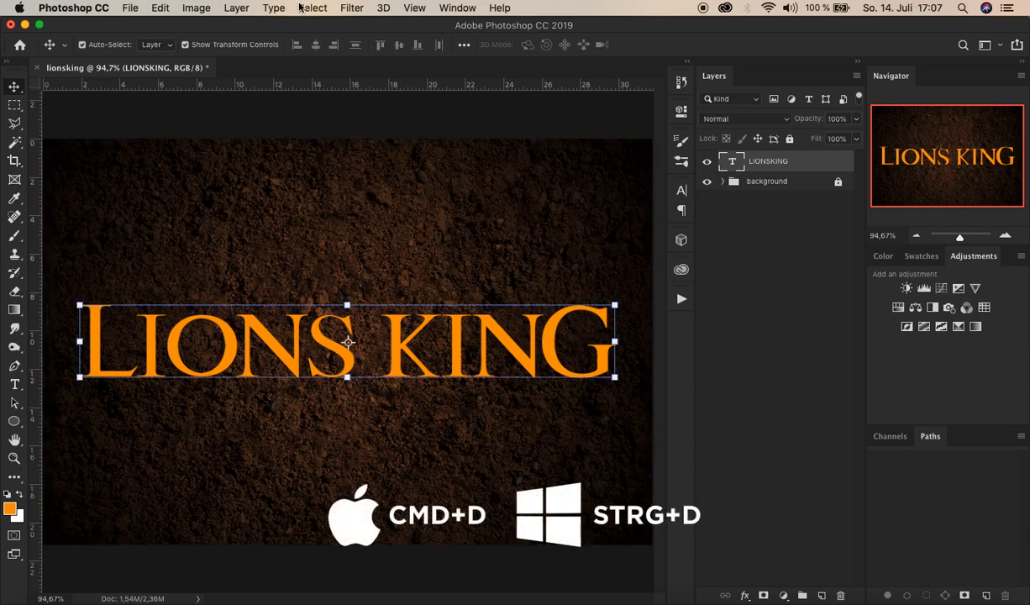
pyautogui.click(313, 8)
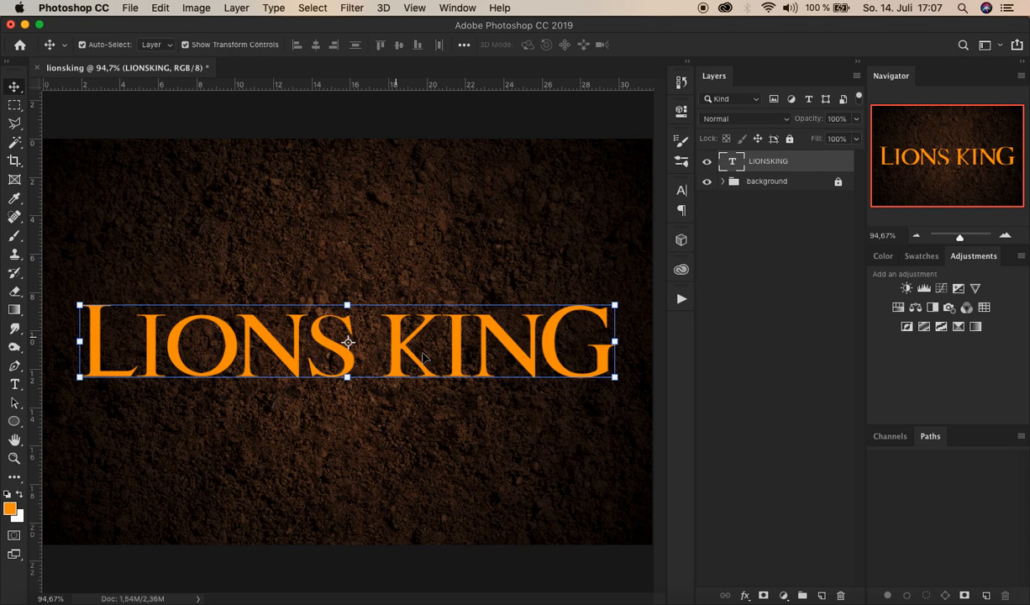
pyautogui.moveTo(748, 584)
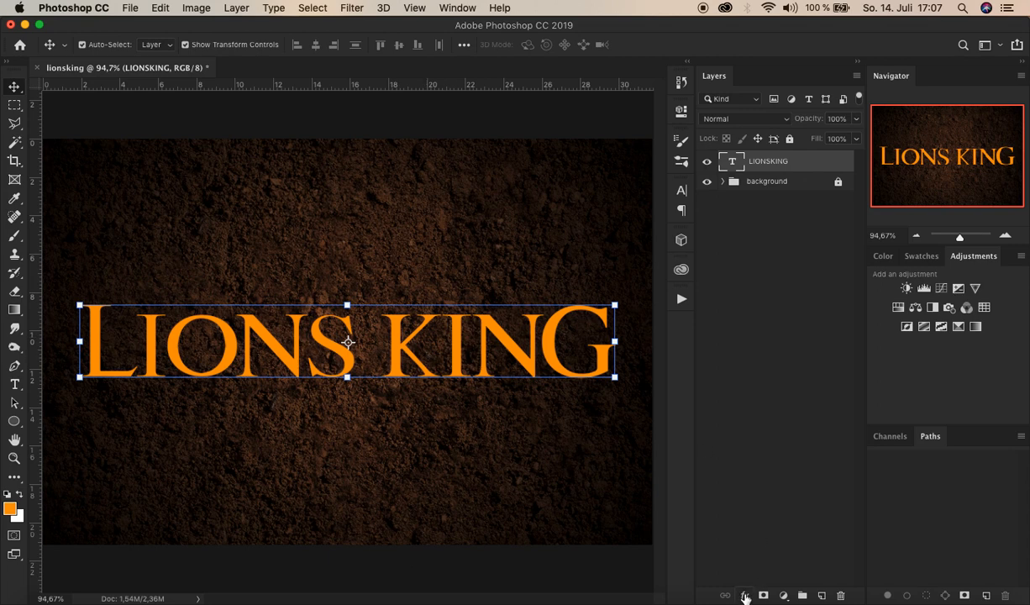
# Add a 2 px centred stroke in the letters' orange #f99700 and apply it.
pyautogui.click(744, 595)
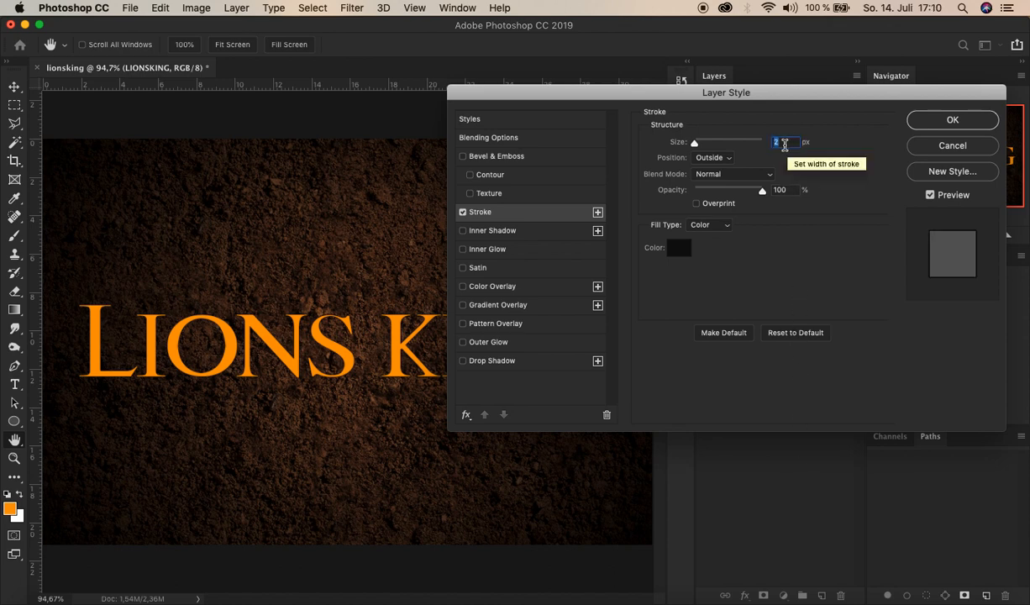
pyautogui.click(713, 157)
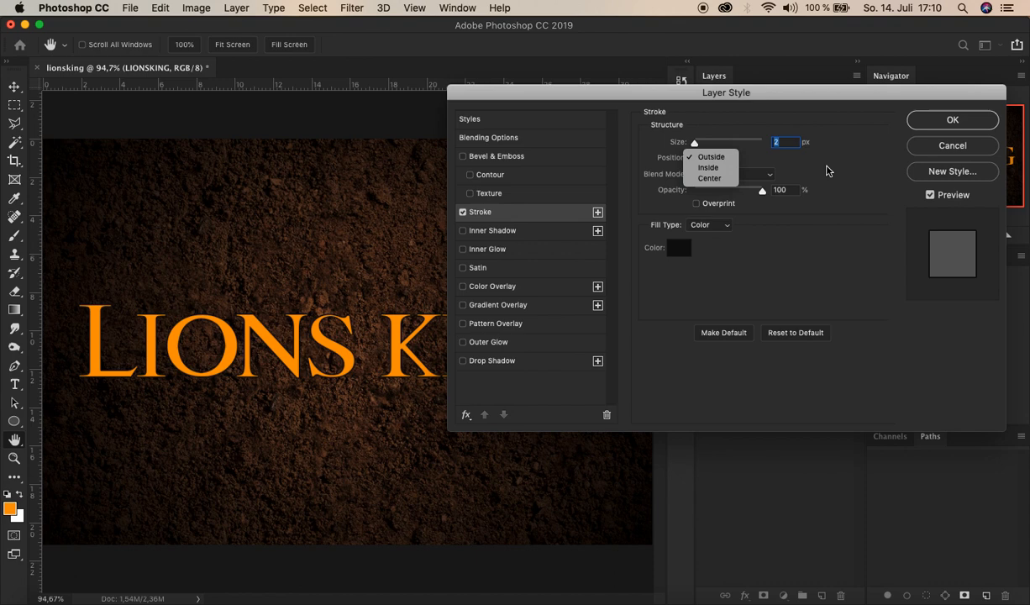
pyautogui.click(708, 177)
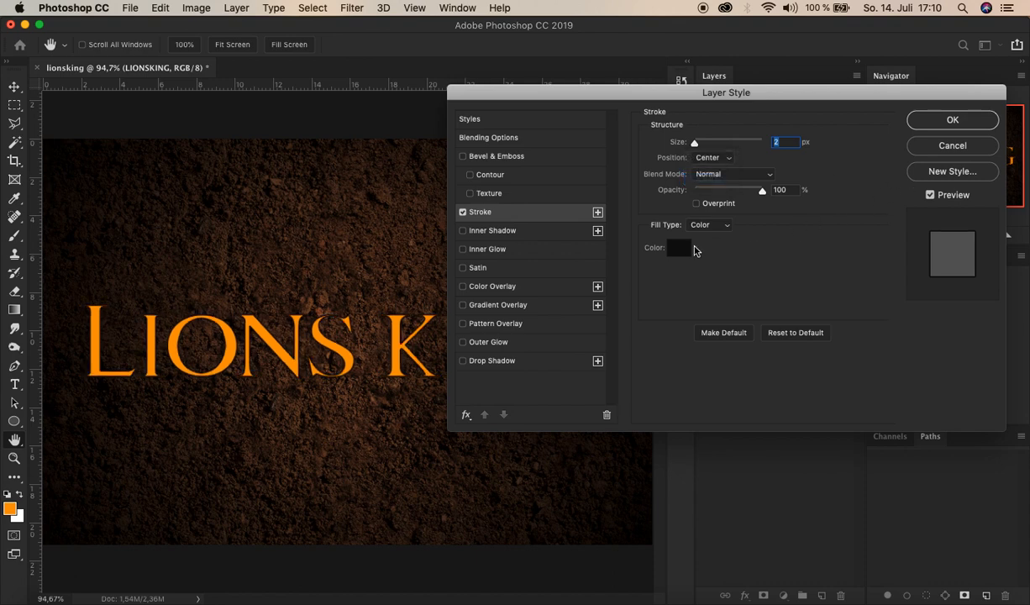
pyautogui.click(680, 247)
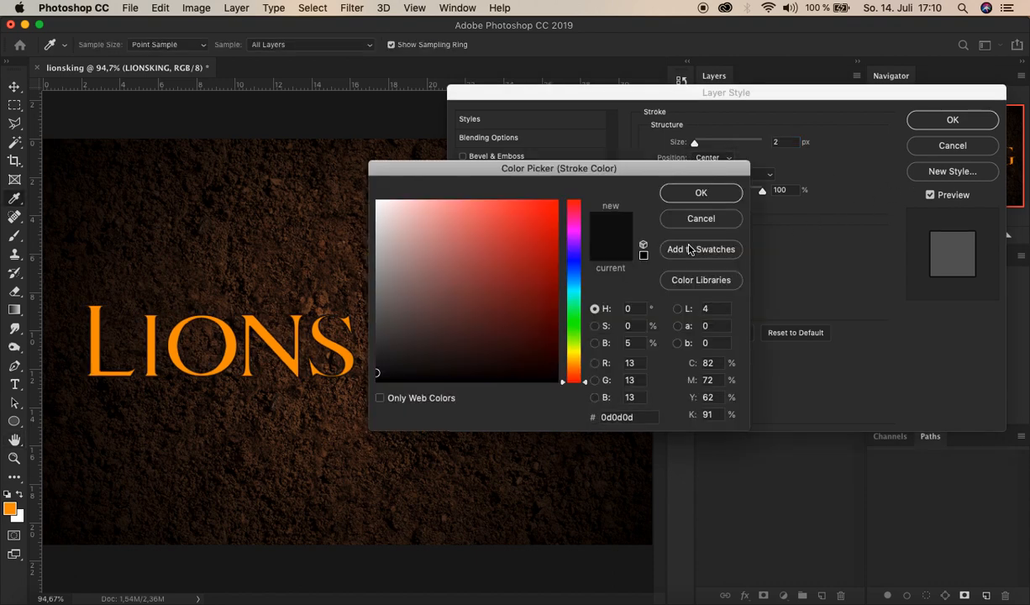
pyautogui.click(617, 417)
pyautogui.write('f99700')
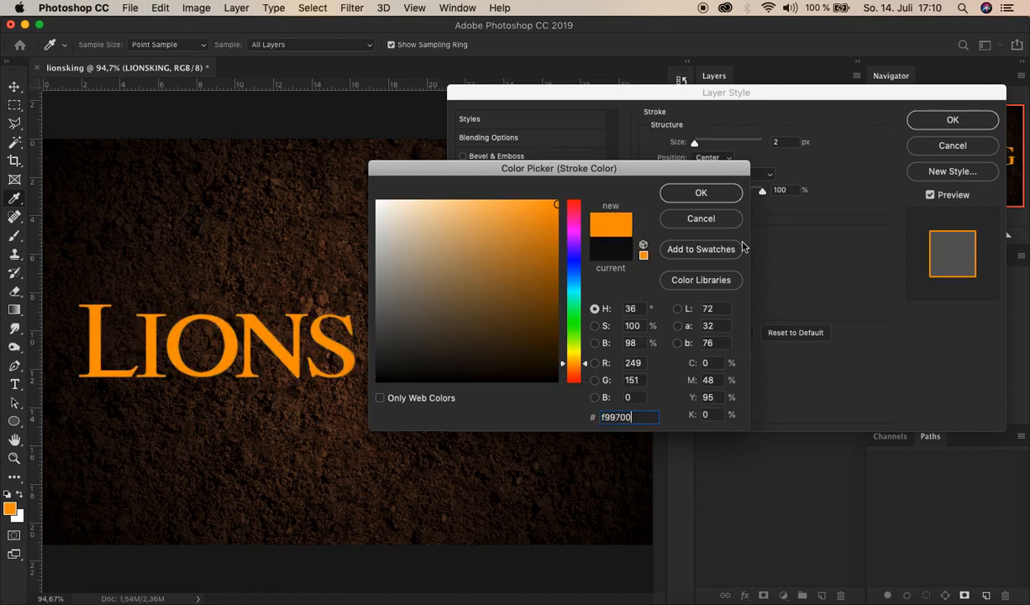
pyautogui.click(700, 192)
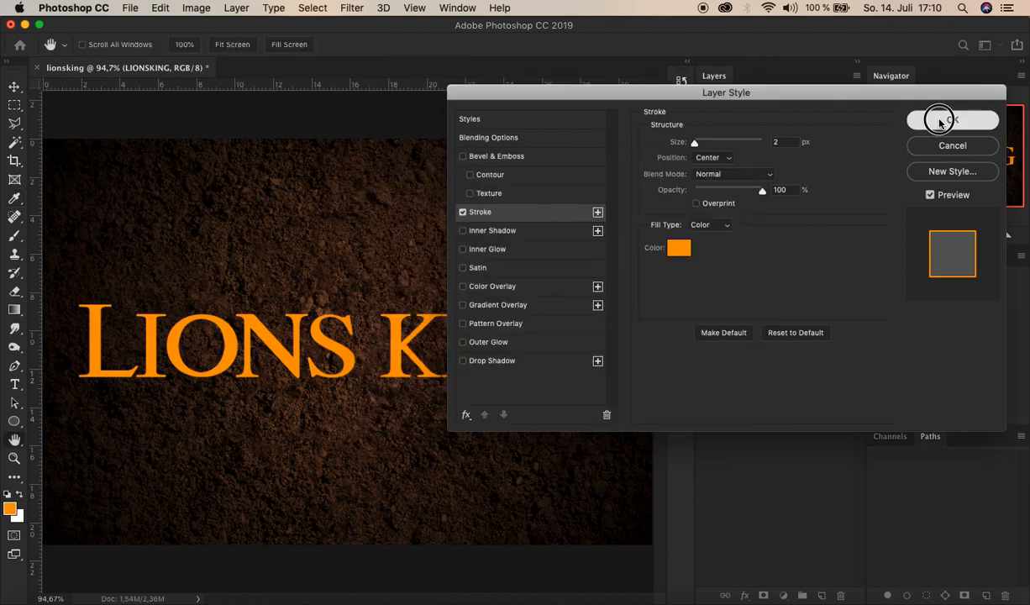
pyautogui.click(951, 119)
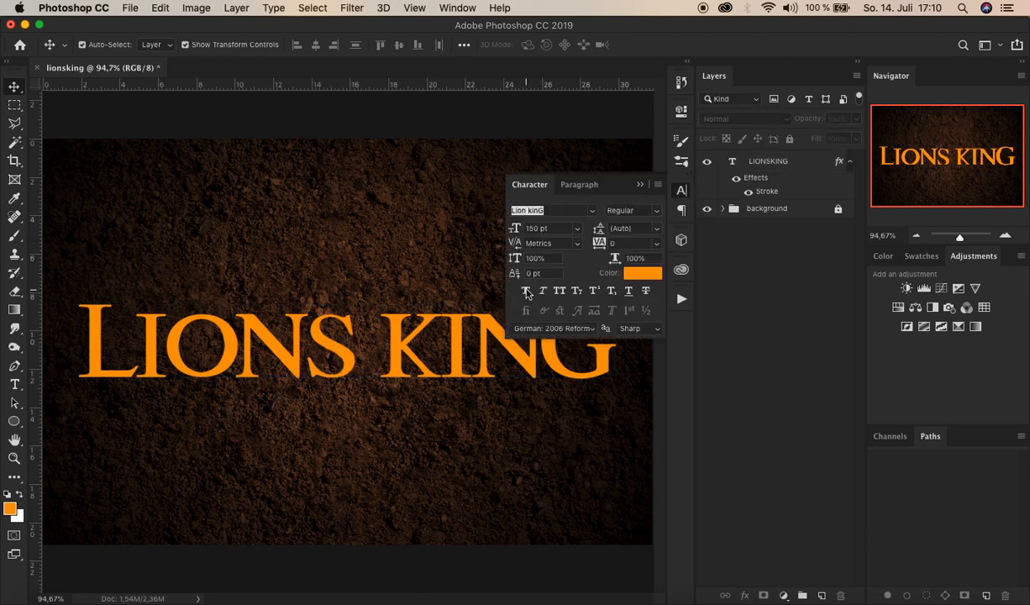
pyautogui.moveTo(525, 291)
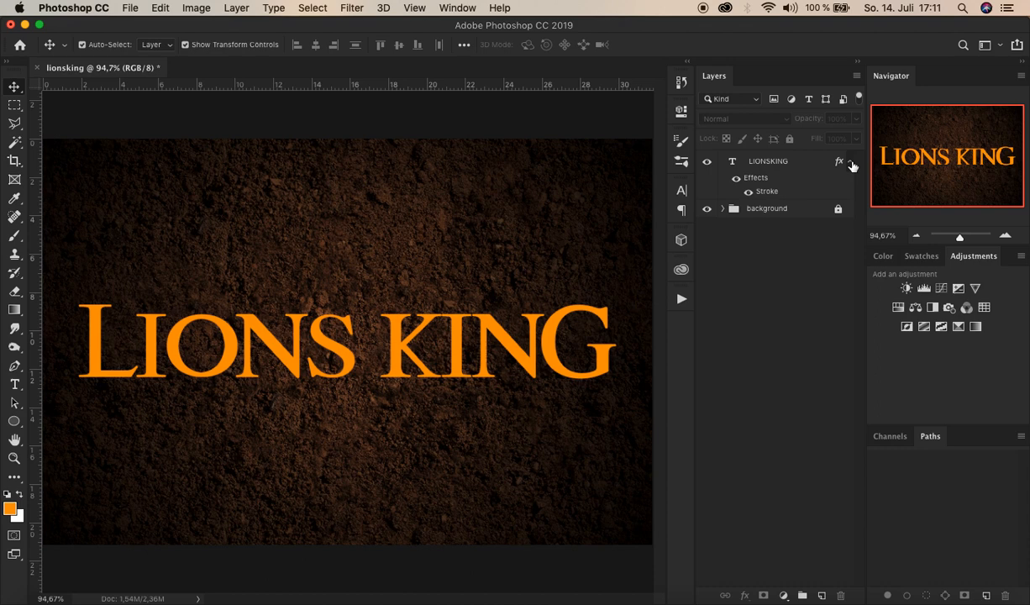
# Convert the LIONSKING layer to a smart object and open its contents as LIONSKING.psb.
pyautogui.rightClick(766, 160)
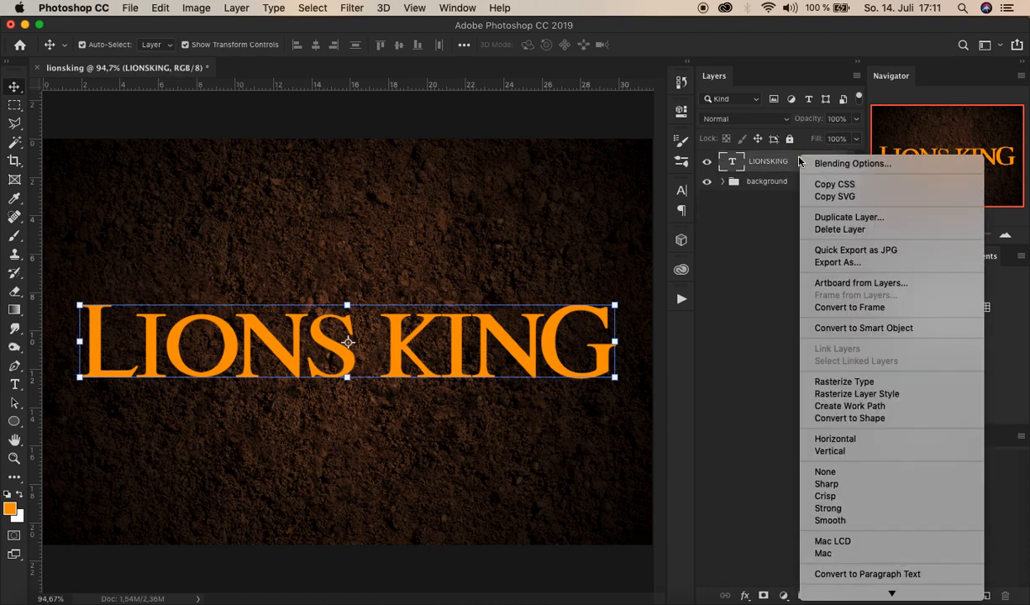
pyautogui.moveTo(839, 228)
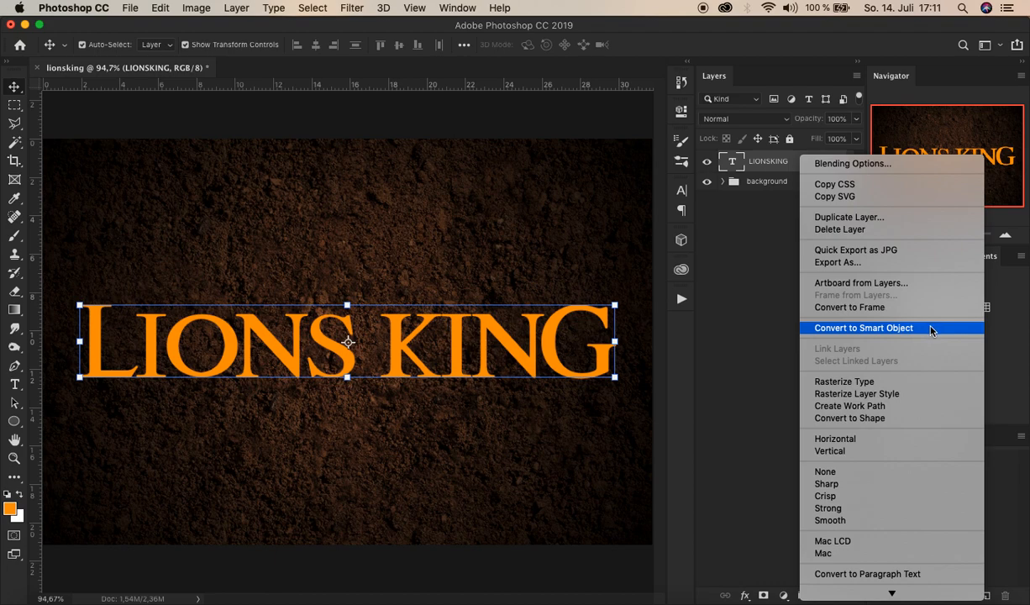
pyautogui.click(863, 328)
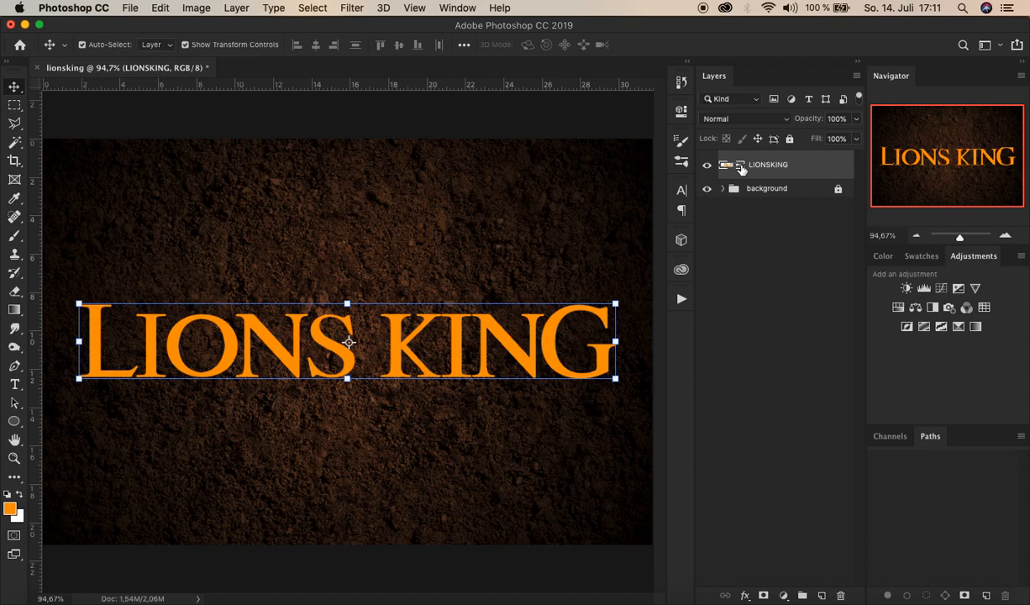
pyautogui.moveTo(733, 169)
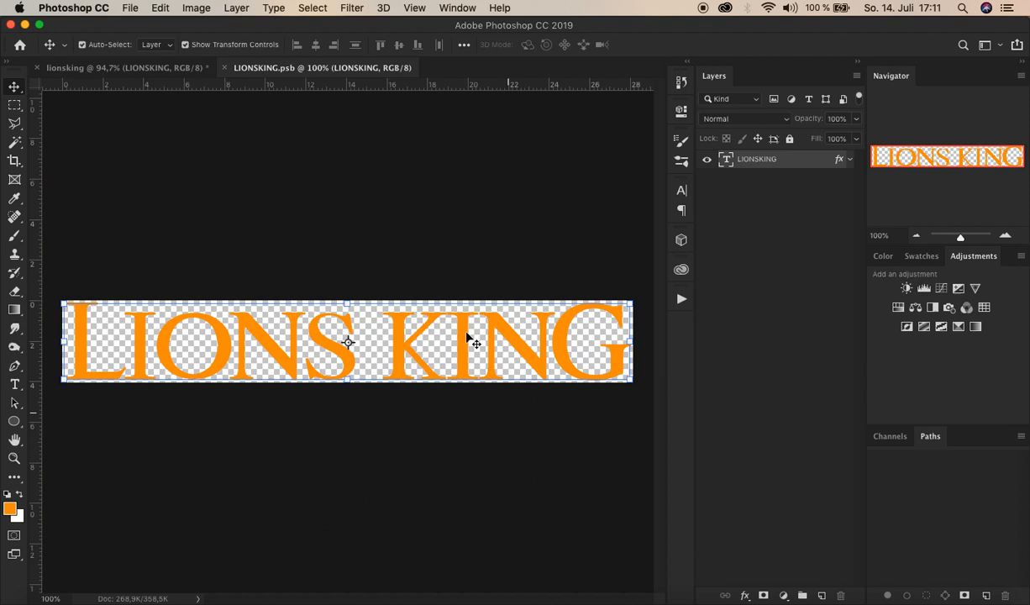
pyautogui.moveTo(257, 288)
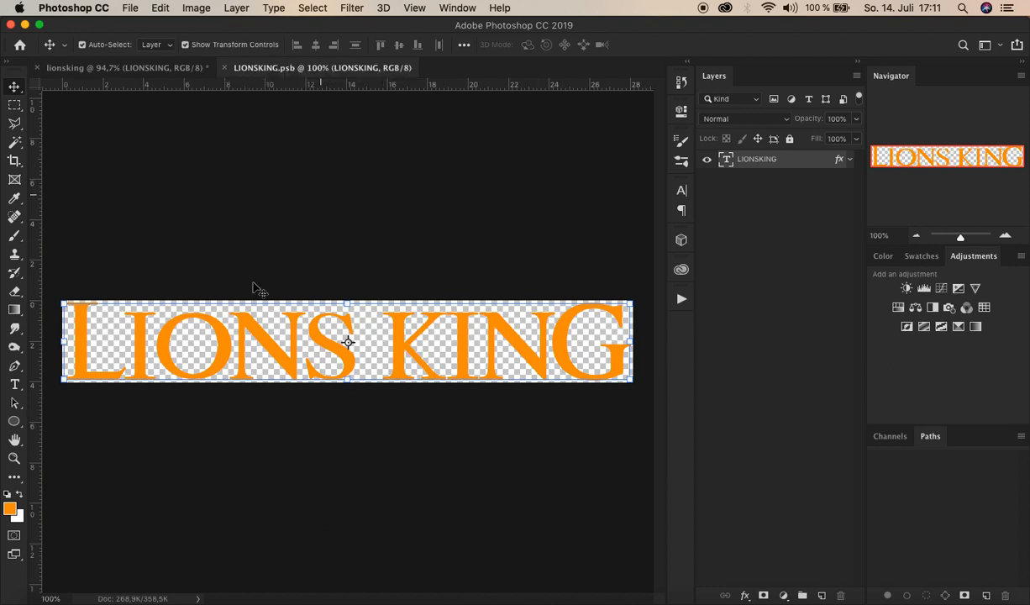
pyautogui.click(847, 158)
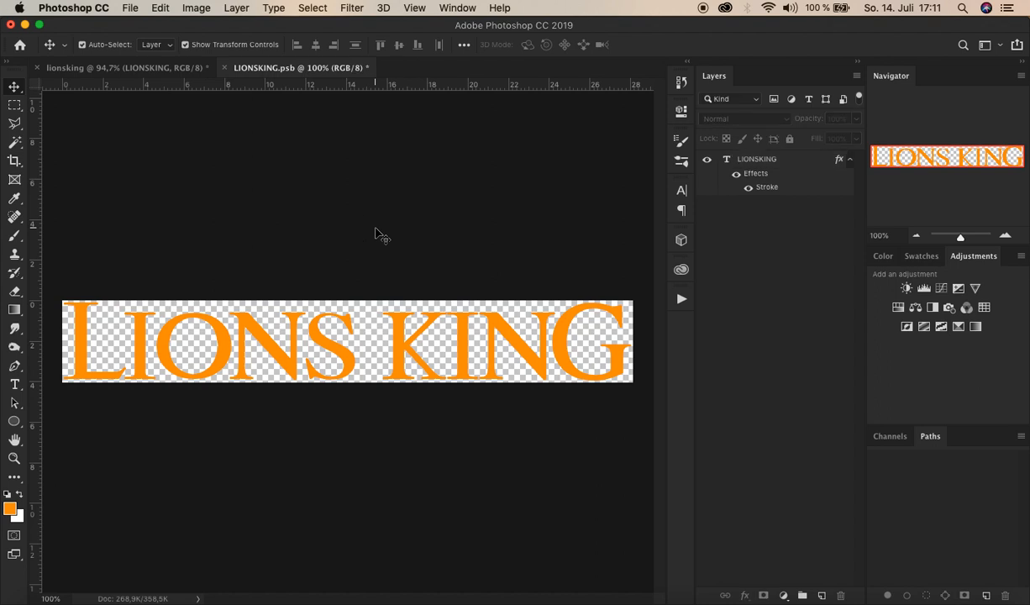
pyautogui.moveTo(347, 255)
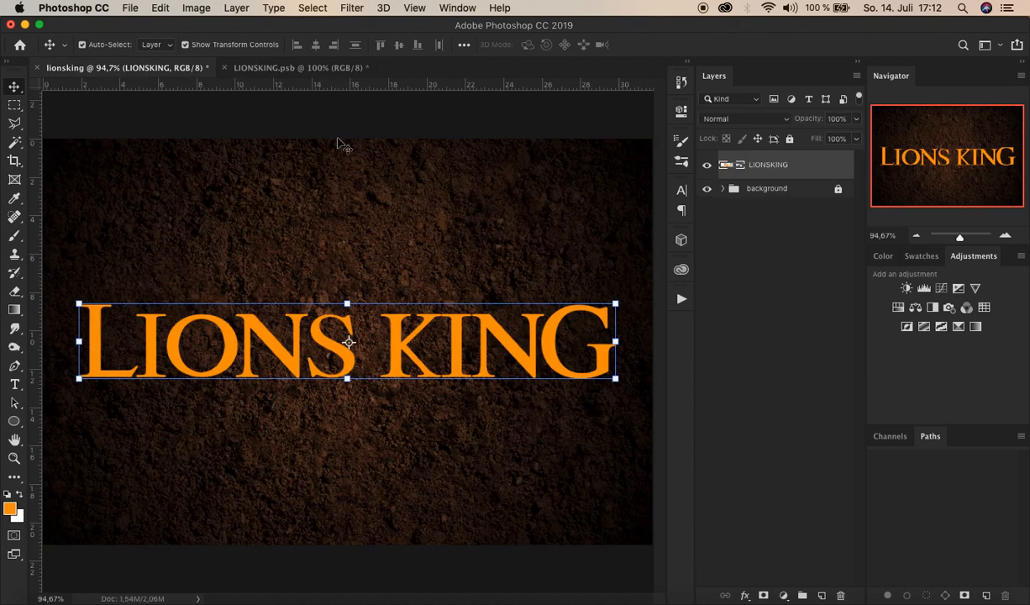
pyautogui.moveTo(818, 165)
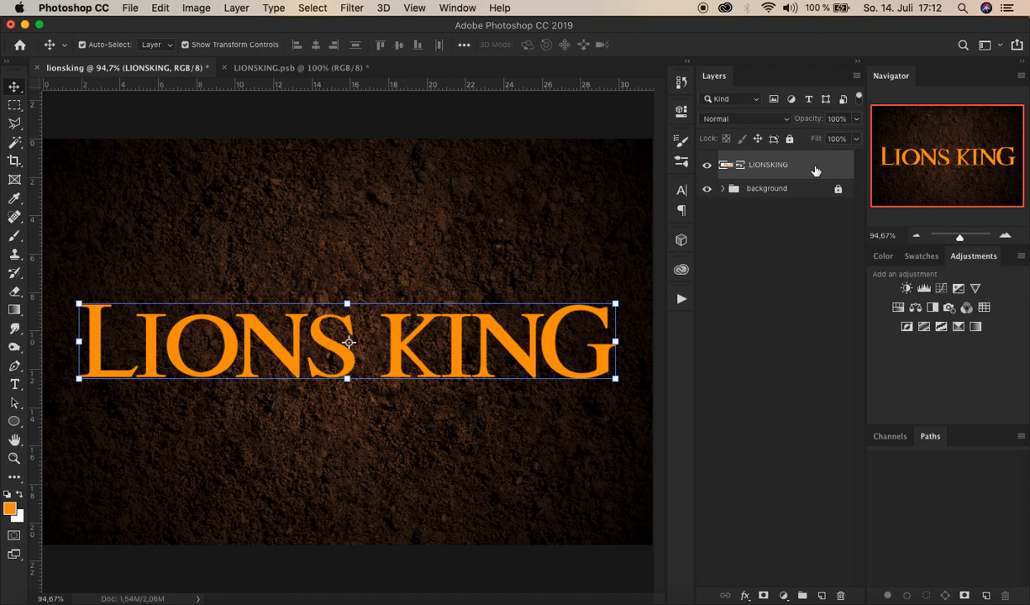
pyautogui.press('cmd+j')
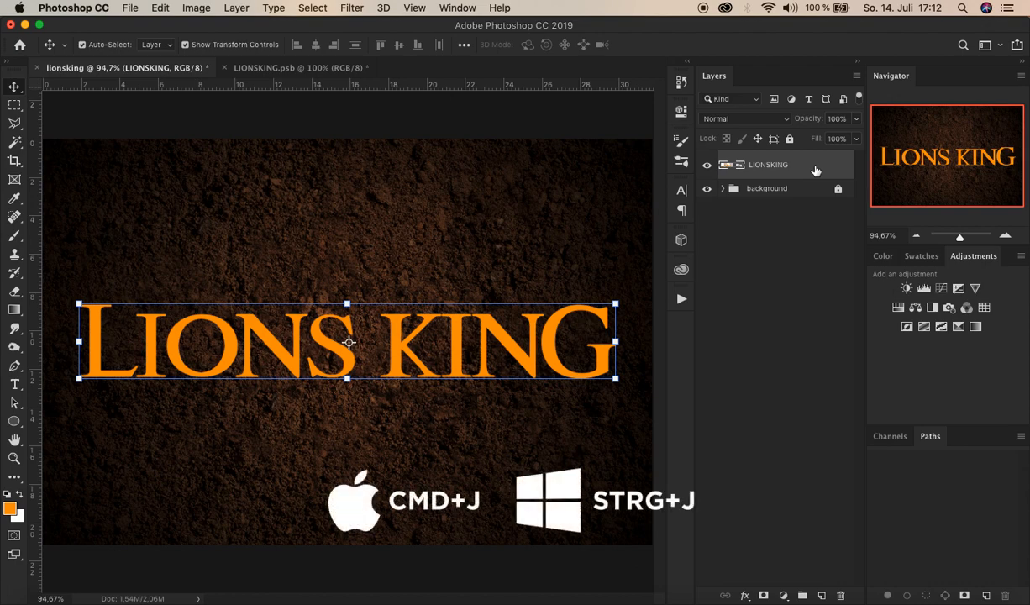
pyautogui.click(236, 7)
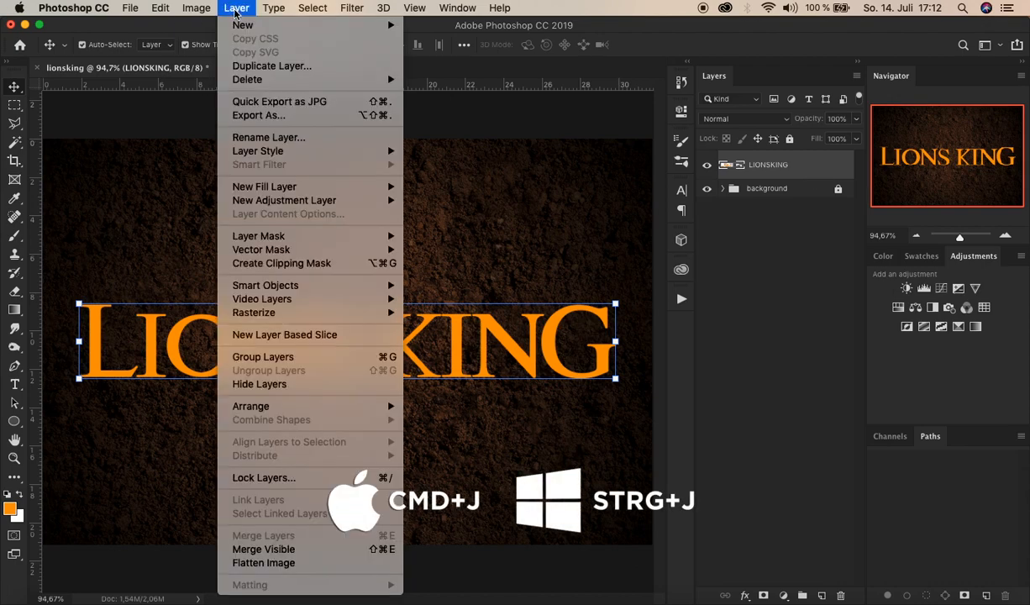
pyautogui.click(271, 66)
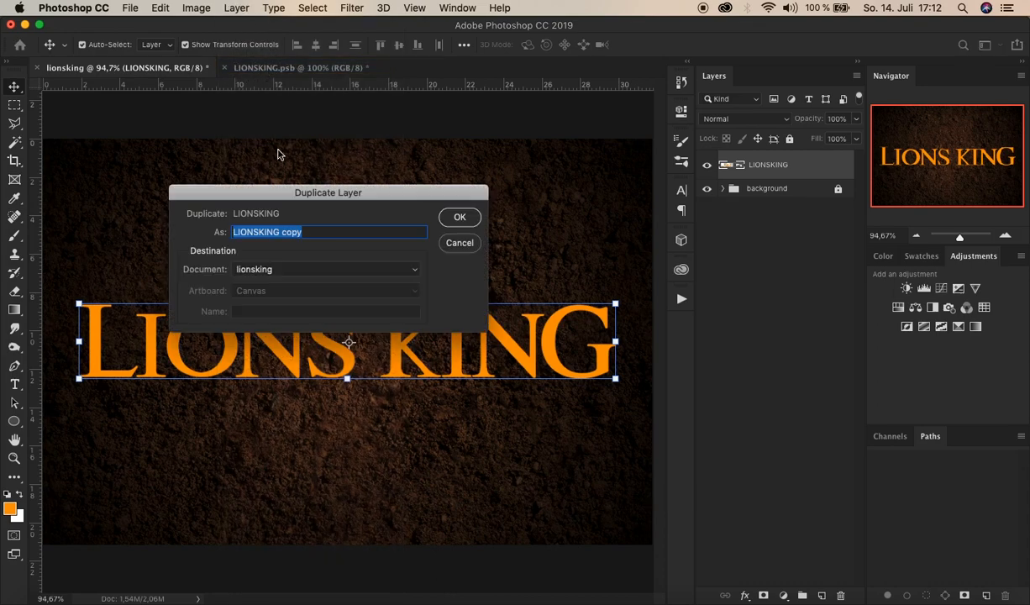
pyautogui.click(460, 242)
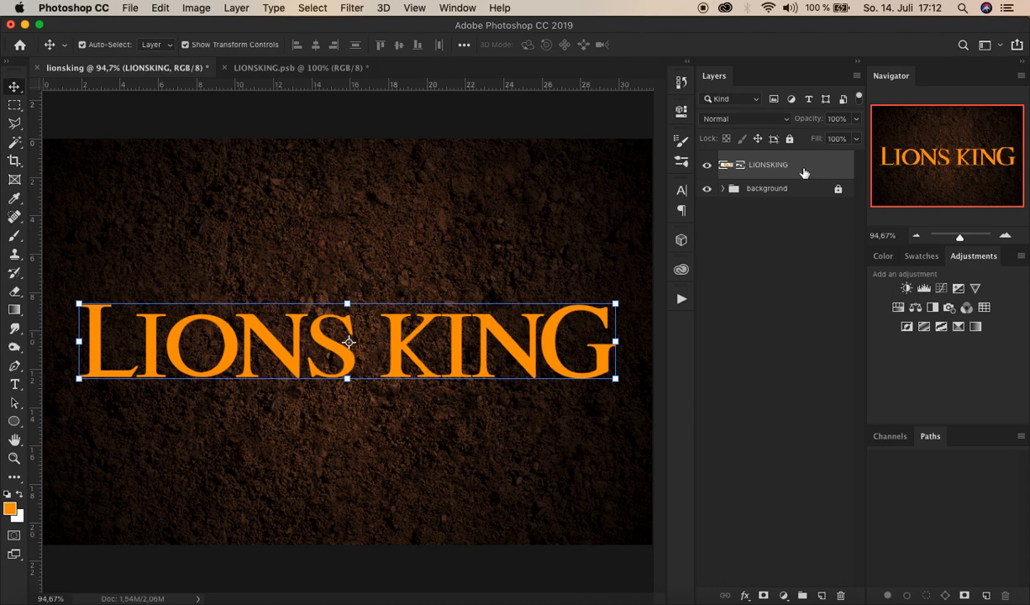
# Add a Pattern Overlay and choose the cracked grey stone pattern.
pyautogui.click(744, 595)
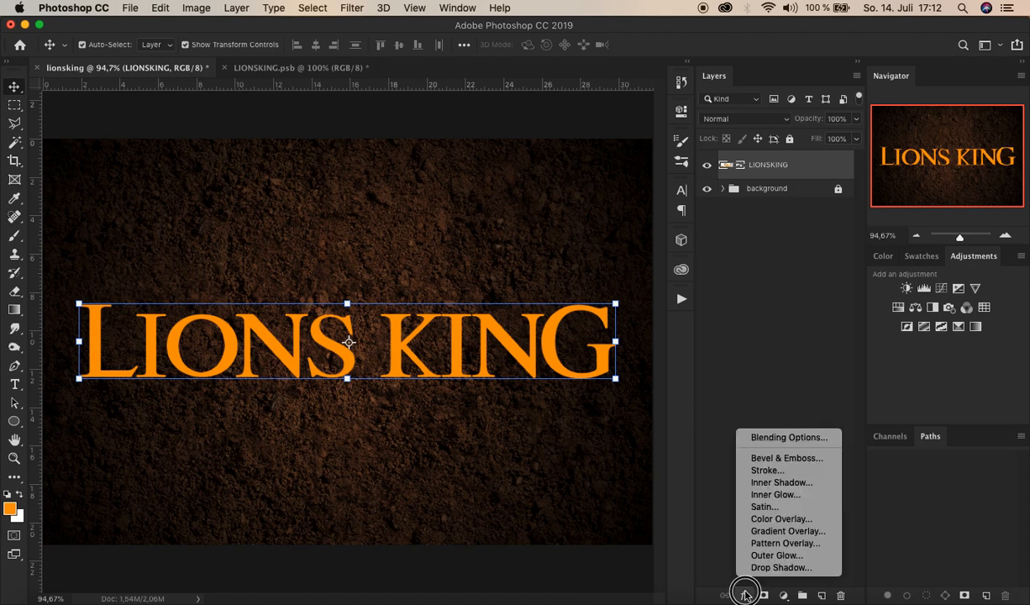
pyautogui.moveTo(786, 542)
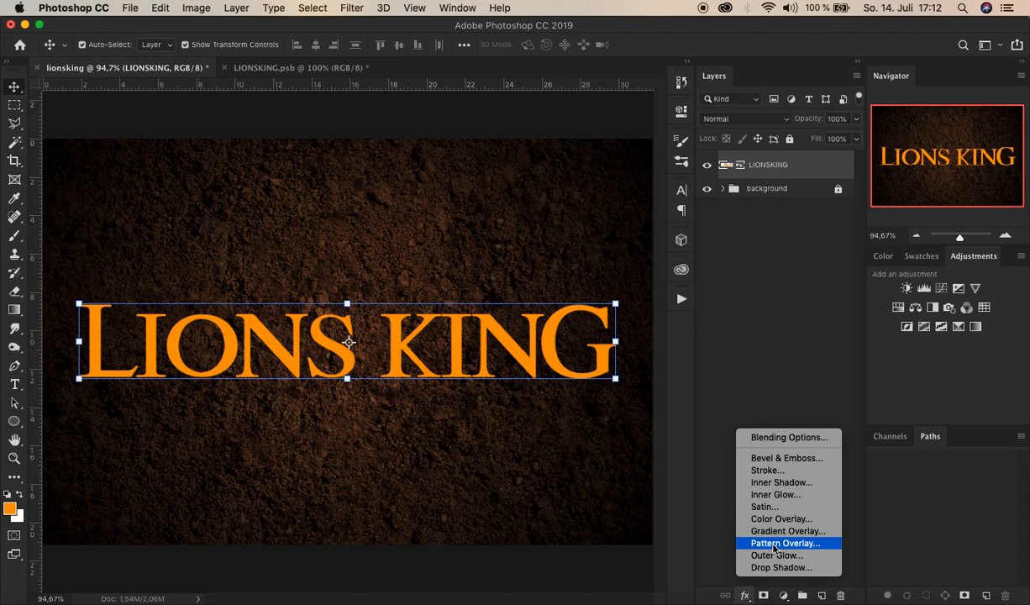
pyautogui.click(784, 542)
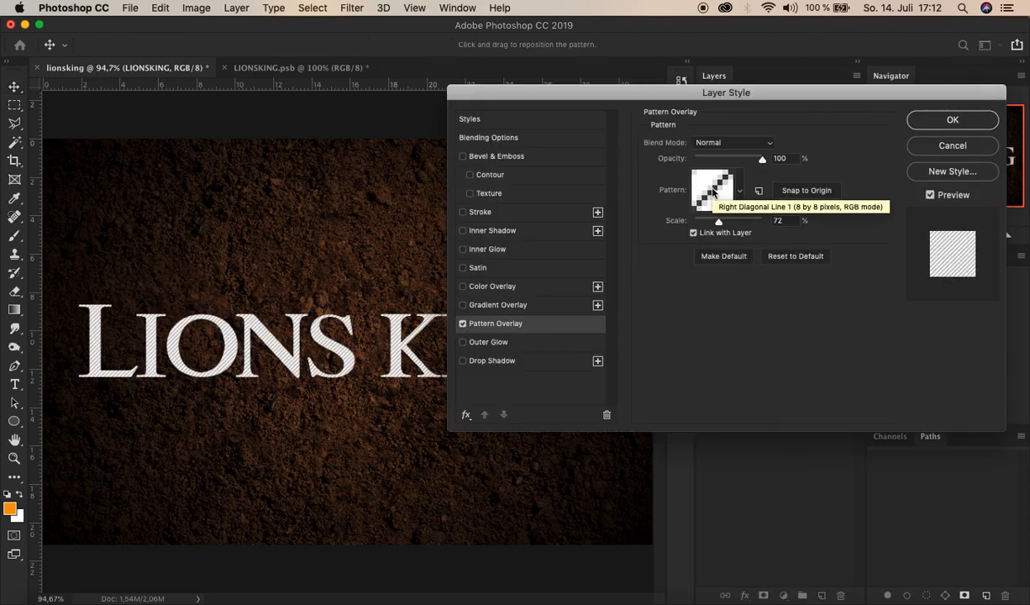
pyautogui.click(713, 183)
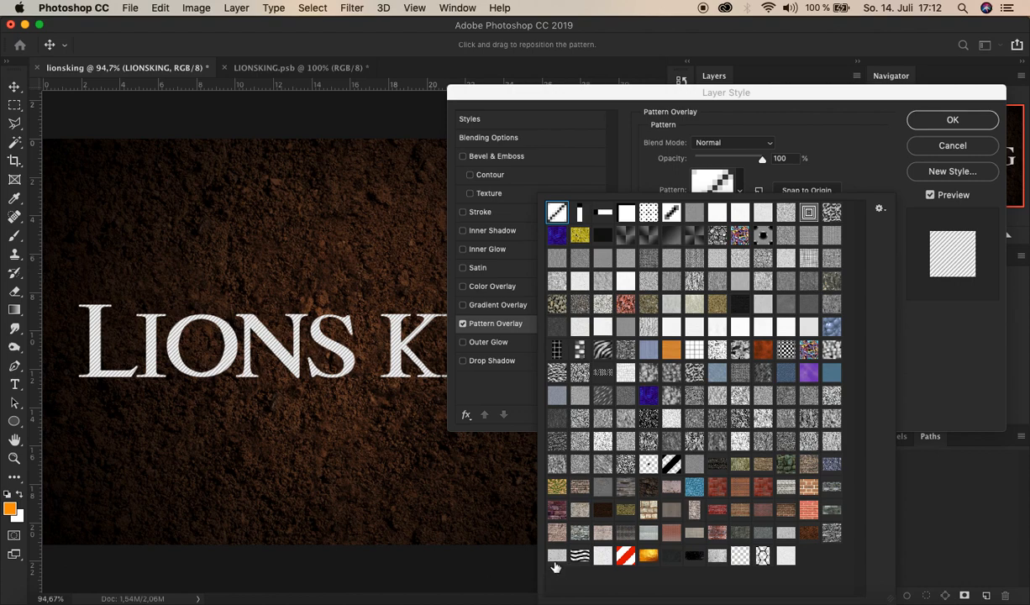
pyautogui.click(557, 555)
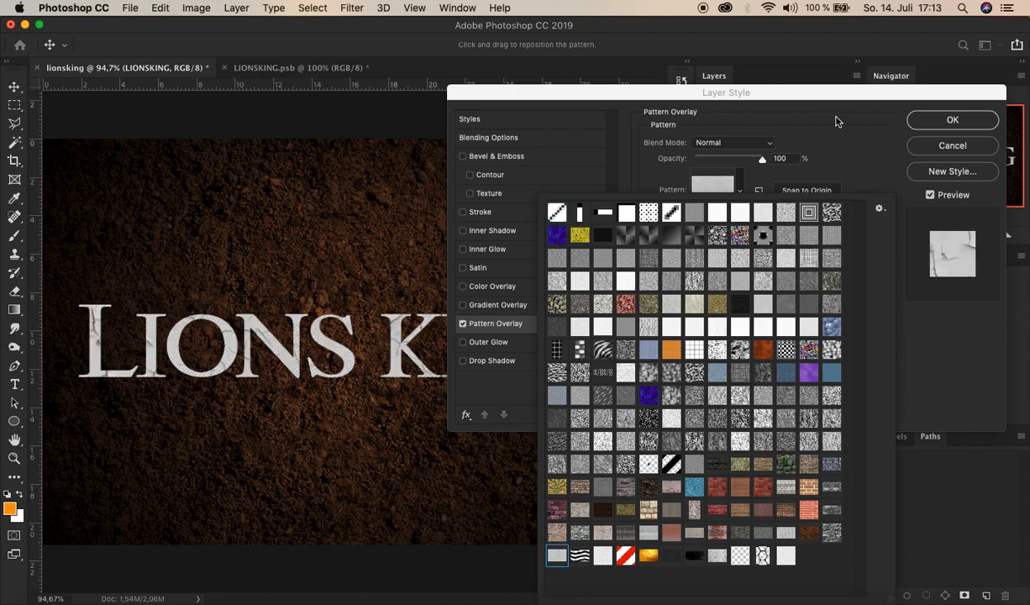
pyautogui.click(557, 211)
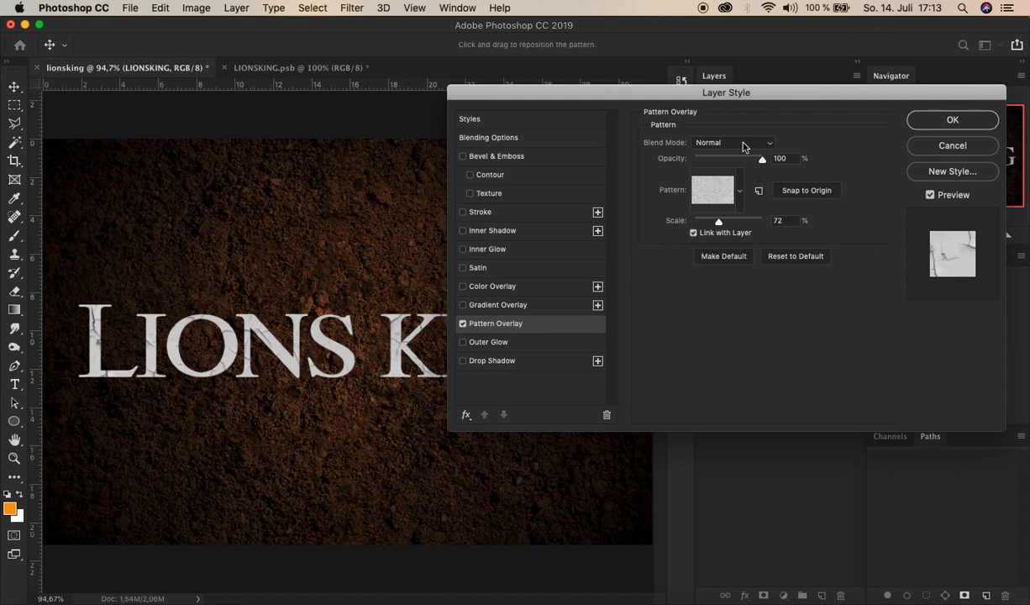
# Set the pattern to Multiply blending at 100% scale and apply it.
pyautogui.click(733, 142)
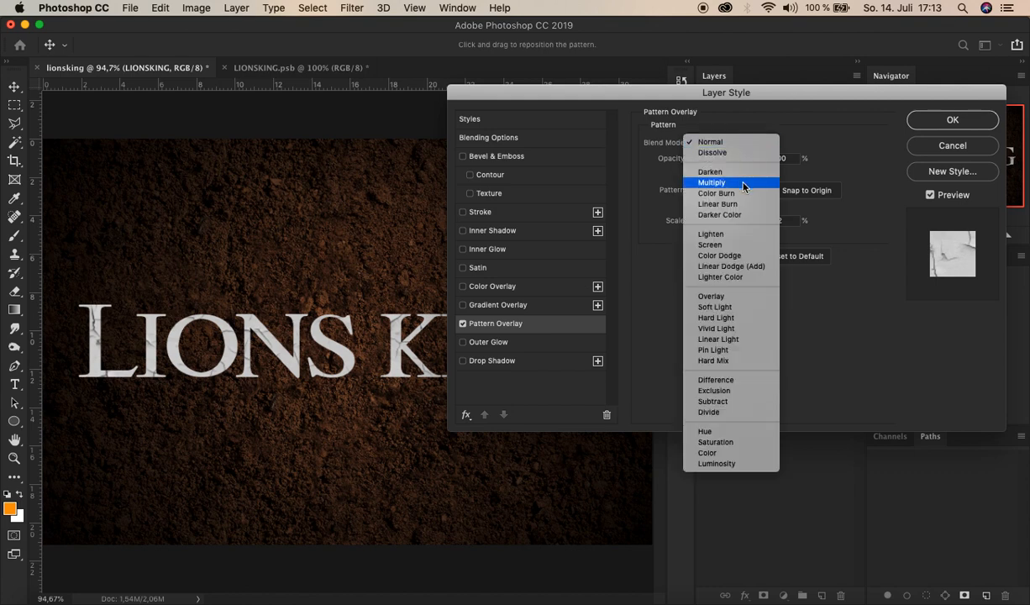
pyautogui.click(711, 182)
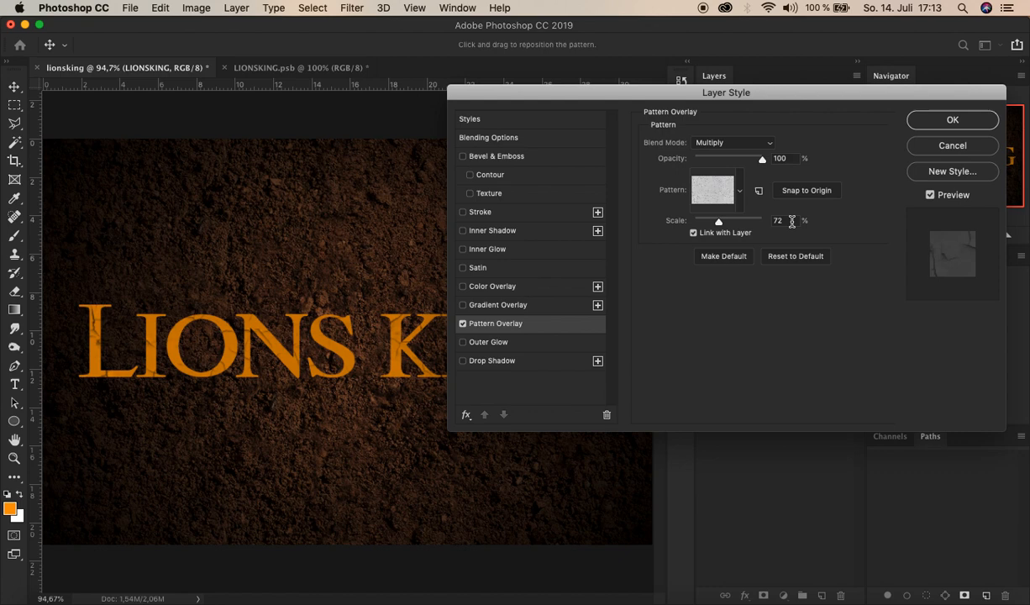
pyautogui.write('10')
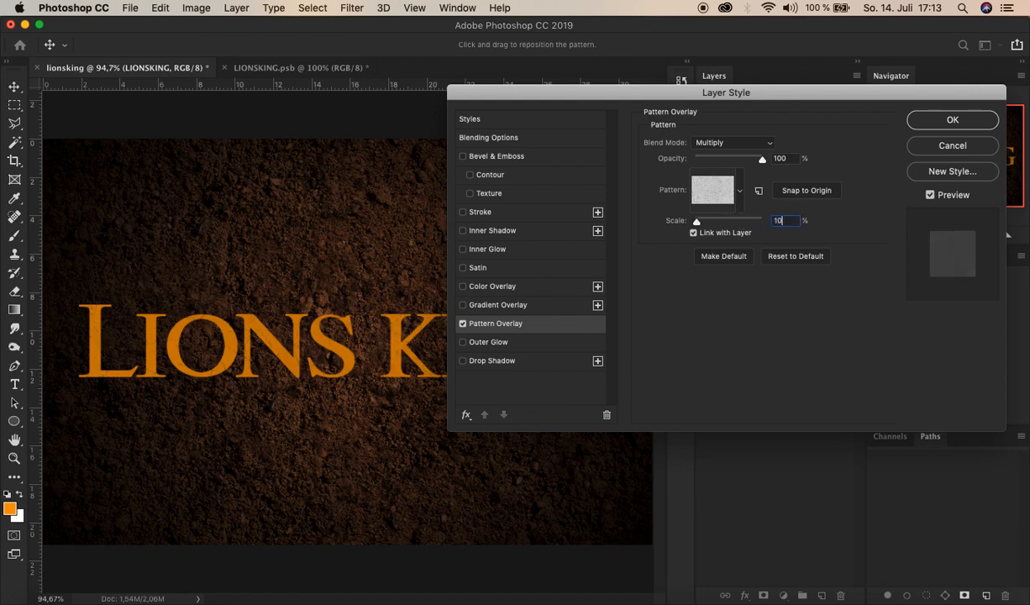
pyautogui.write('100')
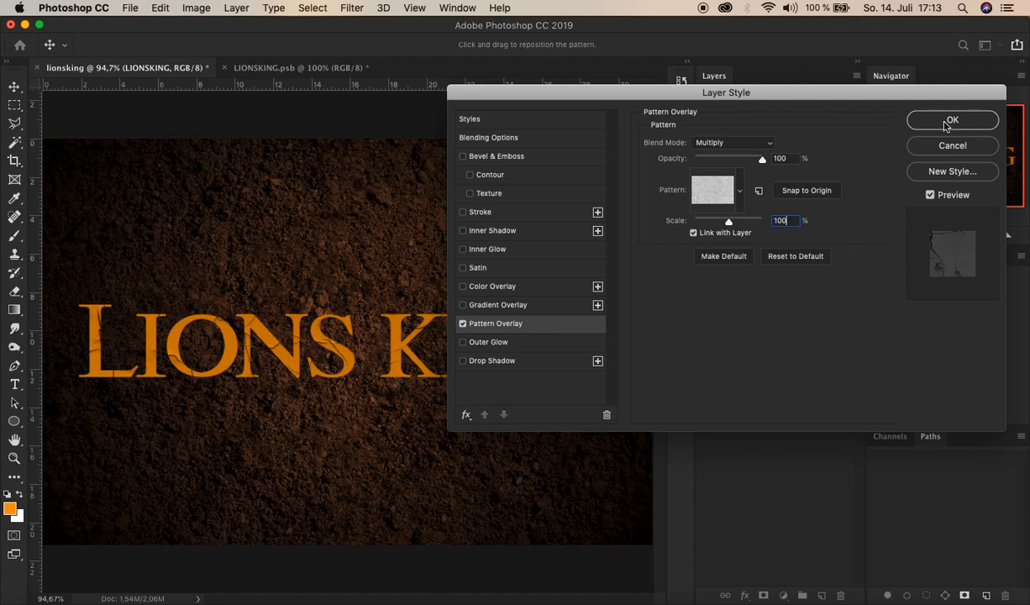
pyautogui.click(951, 120)
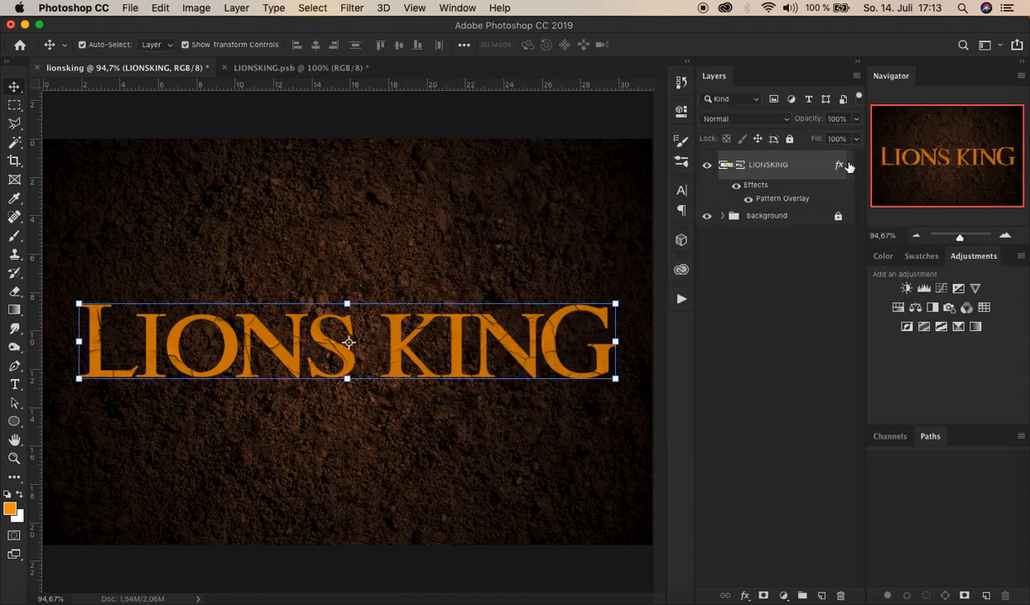
pyautogui.moveTo(849, 166)
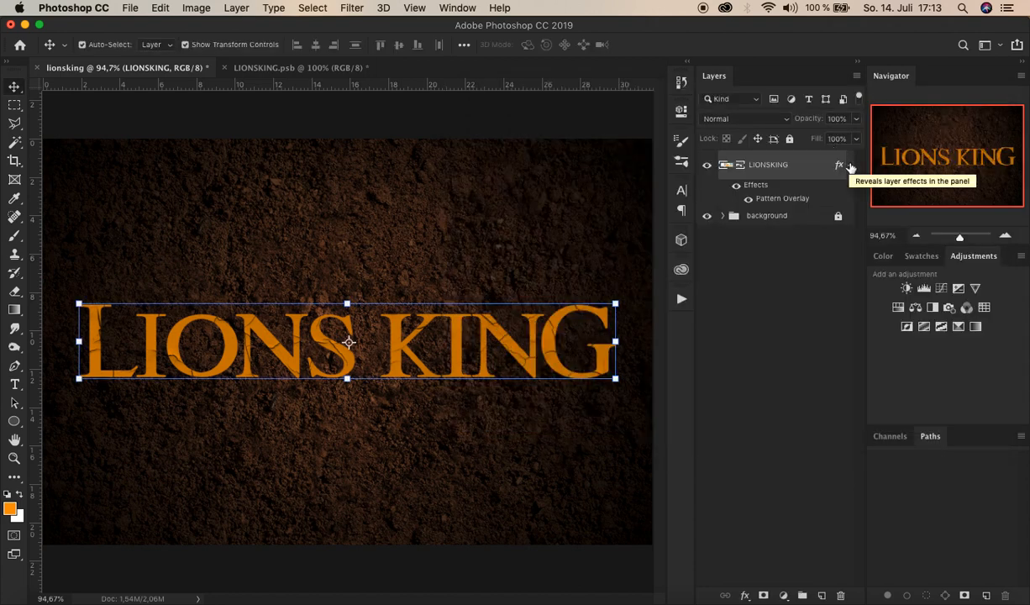
pyautogui.moveTo(838, 138)
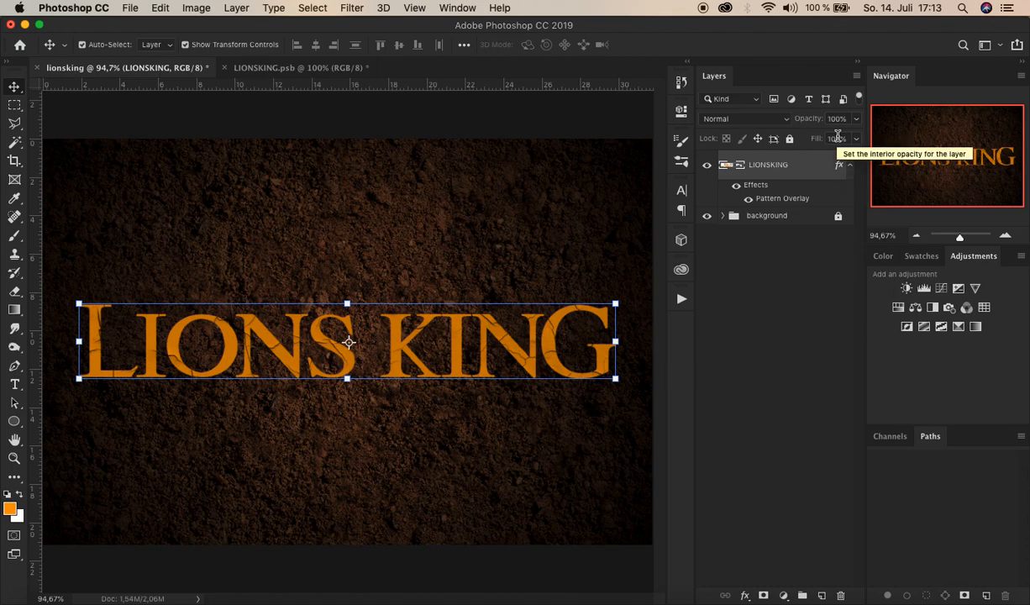
# Duplicate the LIONSKING layer via Layer > Duplicate Layer, creating LIONSKING copy.
pyautogui.click(236, 7)
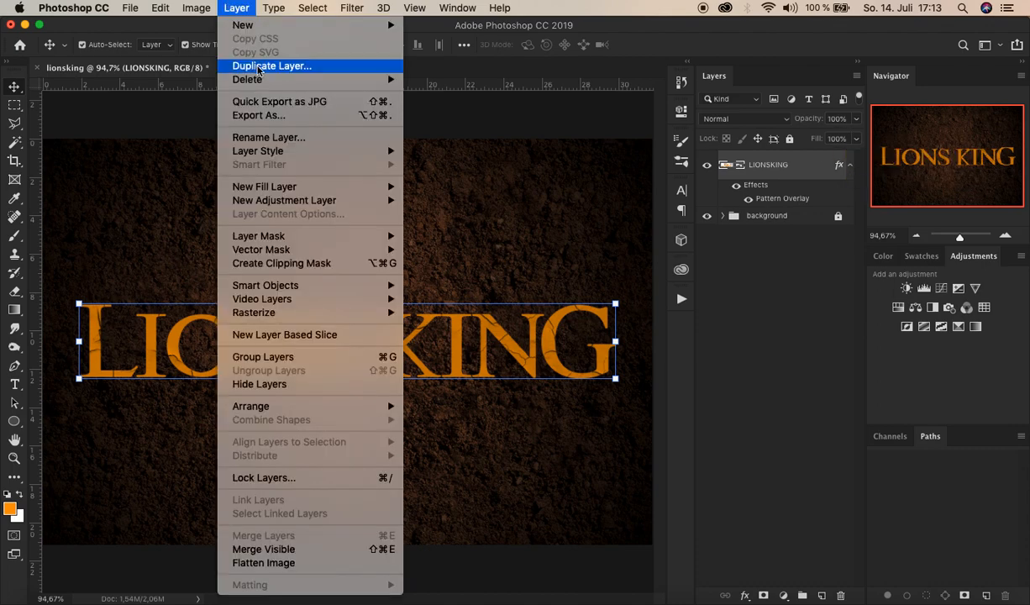
pyautogui.click(271, 66)
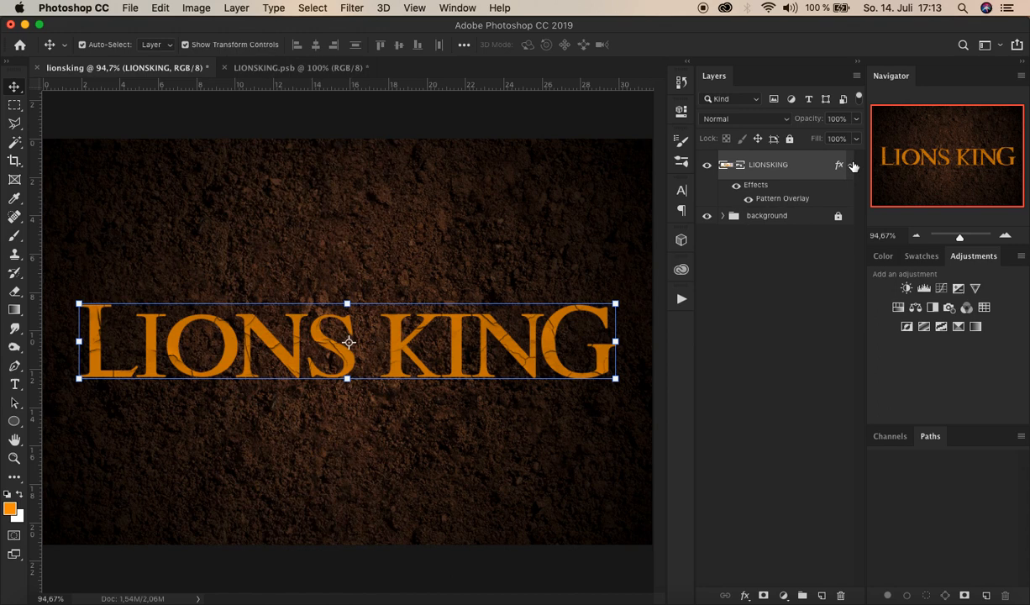
pyautogui.click(852, 165)
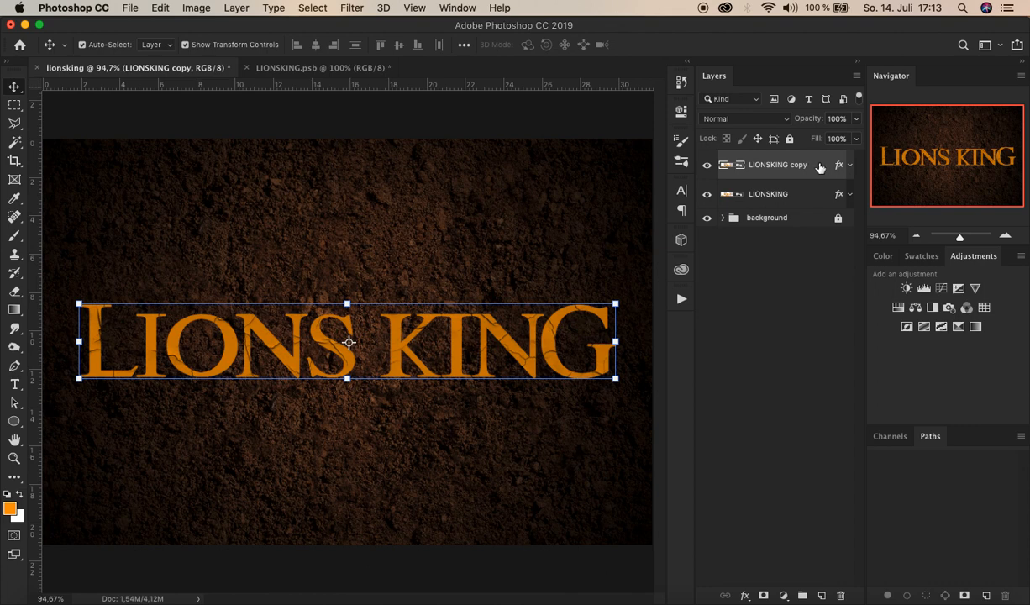
pyautogui.moveTo(816, 165)
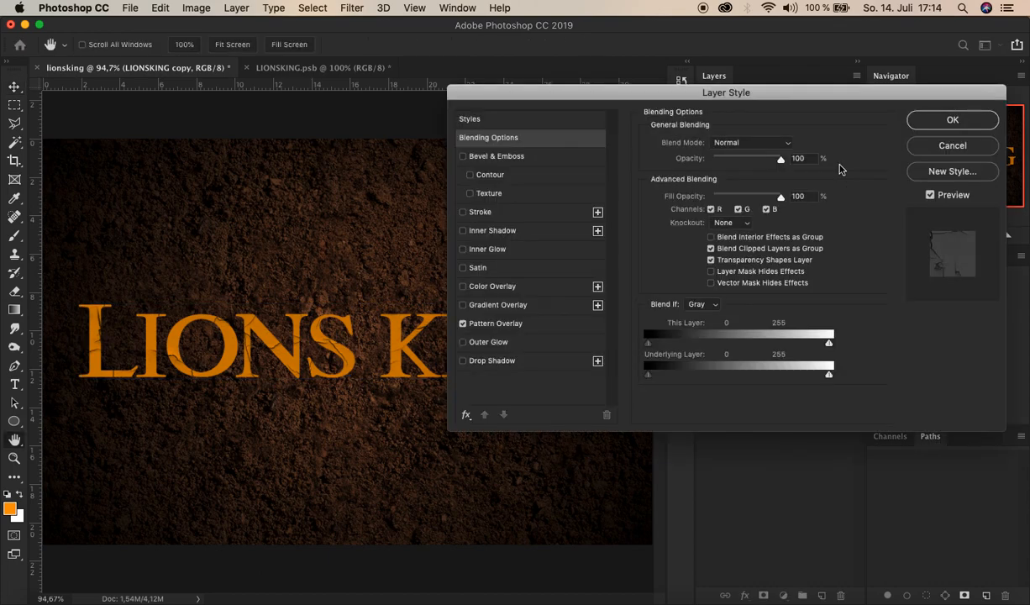
pyautogui.moveTo(542, 328)
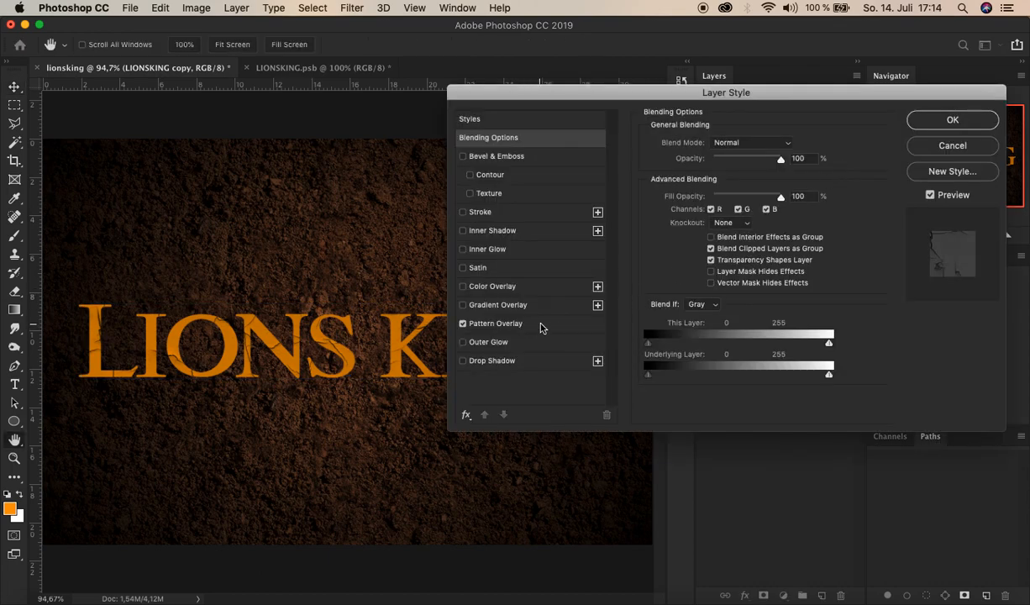
# Switch the copy's pattern overlay to a stone texture and lower its opacity to 40%.
pyautogui.click(496, 323)
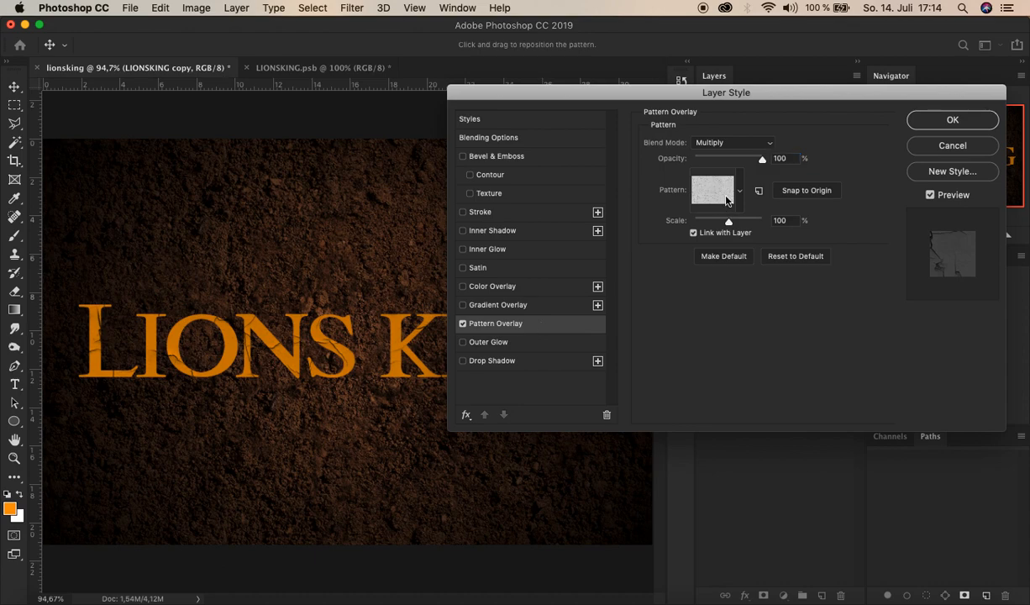
pyautogui.moveTo(720, 195)
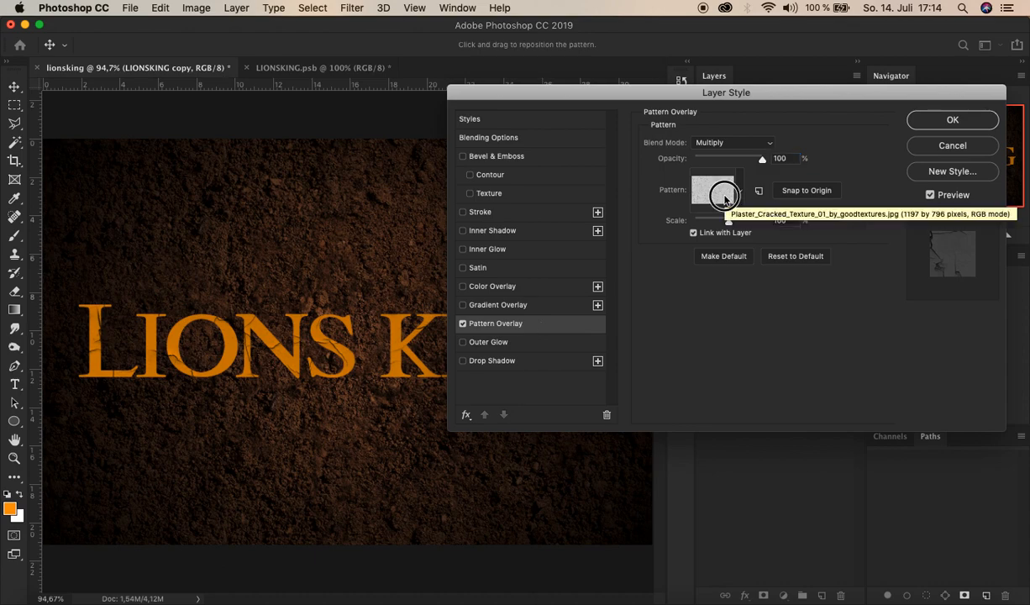
pyautogui.click(715, 189)
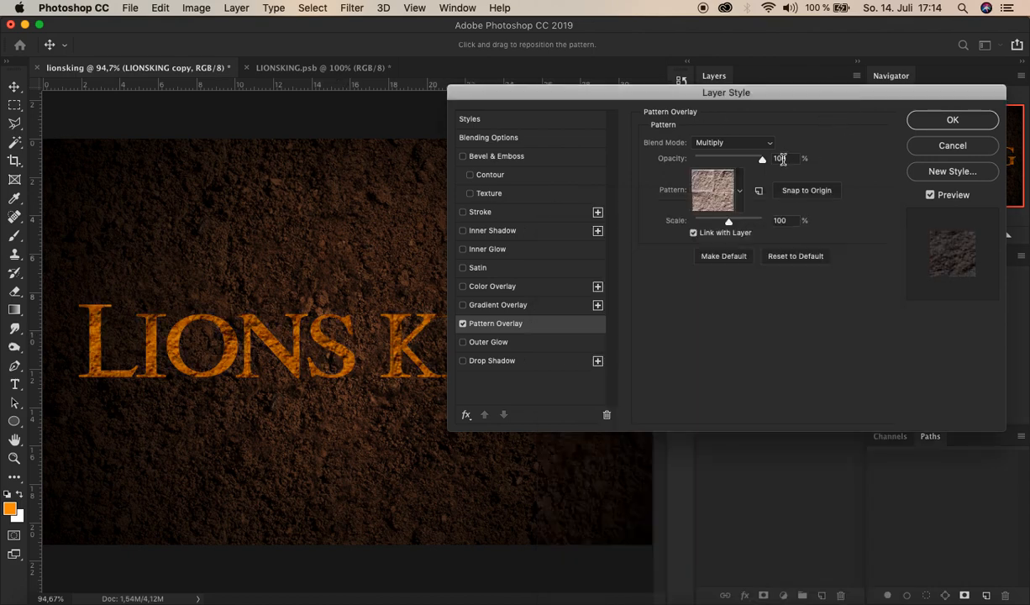
pyautogui.tripleClick(778, 158)
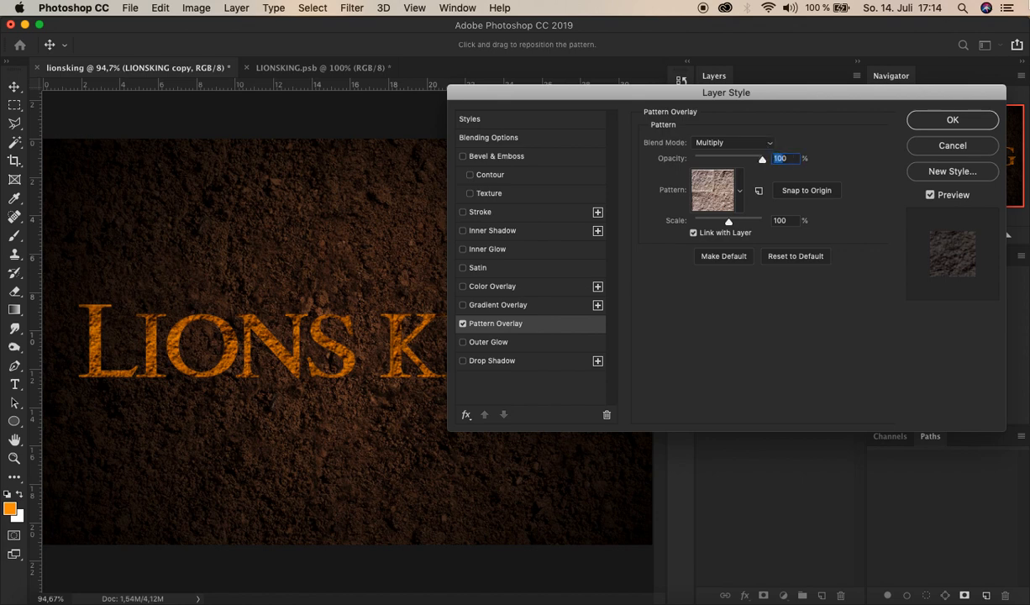
pyautogui.moveTo(761, 158); pyautogui.dragTo(720, 157)
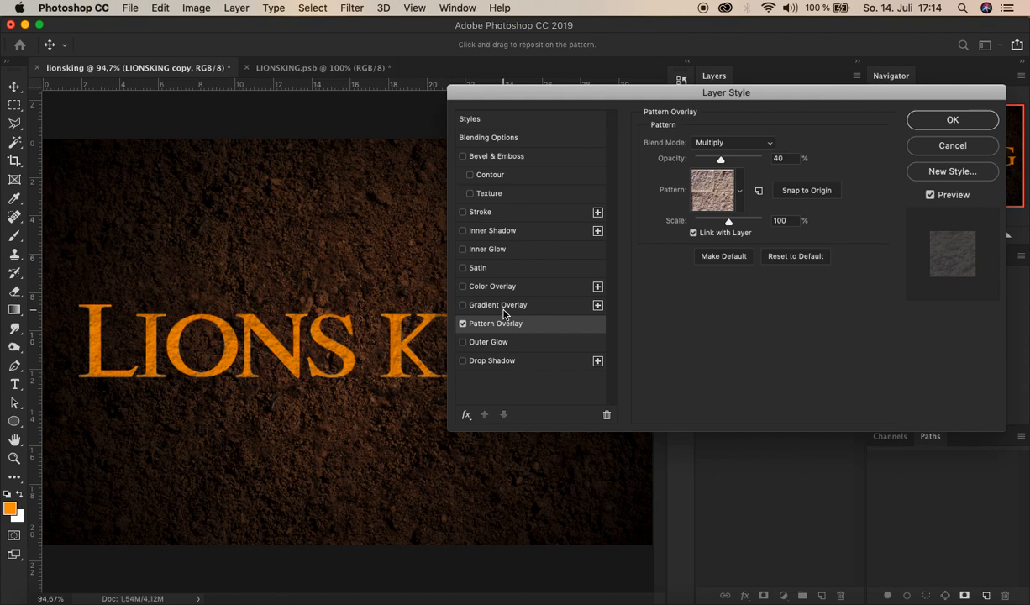
# Enable a dithered Gradient Overlay on the copy with Multiply blending at 20% opacity.
pyautogui.click(497, 304)
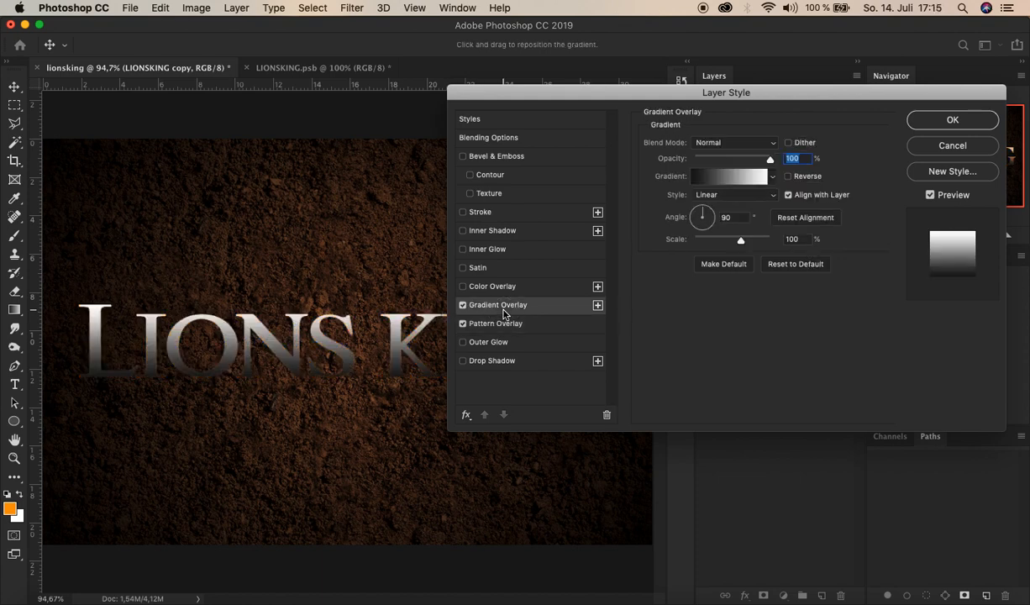
pyautogui.moveTo(718, 161)
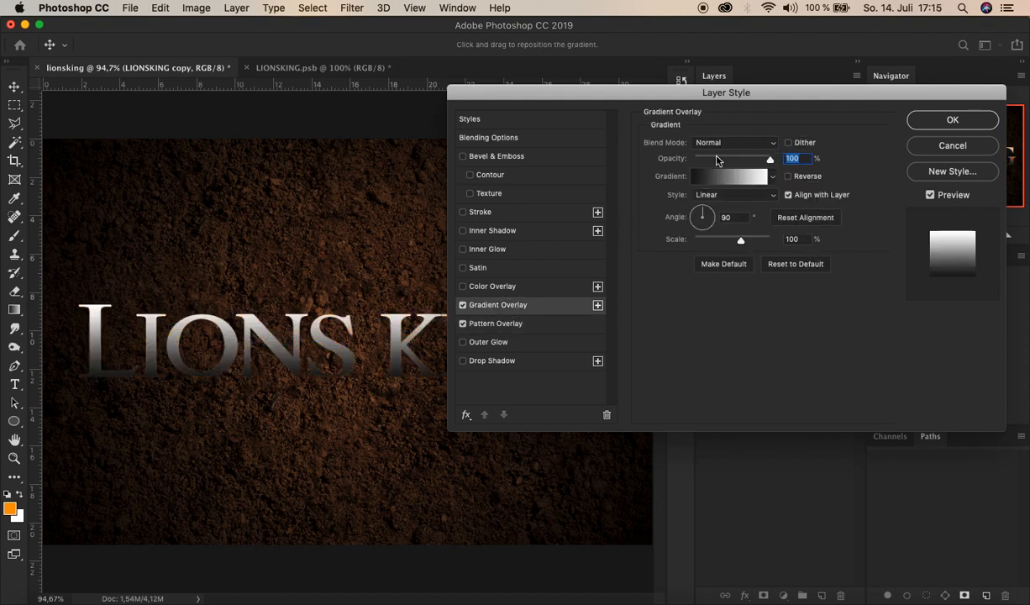
pyautogui.click(787, 142)
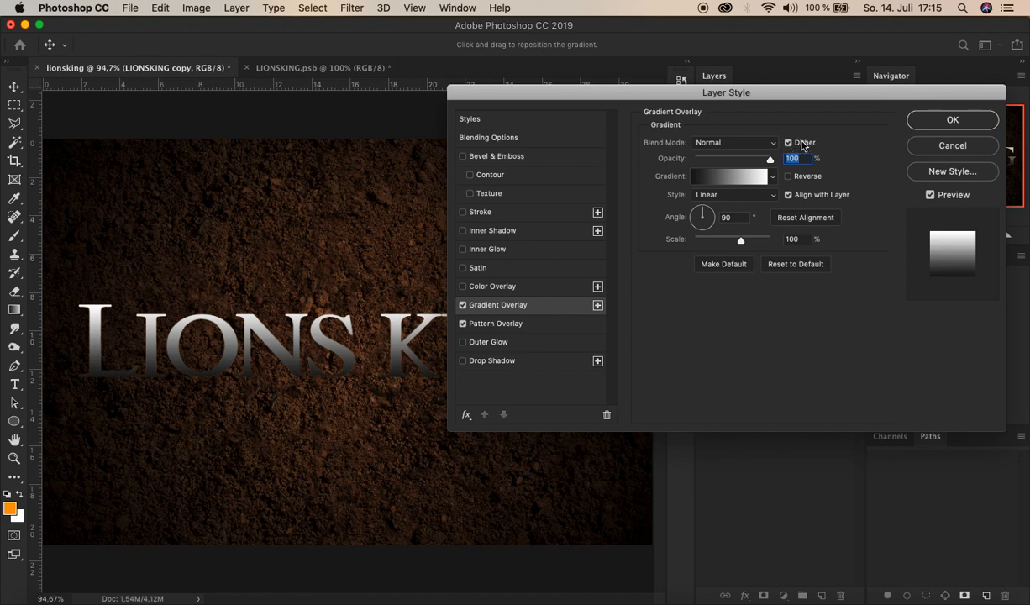
pyautogui.click(735, 141)
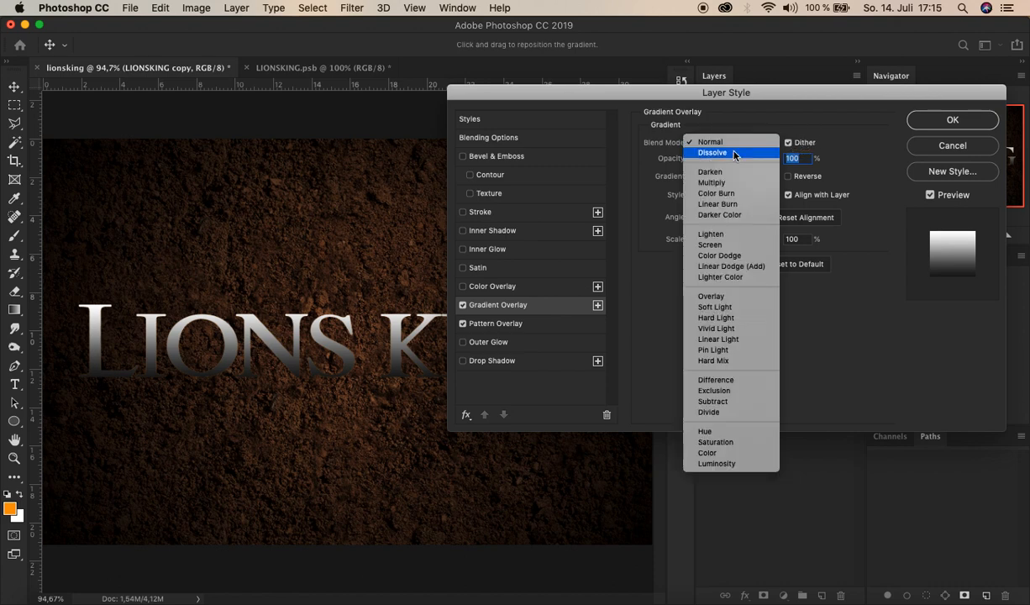
pyautogui.click(711, 183)
pyautogui.write('20')
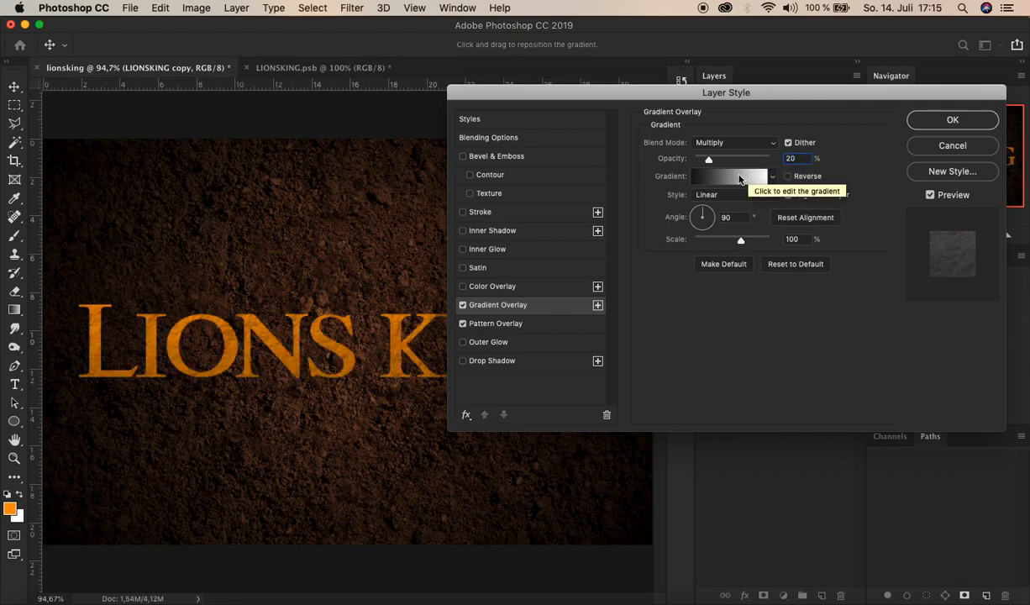
# Edit the gradient to Foreground to Transparent with a black left stop, fading black to transparent.
pyautogui.click(729, 176)
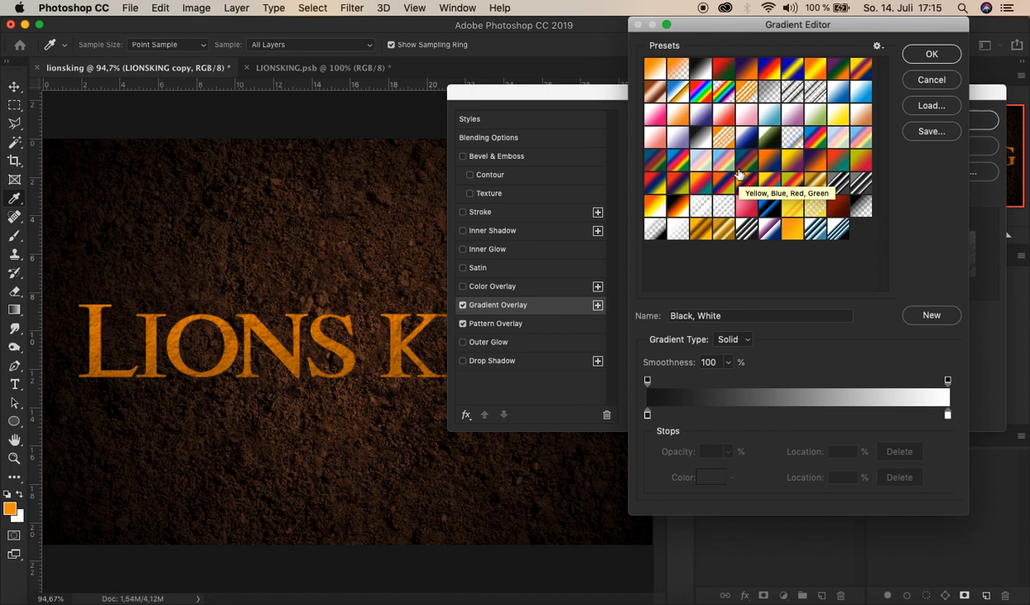
pyautogui.moveTo(679, 69)
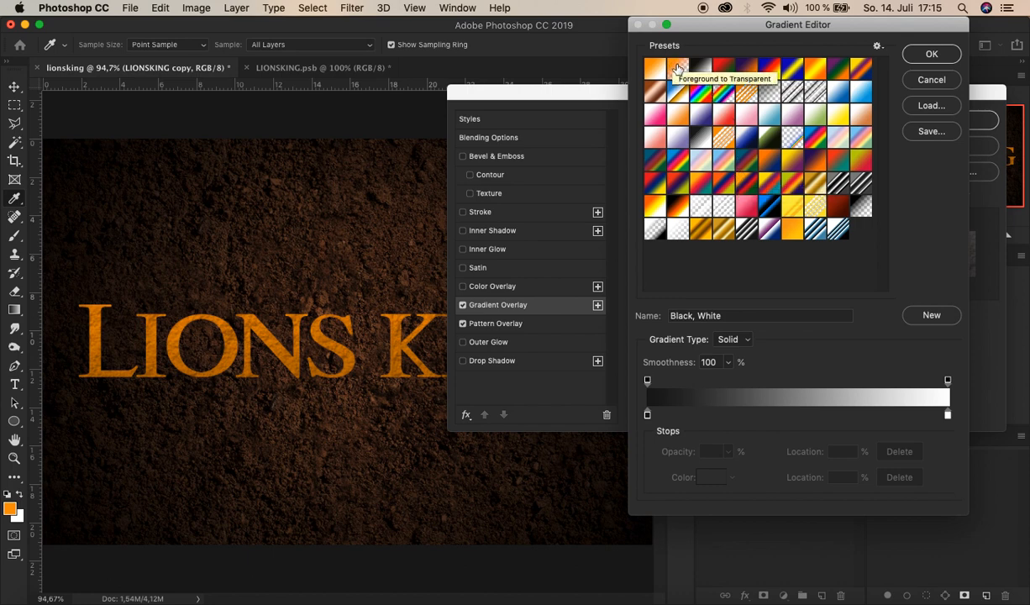
pyautogui.click(657, 69)
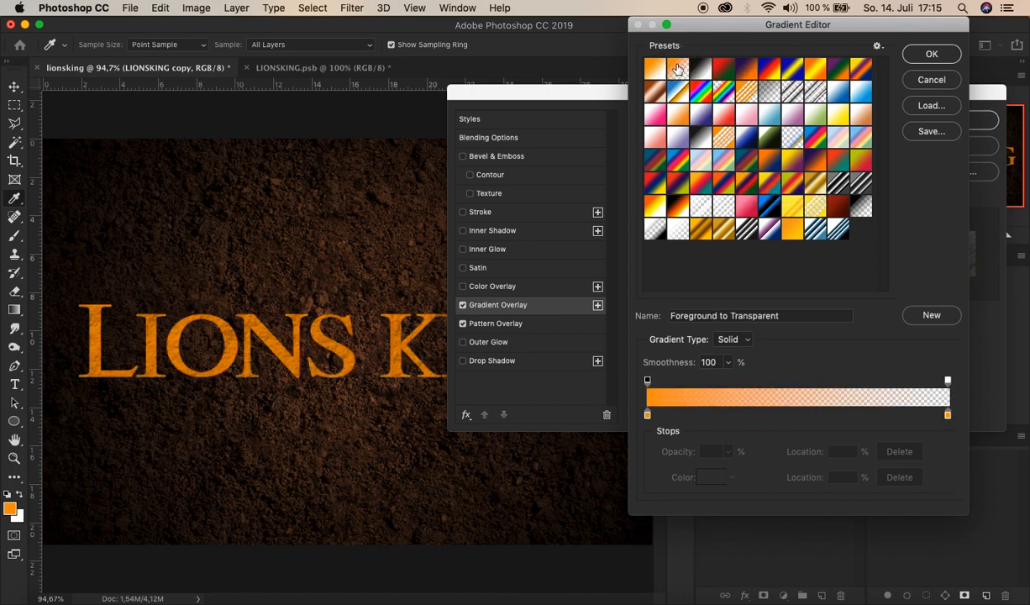
pyautogui.click(646, 415)
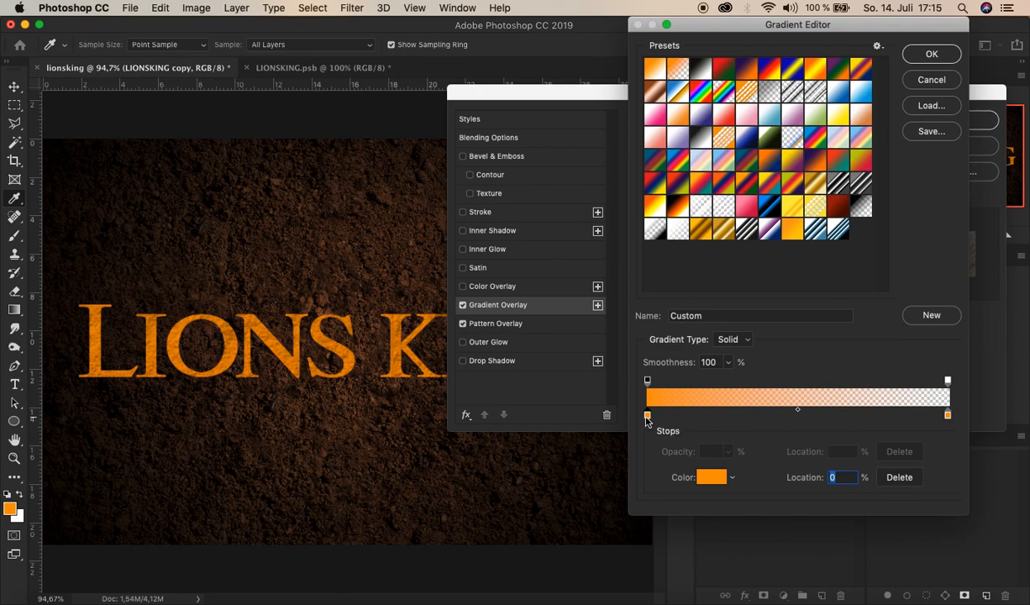
pyautogui.click(711, 476)
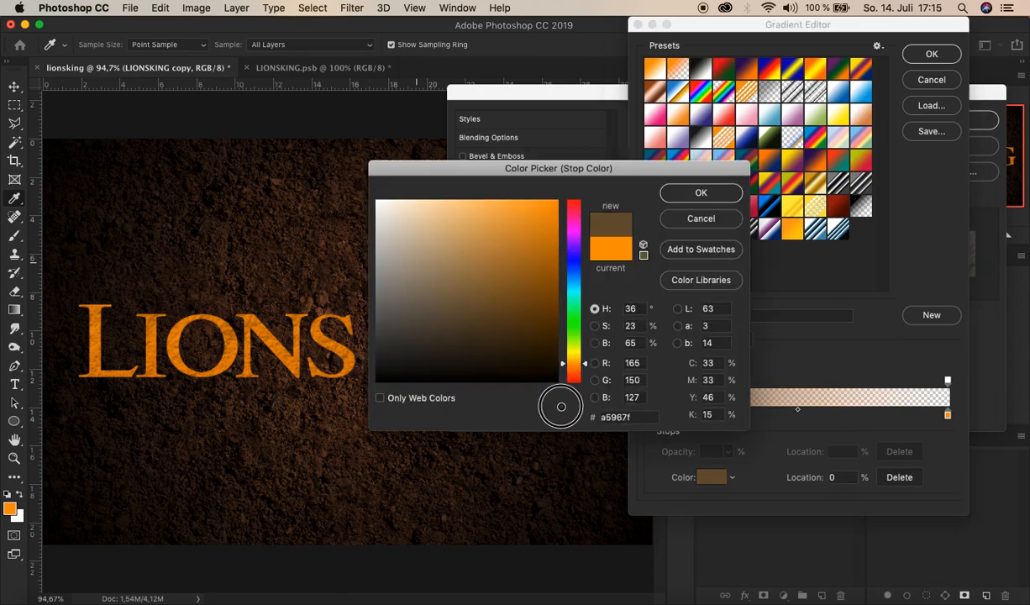
pyautogui.click(700, 193)
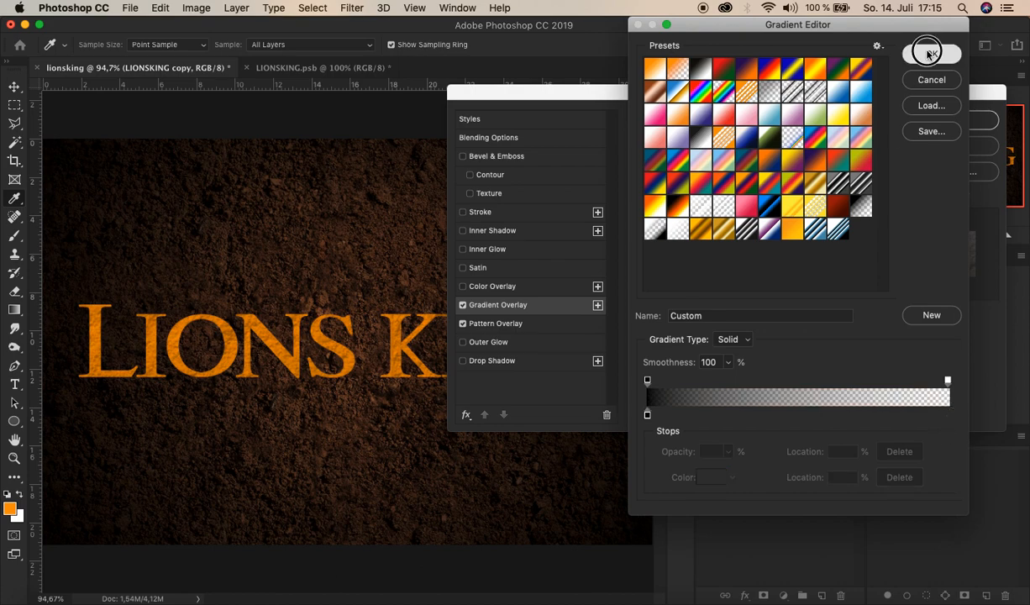
pyautogui.click(931, 53)
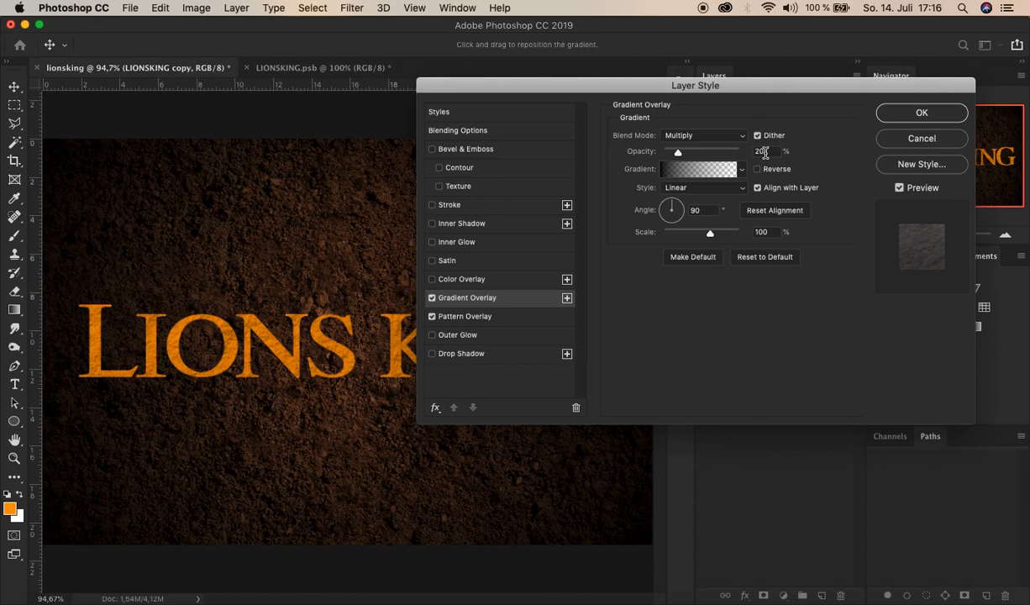
# Add a second gradient overlay: white-to-transparent, Overlay blending, reversed direction.
pyautogui.write('20')
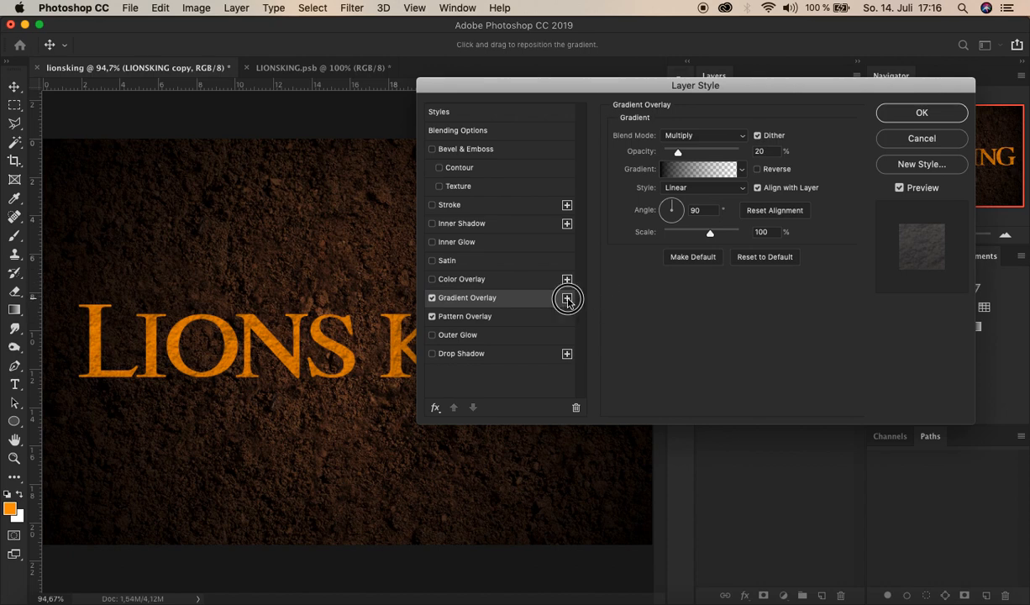
pyautogui.click(566, 298)
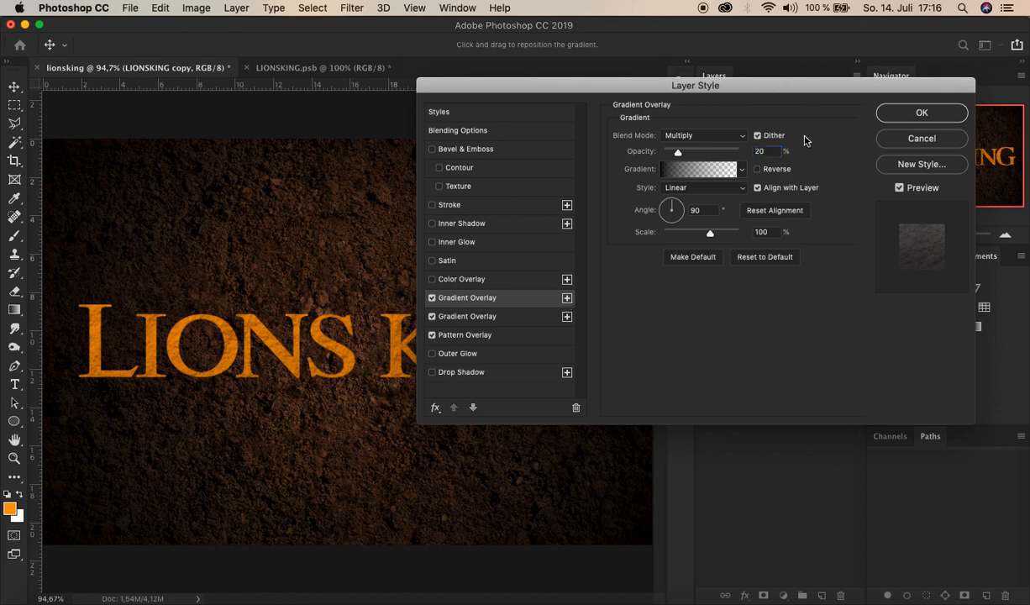
pyautogui.click(704, 135)
pyautogui.write('100')
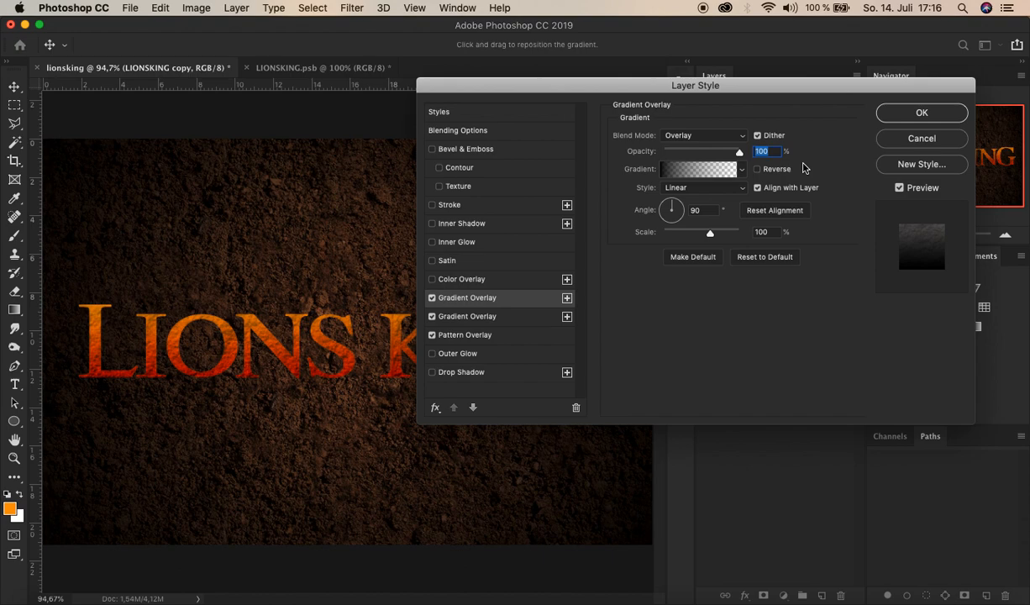
pyautogui.moveTo(697, 168)
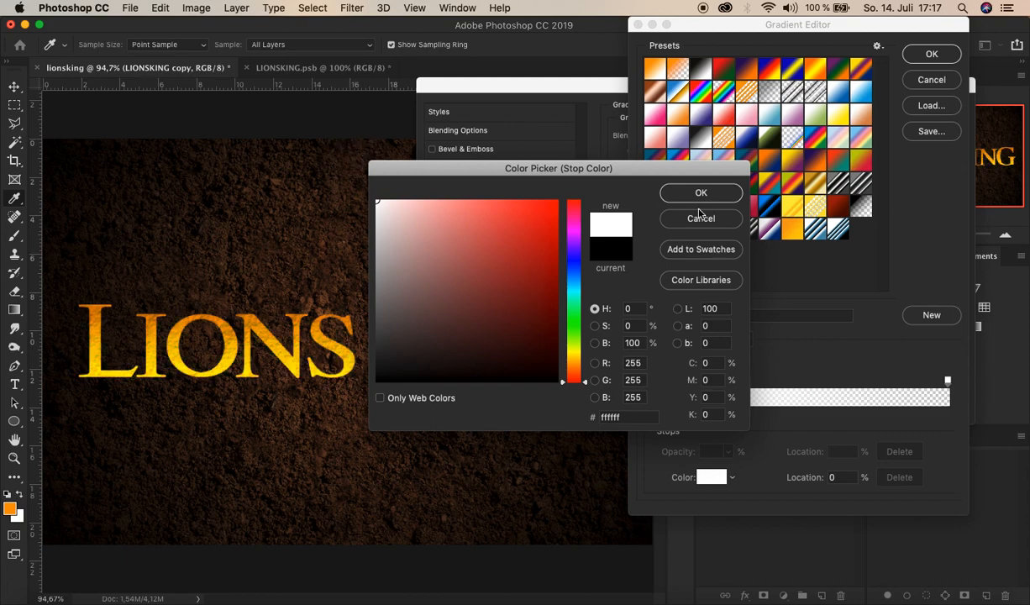
pyautogui.click(701, 192)
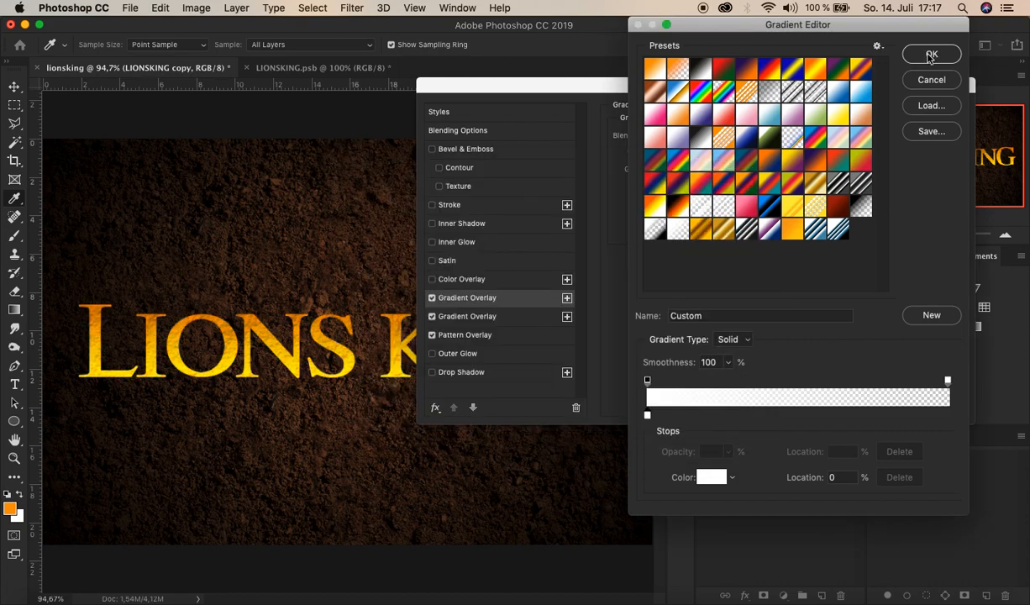
pyautogui.click(930, 53)
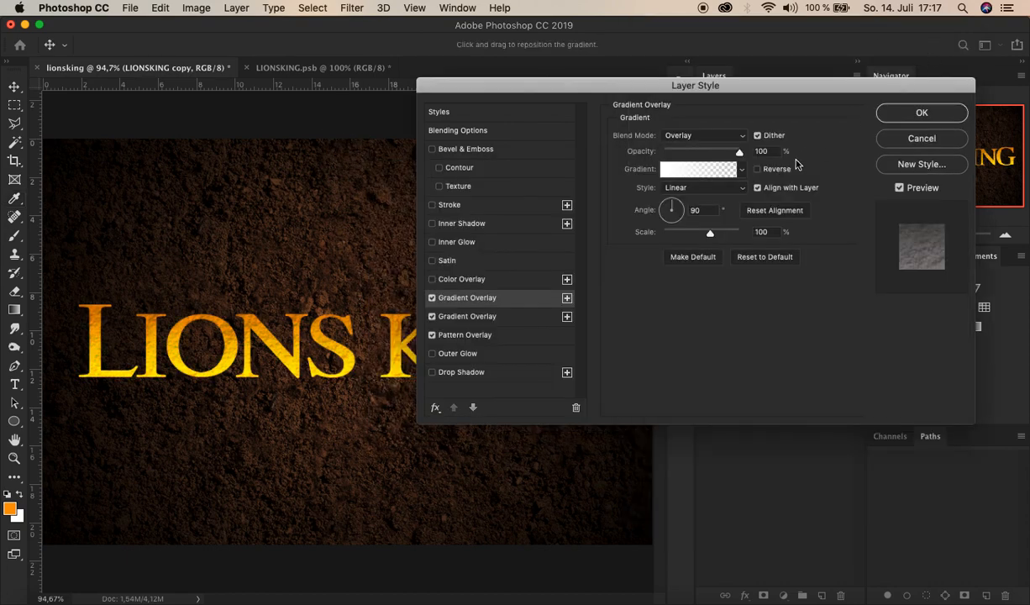
pyautogui.click(757, 169)
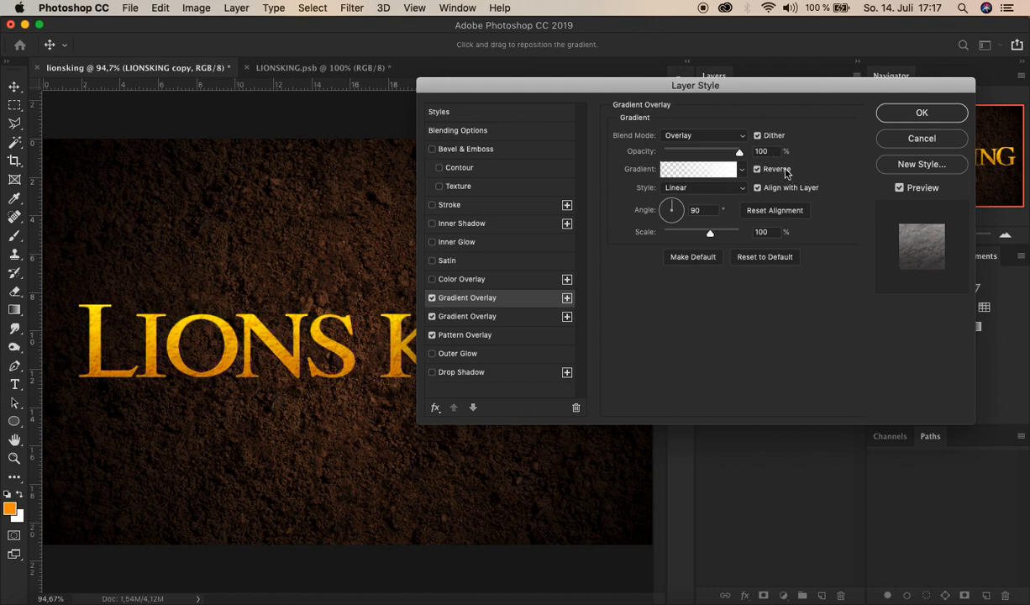
pyautogui.moveTo(445, 223)
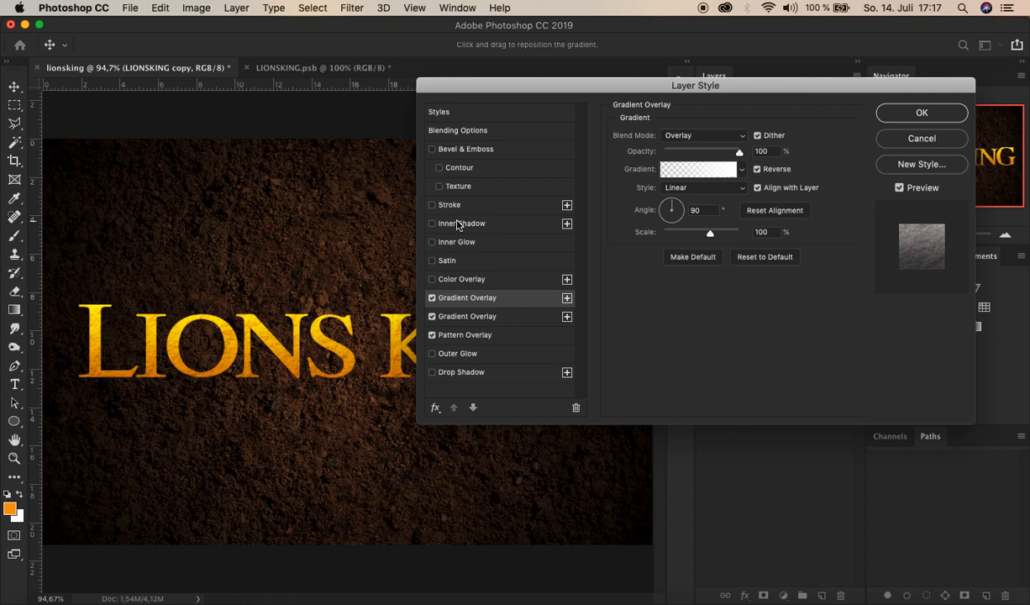
# Add an inner shadow: white, Screen mode, 30% opacity, 90°, distance 2 px, size 1 px.
pyautogui.click(461, 222)
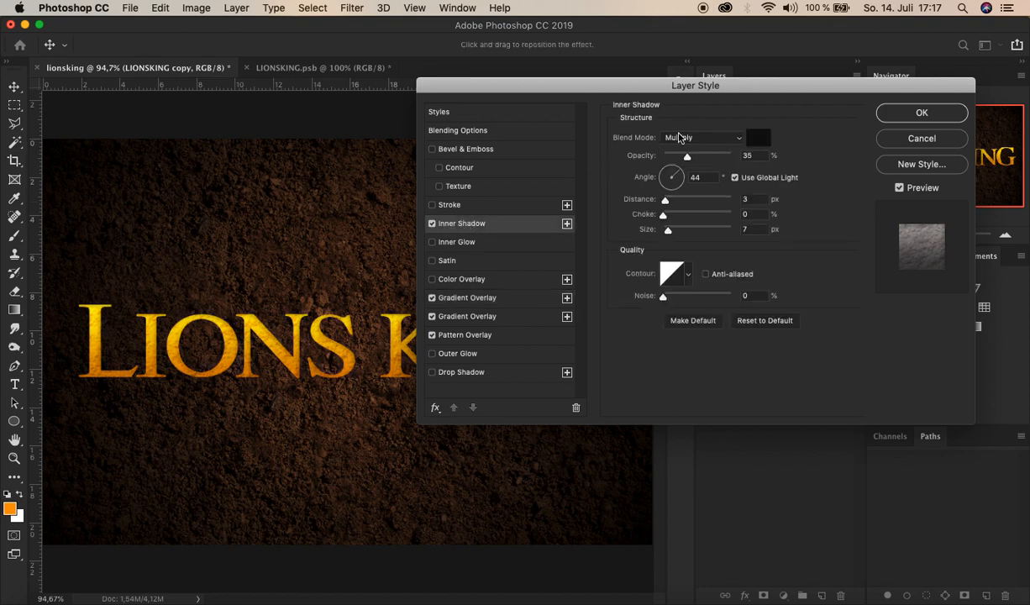
pyautogui.click(703, 137)
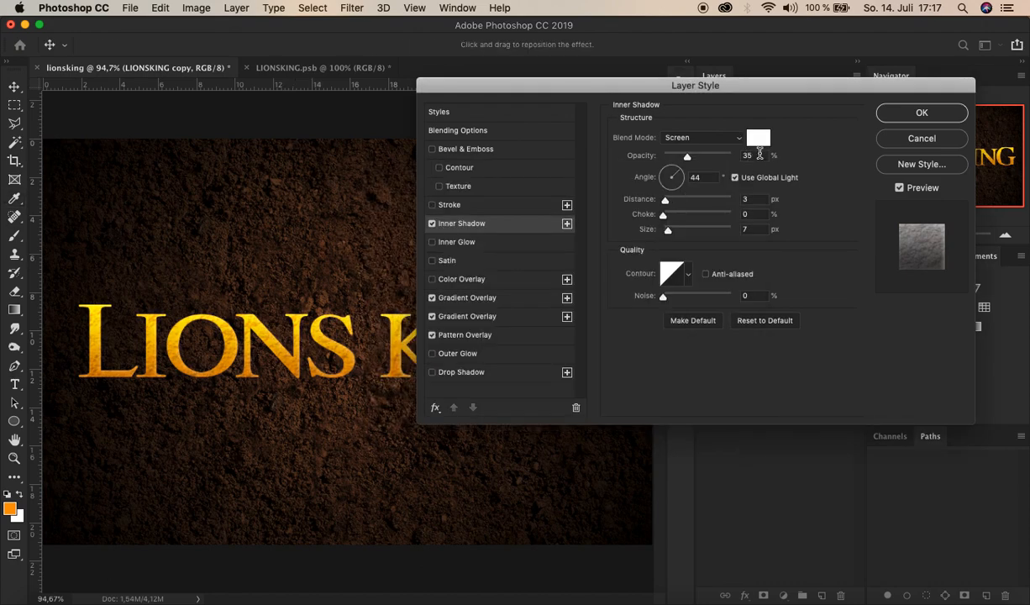
pyautogui.click(746, 156)
pyautogui.write('30')
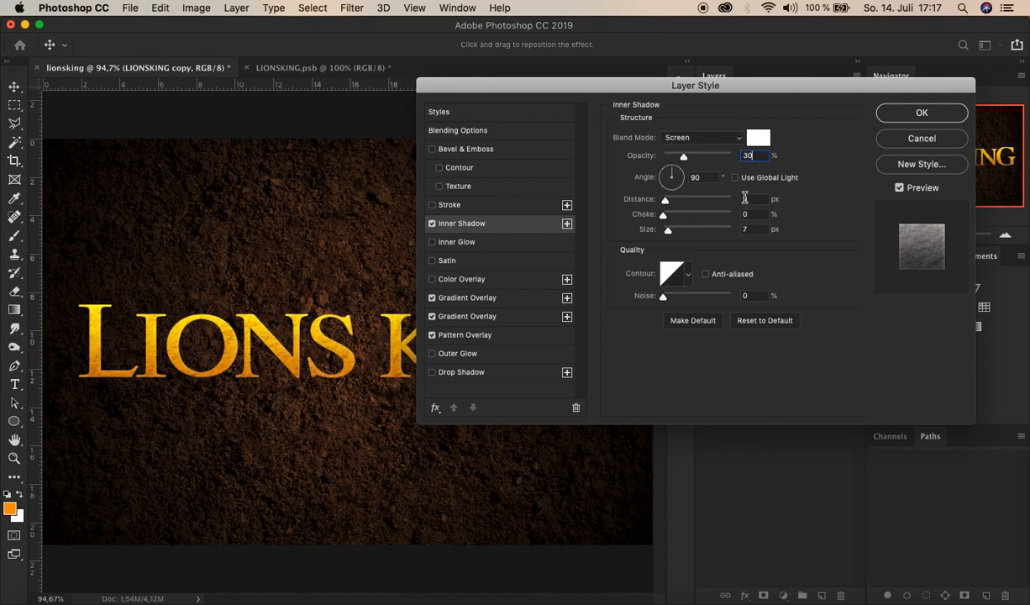
pyautogui.write('2')
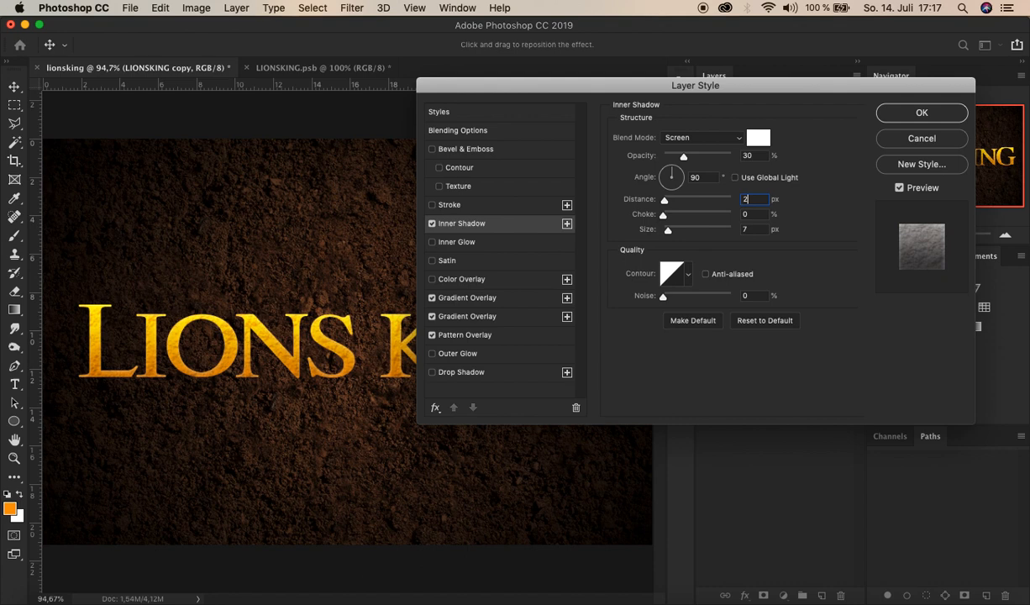
pyautogui.click(752, 213)
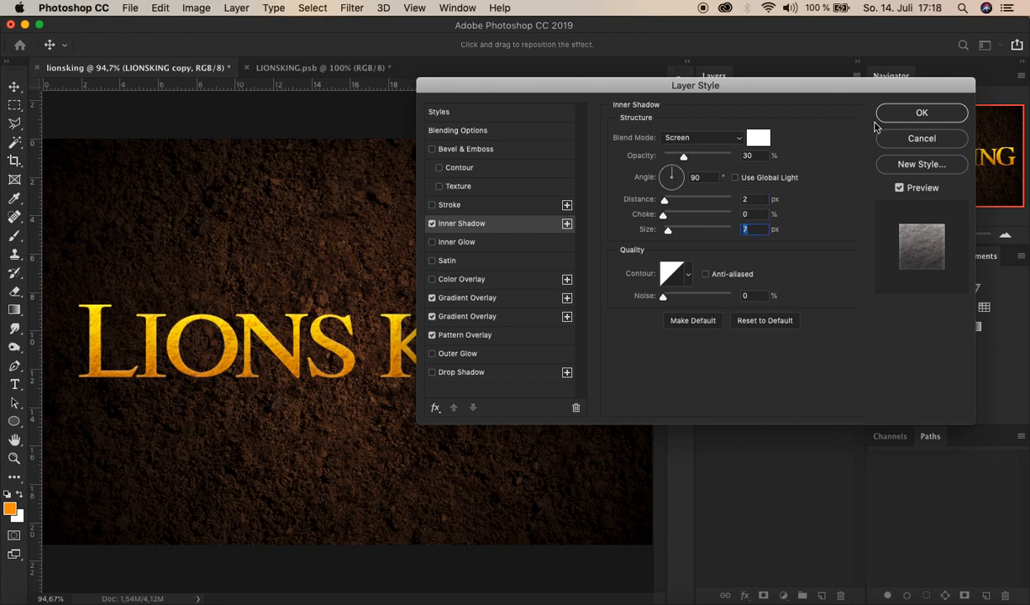
pyautogui.write('1')
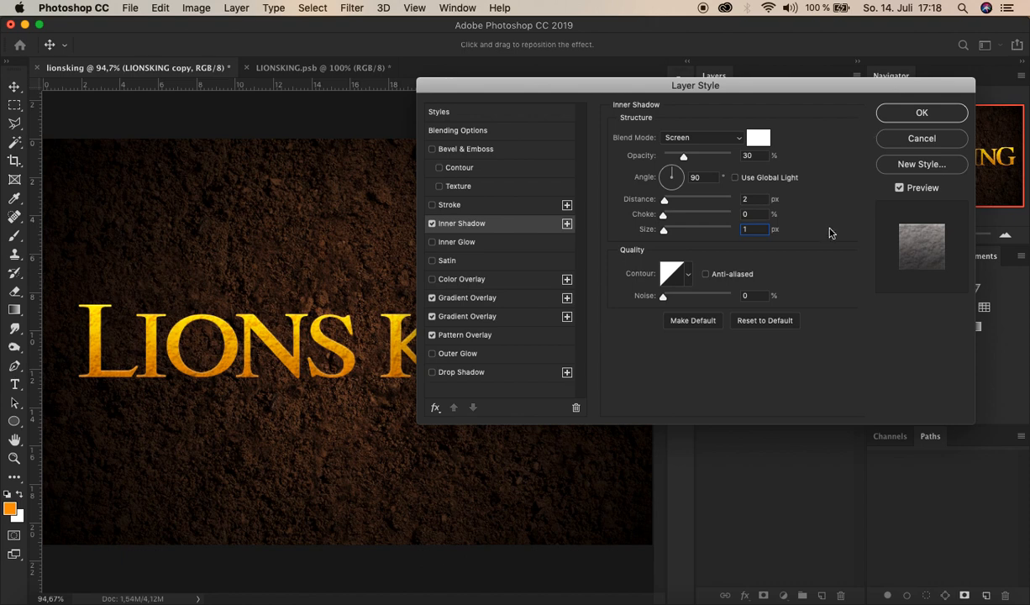
pyautogui.click(754, 228)
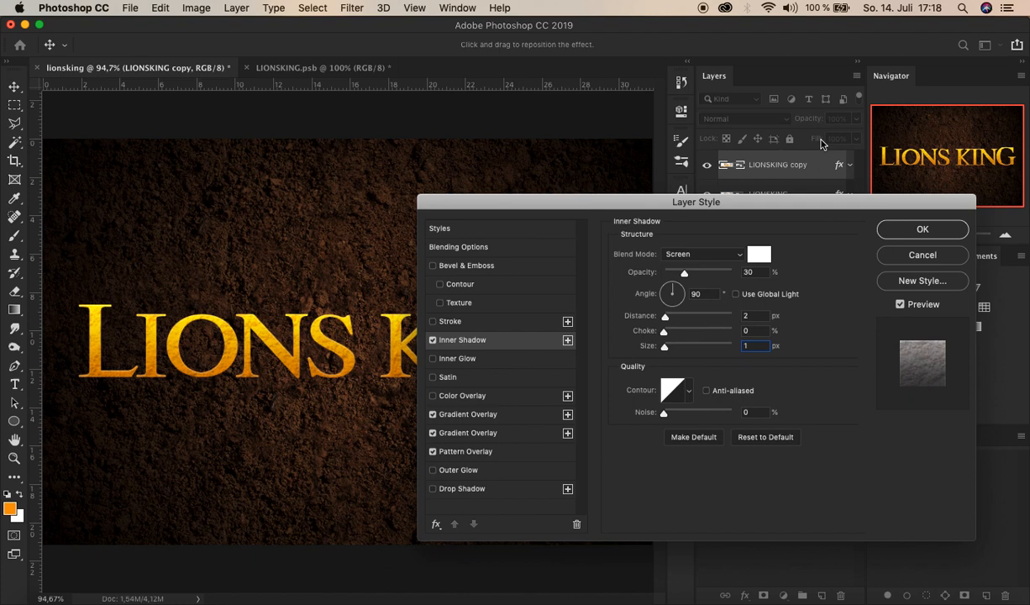
pyautogui.moveTo(515, 251)
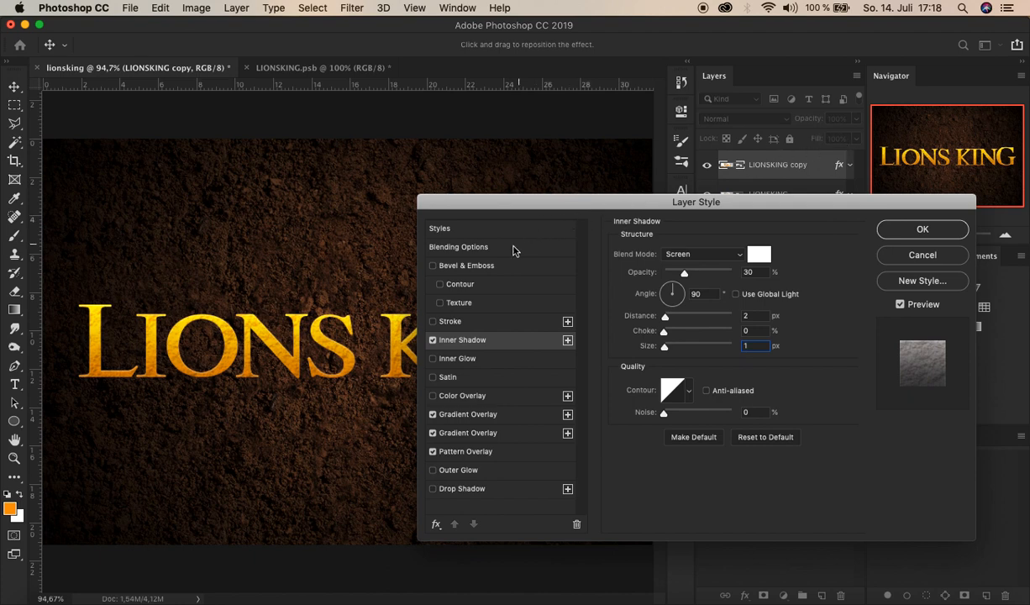
# Drop the copy layer's Fill Opacity to 0% in Blending Options and apply the style.
pyautogui.click(458, 247)
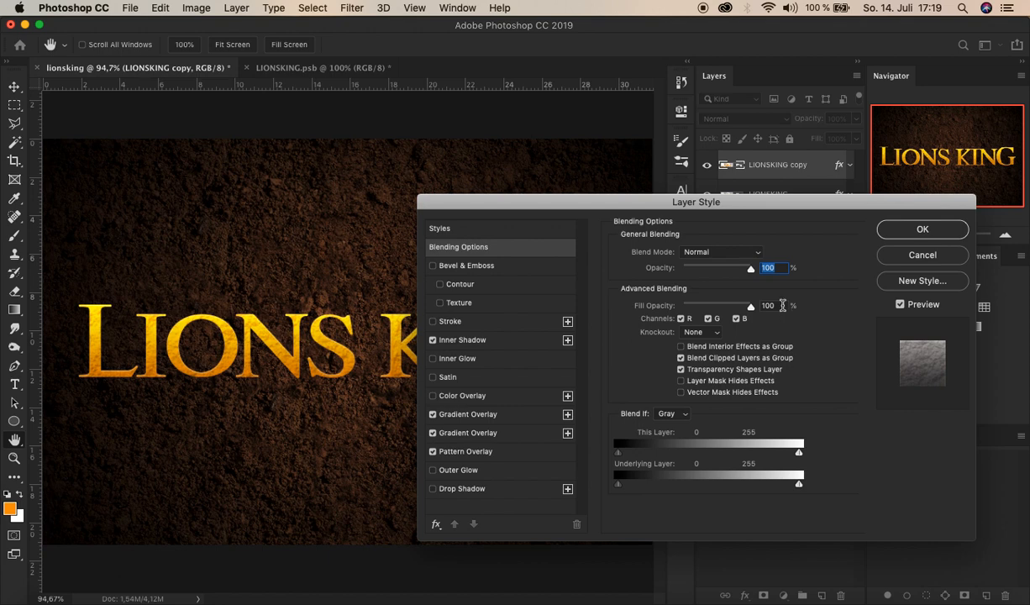
pyautogui.click(767, 304)
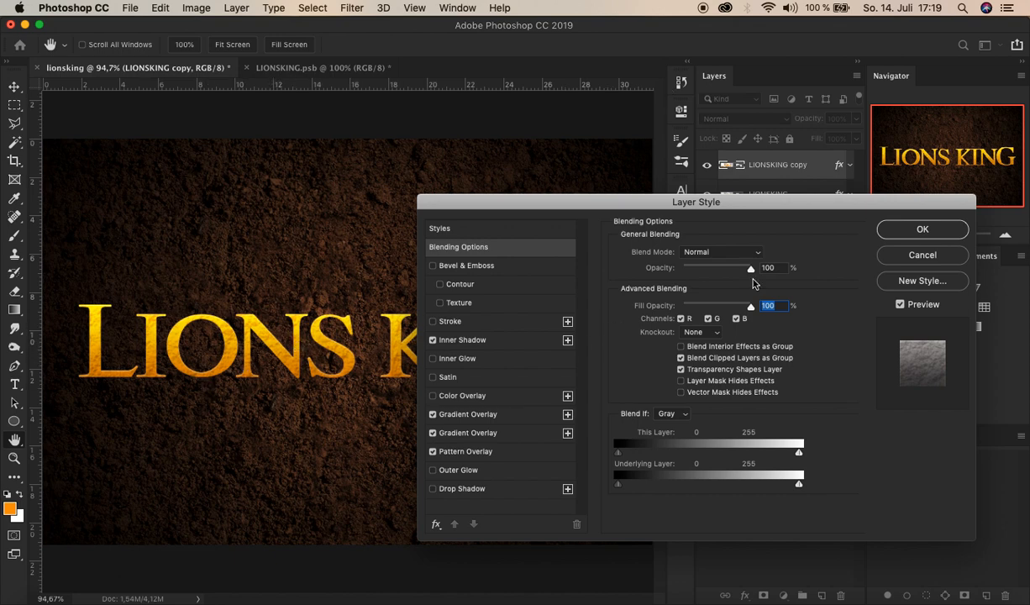
pyautogui.moveTo(751, 305); pyautogui.dragTo(681, 304)
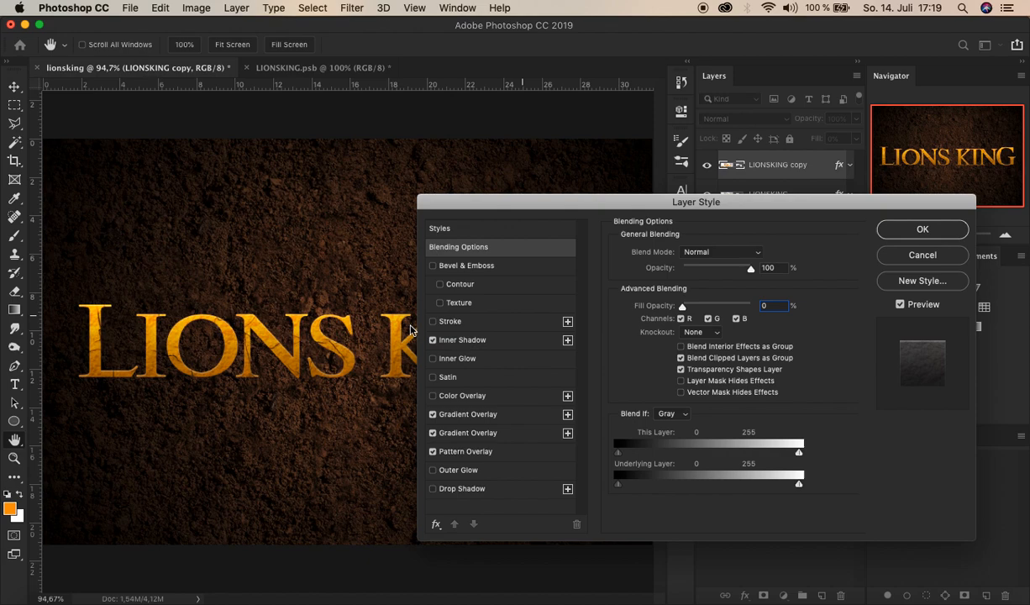
pyautogui.moveTo(540, 204)
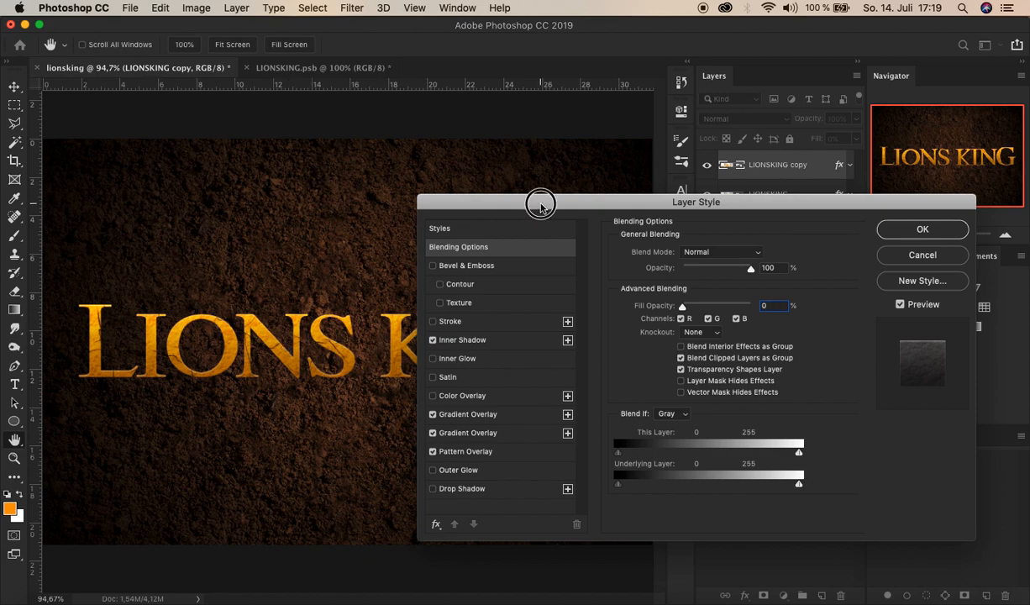
pyautogui.moveTo(542, 201); pyautogui.dragTo(687, 56)
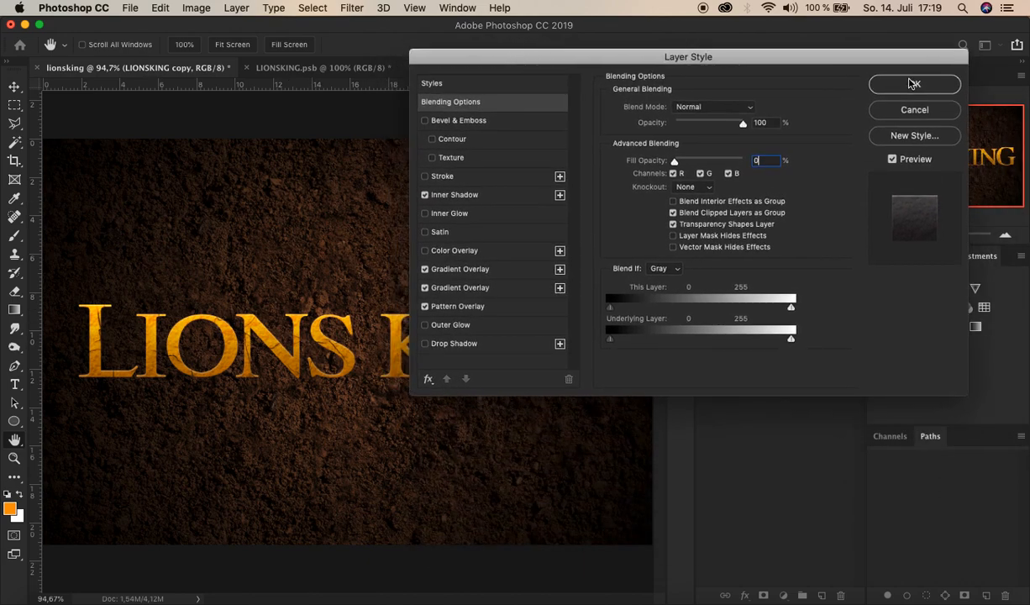
pyautogui.click(914, 84)
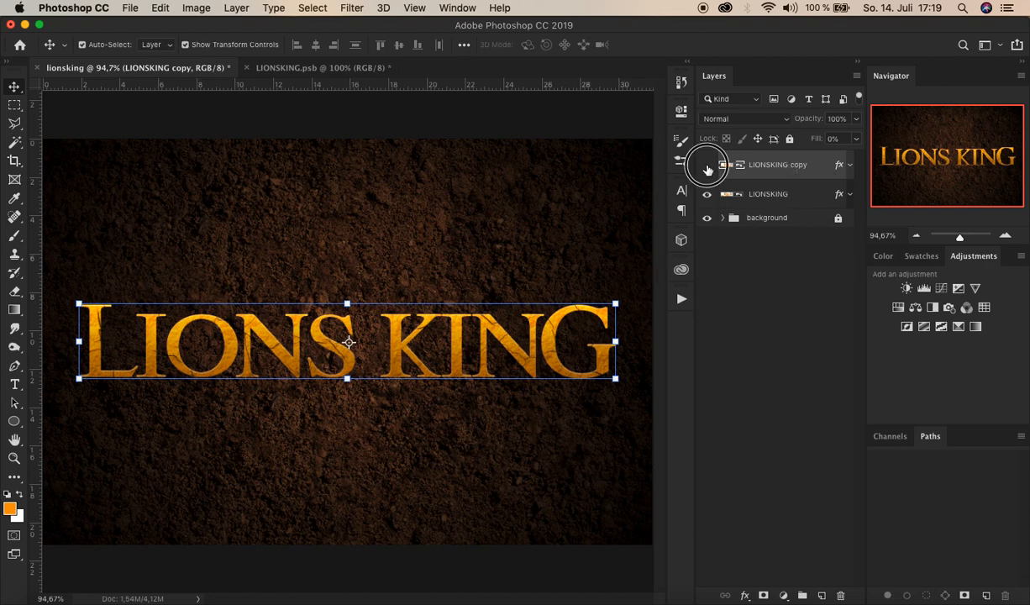
pyautogui.click(706, 164)
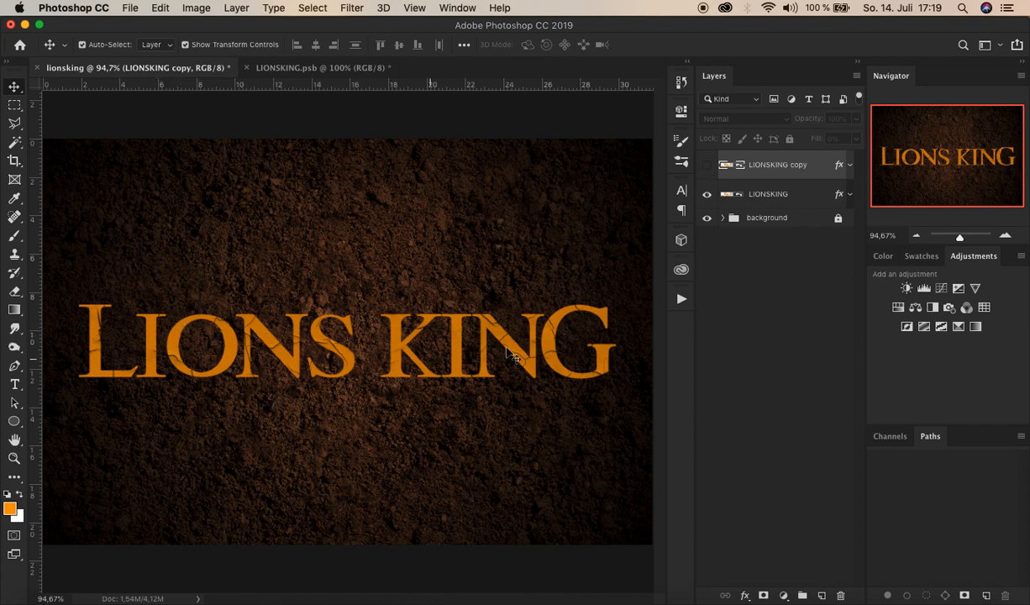
pyautogui.moveTo(482, 378)
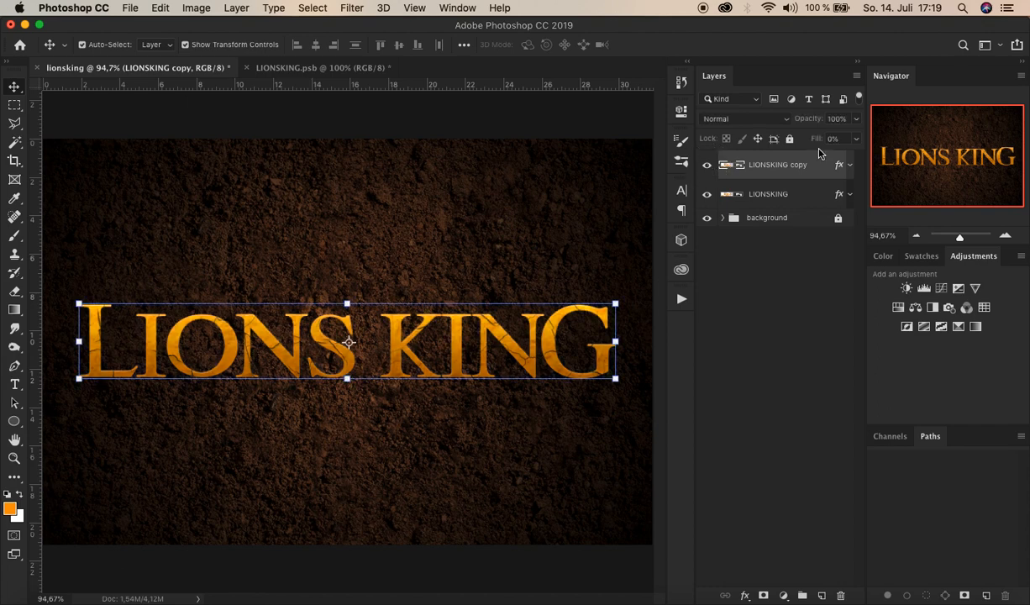
pyautogui.moveTo(235, 360)
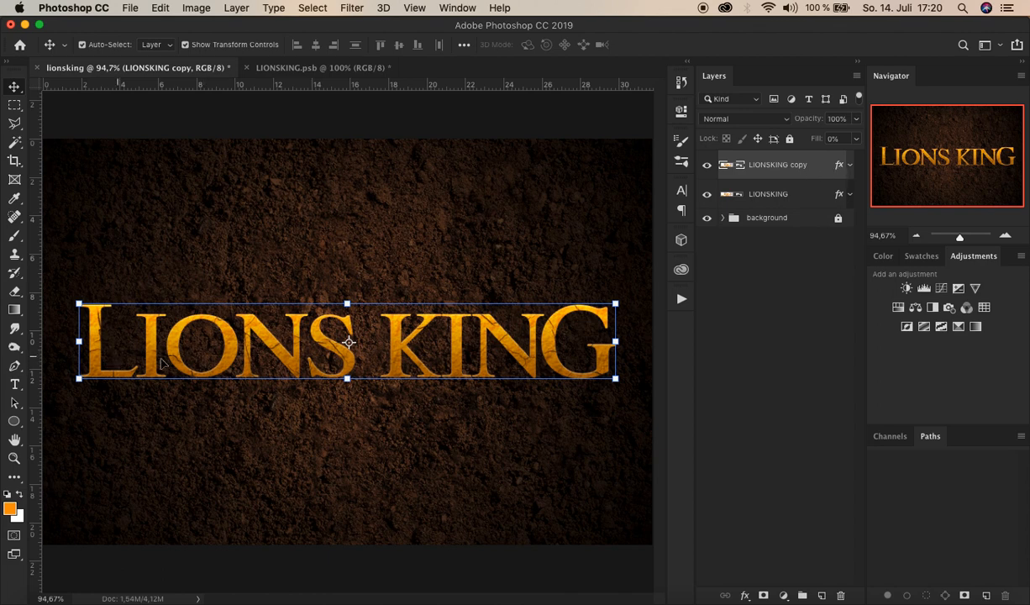
pyautogui.moveTo(619, 333)
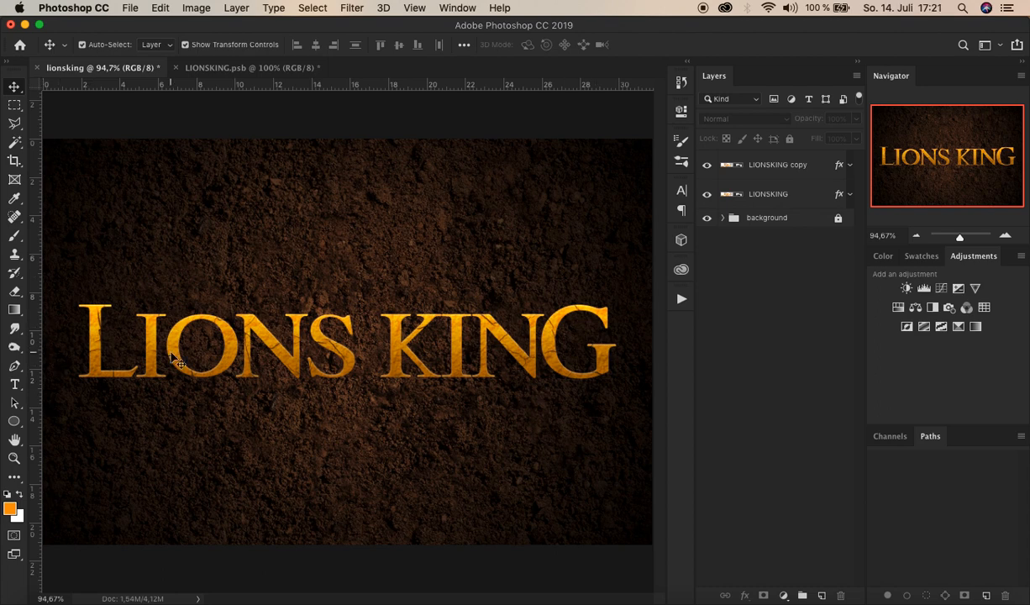
pyautogui.moveTo(120, 317)
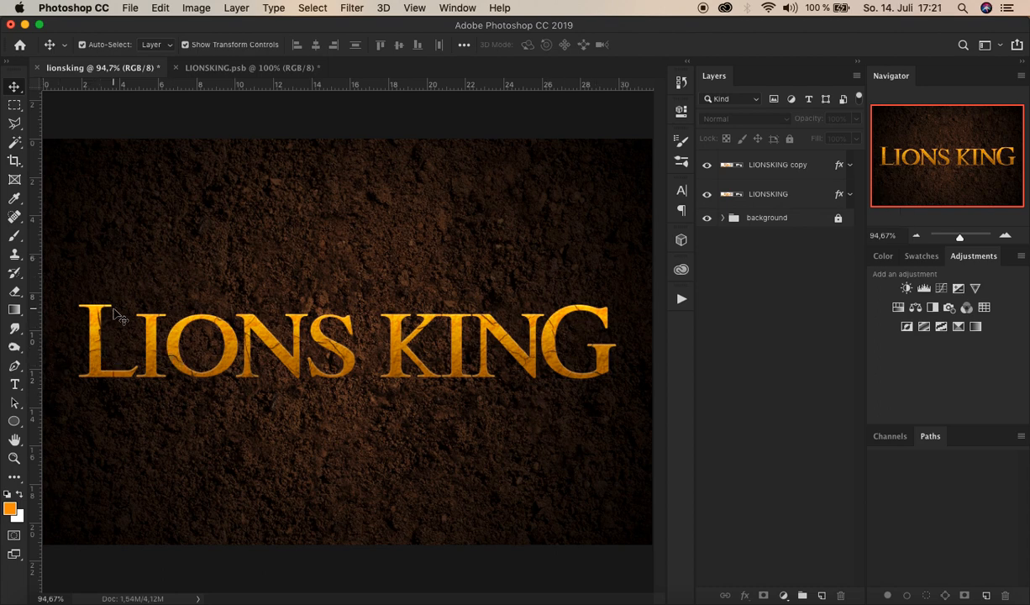
pyautogui.moveTo(183, 309)
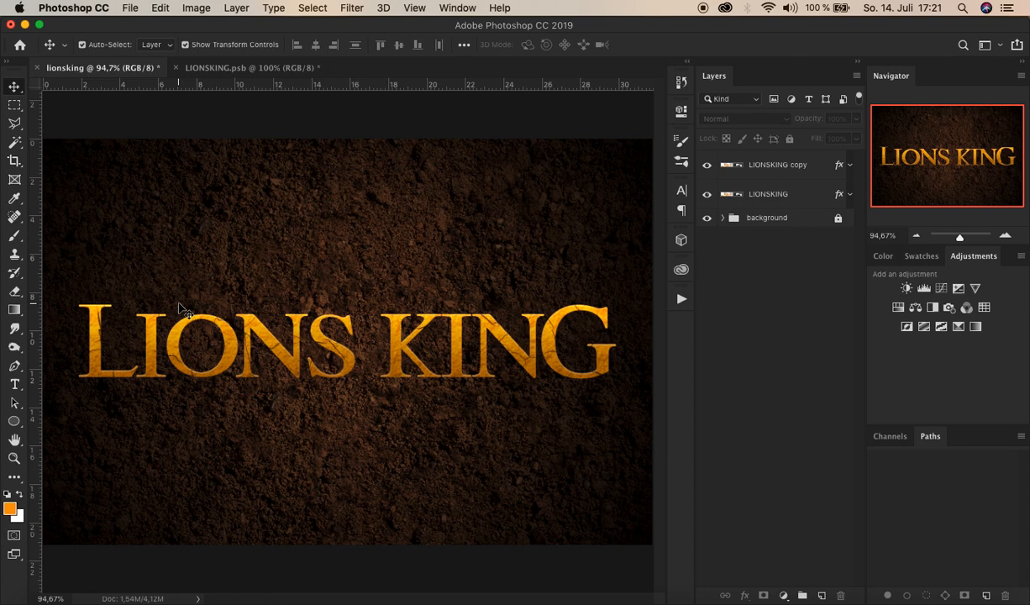
pyautogui.moveTo(124, 311)
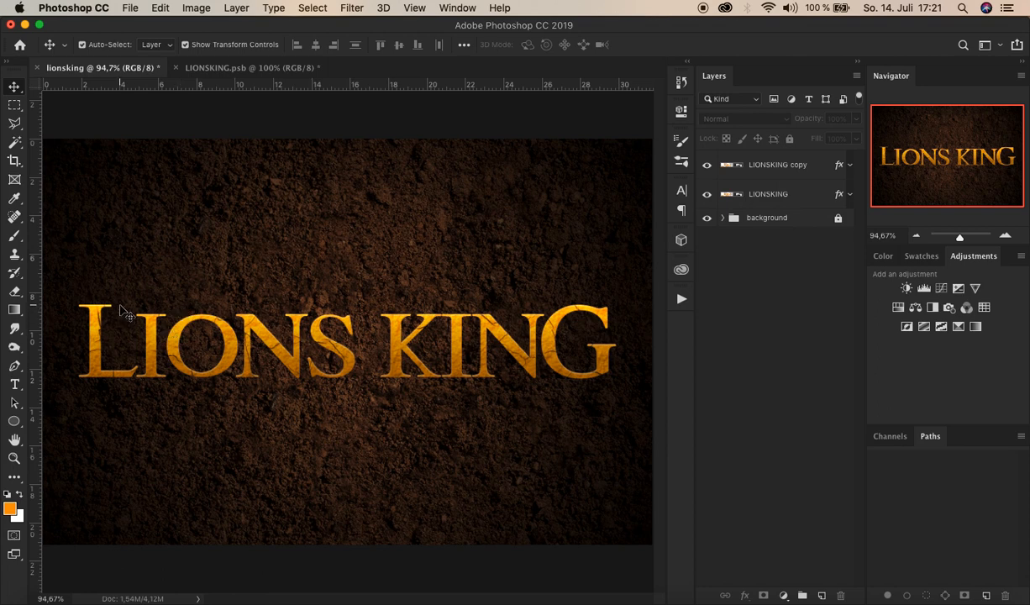
pyautogui.moveTo(386, 347)
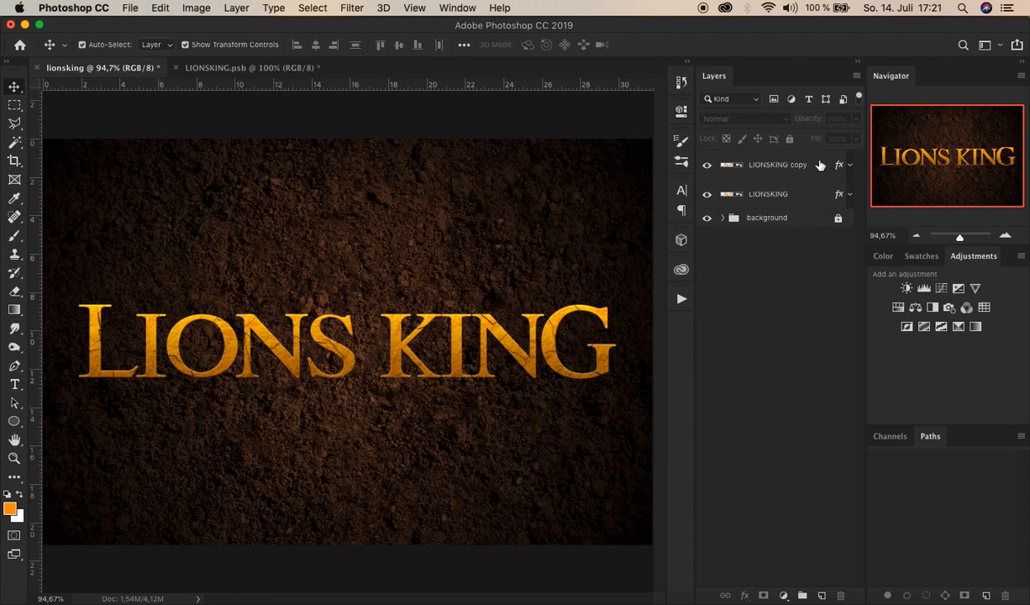
# Duplicate LIONSKING copy into copy 2 and clear its layer style.
pyautogui.click(777, 164)
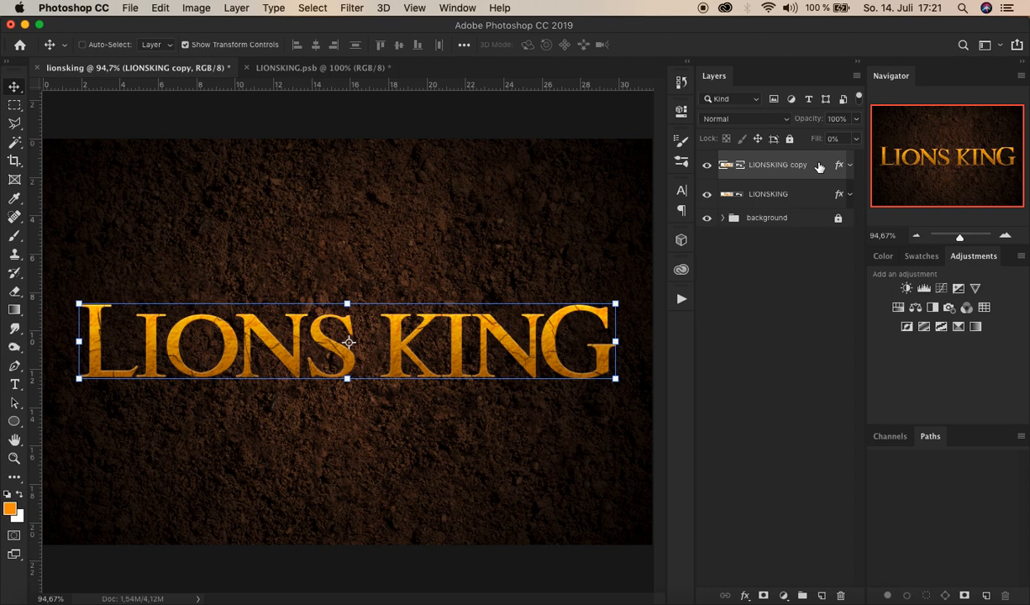
pyautogui.press('cmd+j')
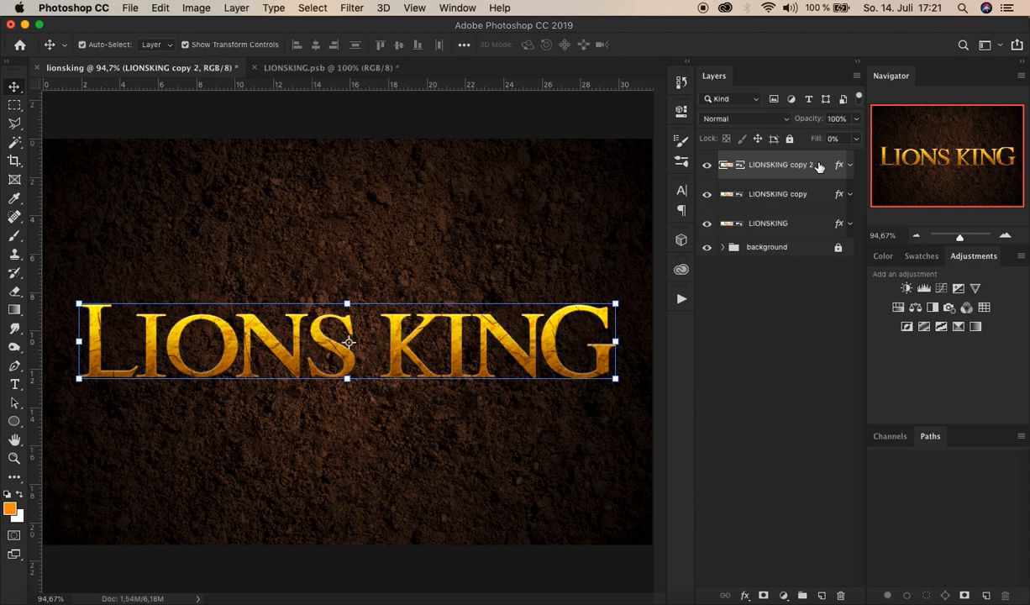
pyautogui.click(849, 165)
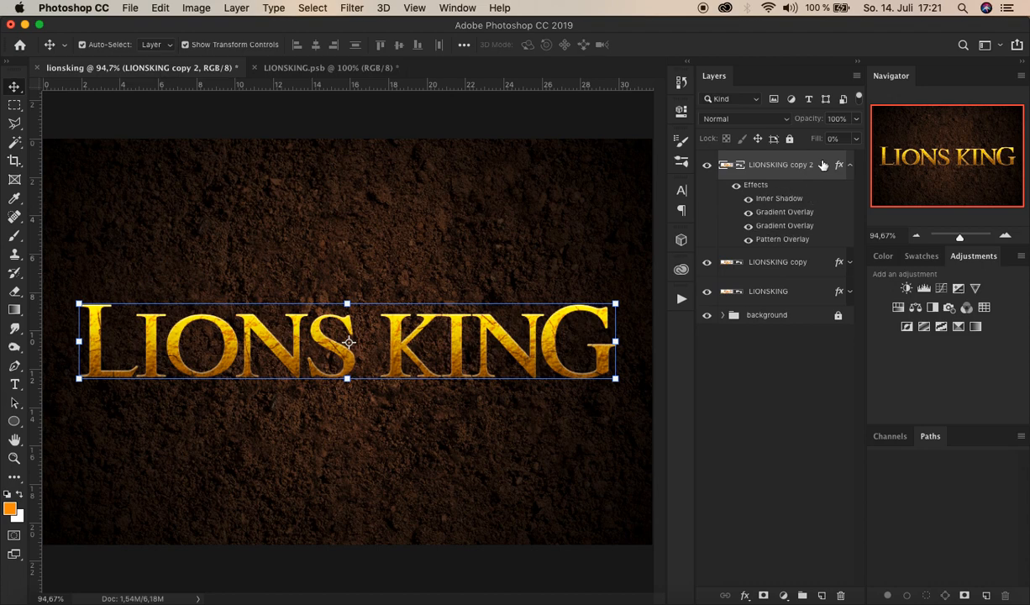
pyautogui.rightClick(779, 165)
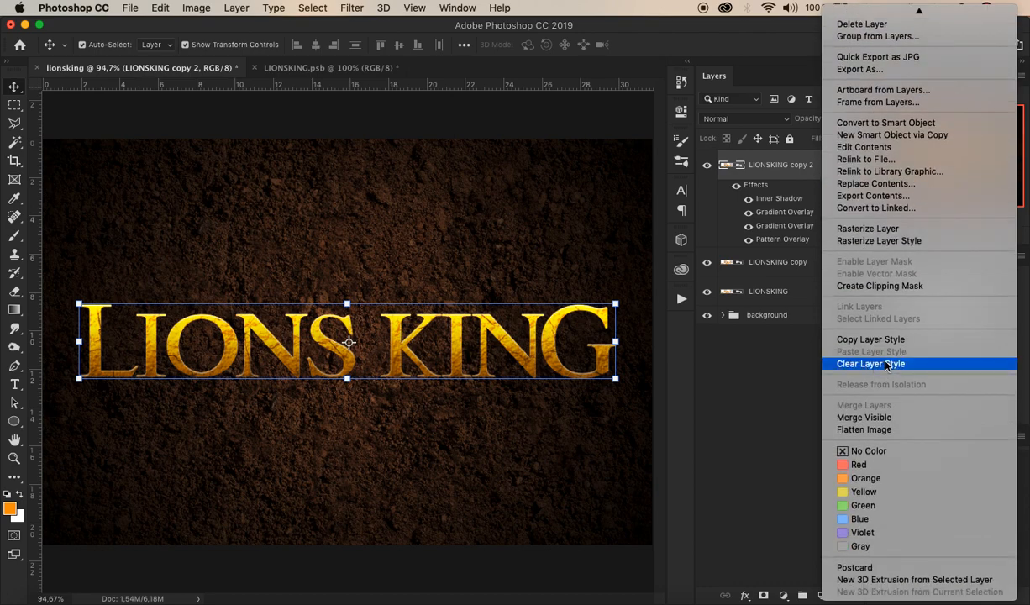
pyautogui.click(870, 363)
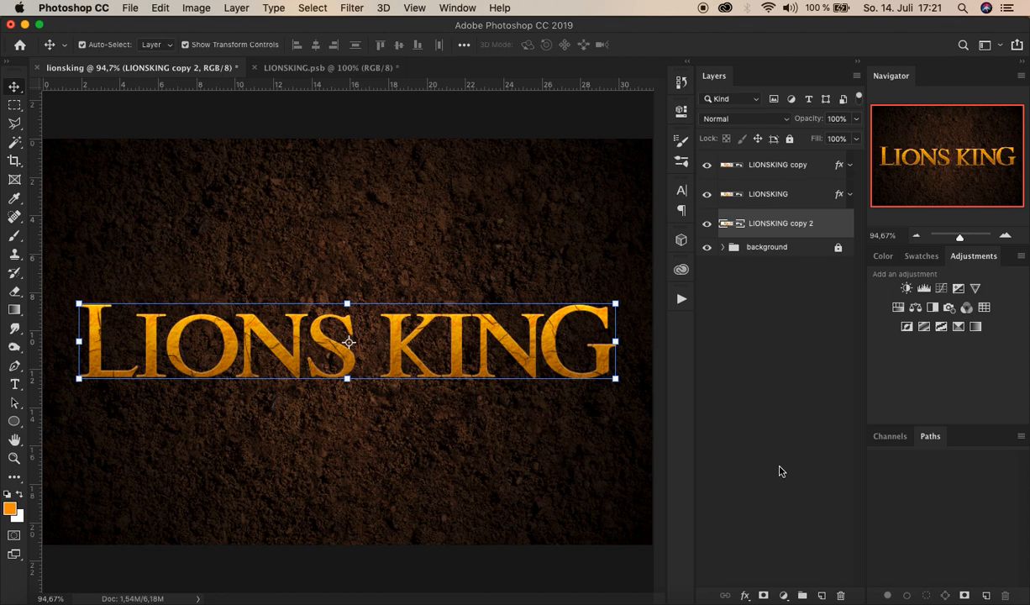
pyautogui.moveTo(749, 571)
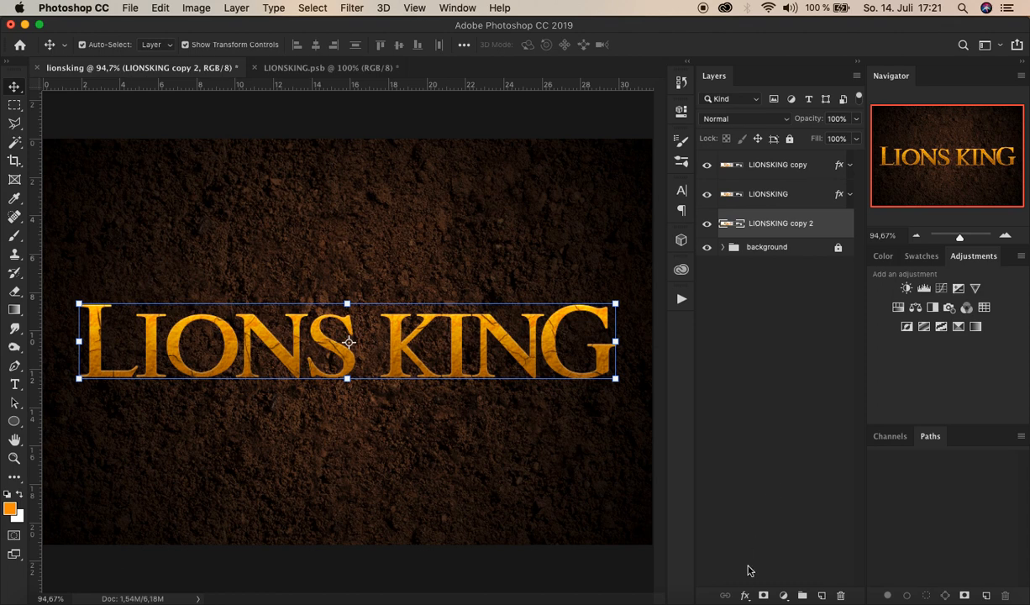
pyautogui.click(744, 595)
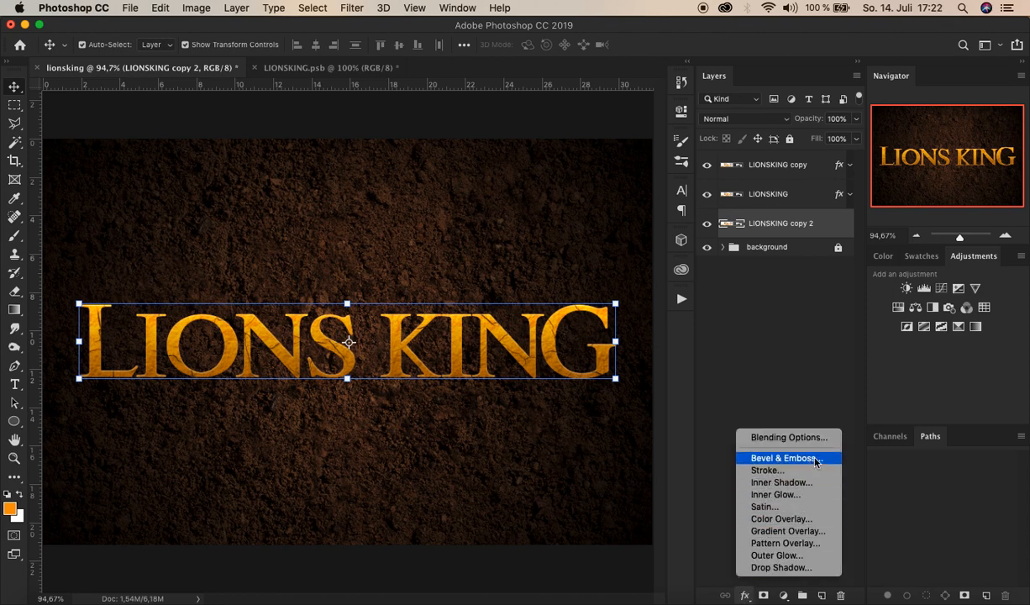
# Give LIONSKING copy 2 a Bevel & Emboss at 1000% depth with 20% highlight opacity.
pyautogui.click(783, 457)
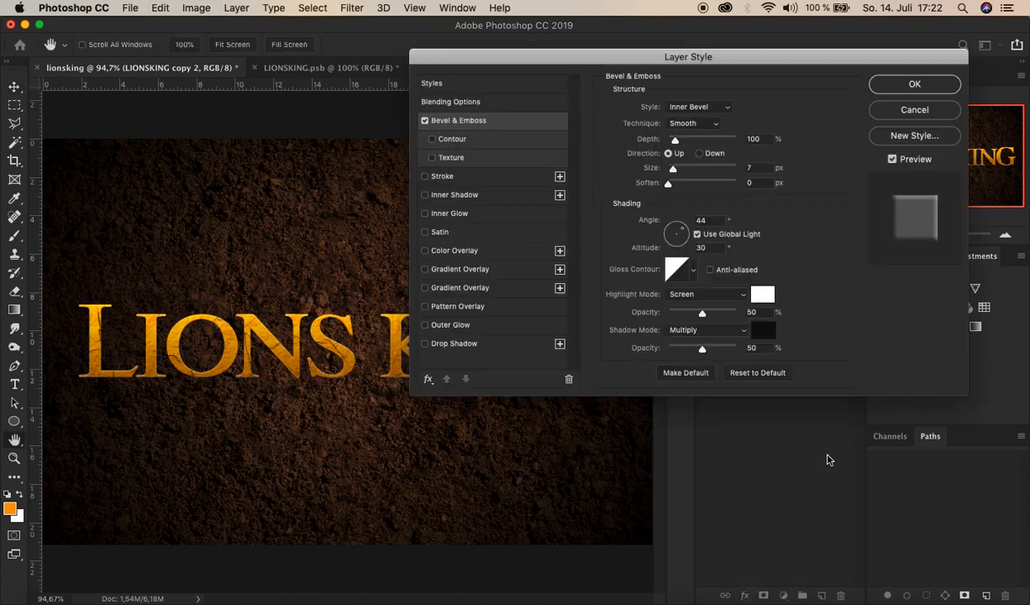
pyautogui.moveTo(834, 449)
pyautogui.write('0')
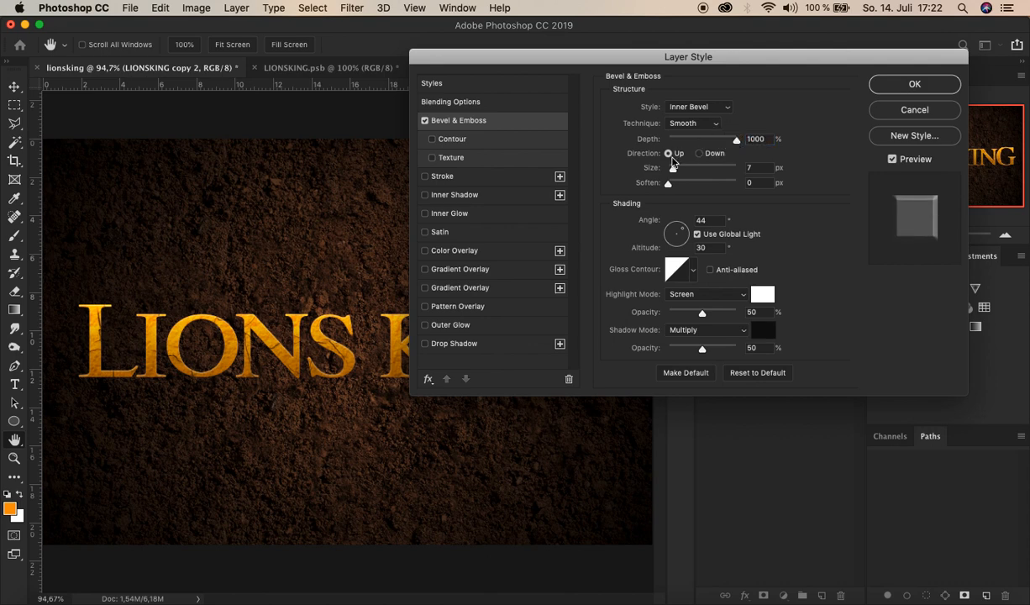
pyautogui.moveTo(672, 159)
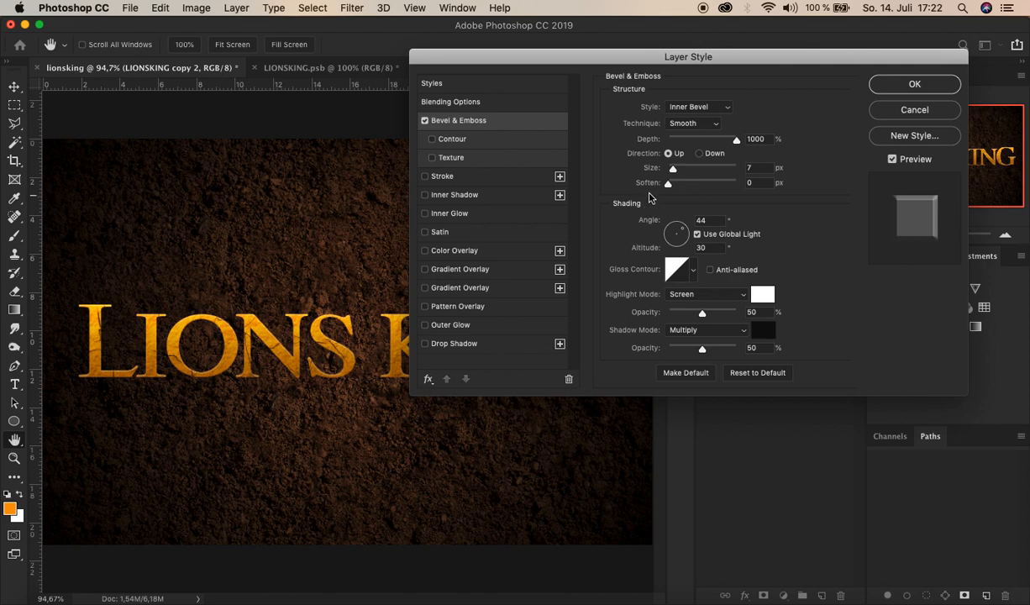
pyautogui.moveTo(695, 208)
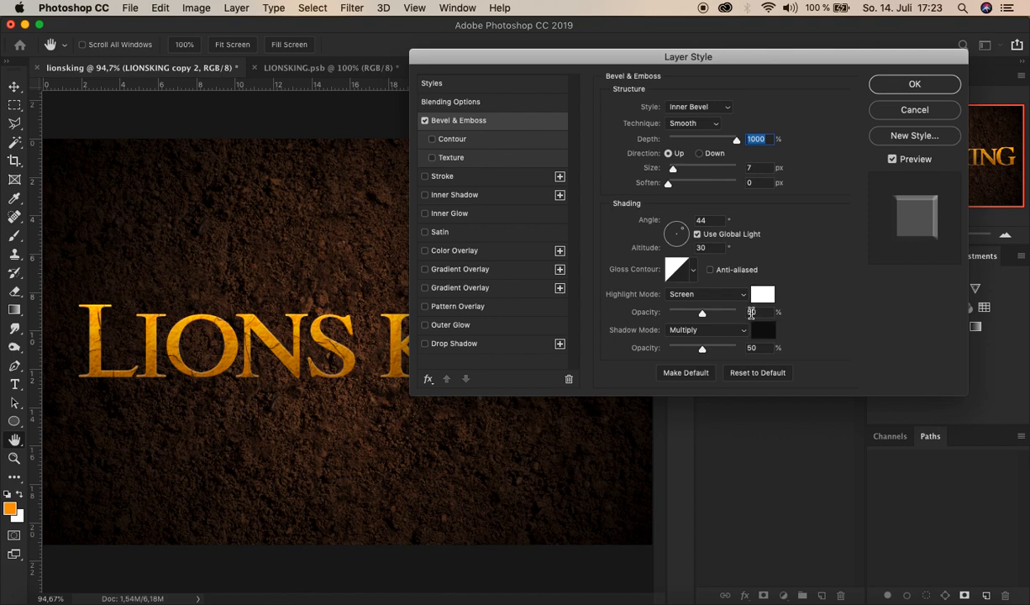
pyautogui.click(759, 311)
pyautogui.write('20')
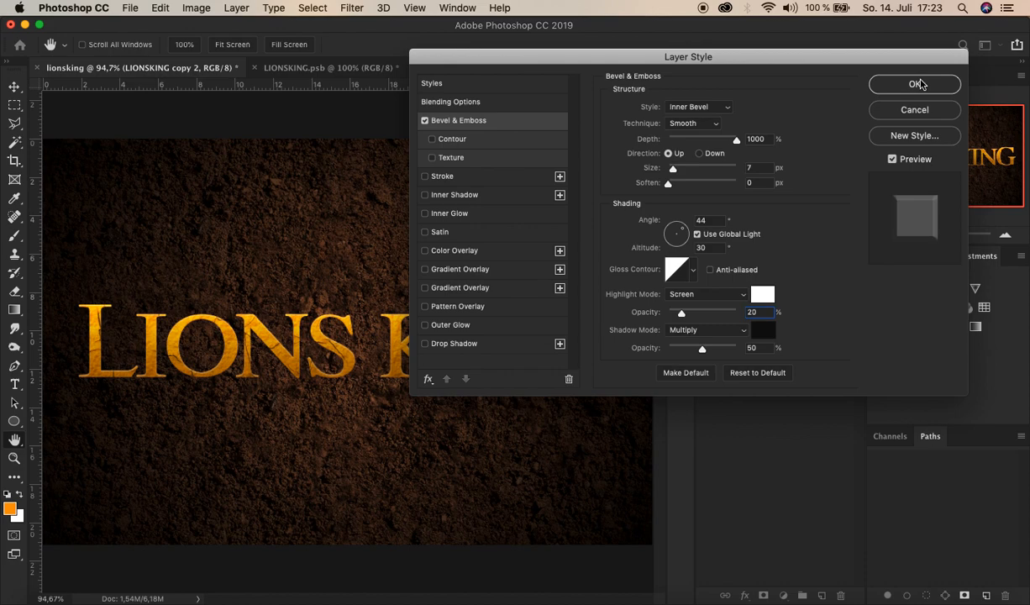
pyautogui.click(914, 83)
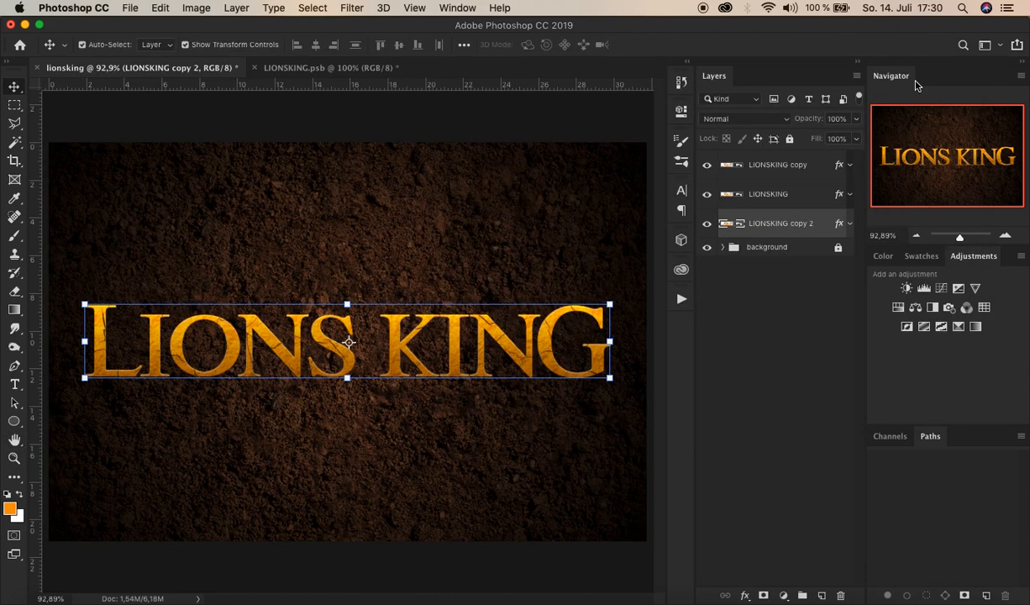
pyautogui.moveTo(830, 225)
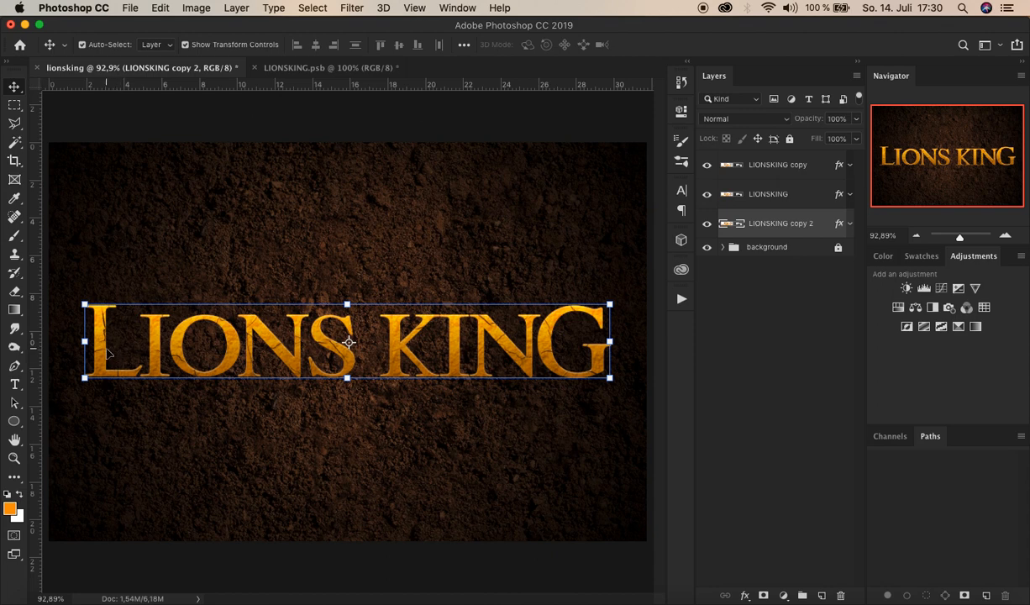
pyautogui.moveTo(125, 377)
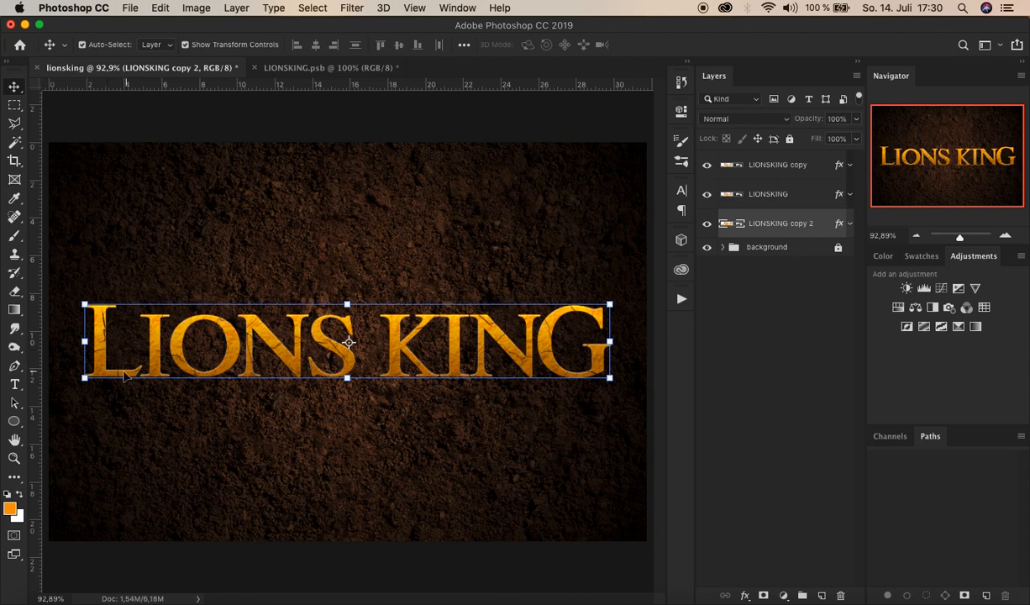
pyautogui.moveTo(468, 347)
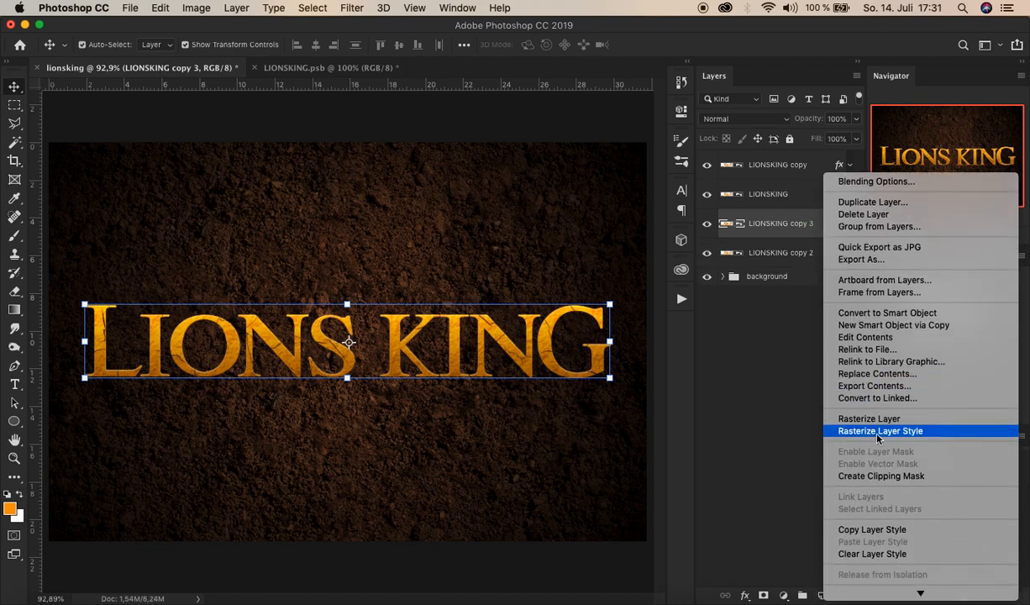
# Rasterize LIONSKING copy 3's layer style into pixels and start a free transform.
pyautogui.click(880, 429)
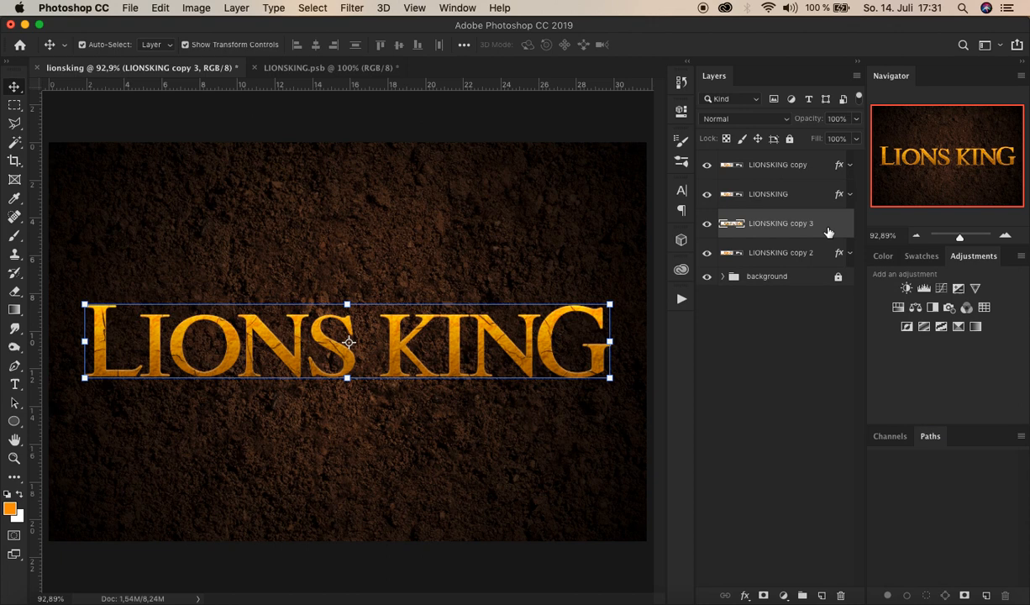
pyautogui.moveTo(735, 231)
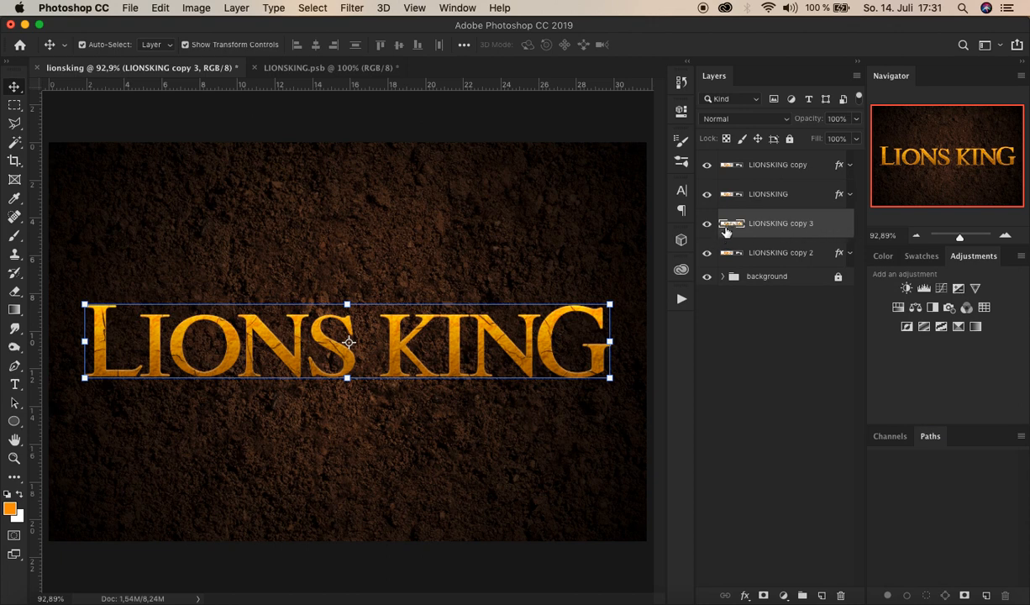
pyautogui.moveTo(843, 231)
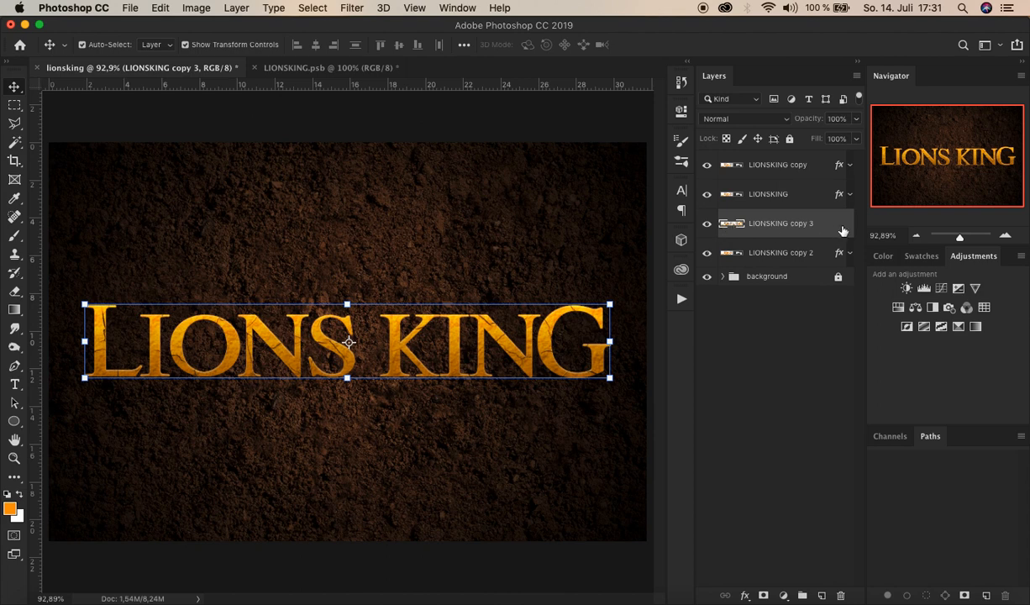
pyautogui.moveTo(844, 228)
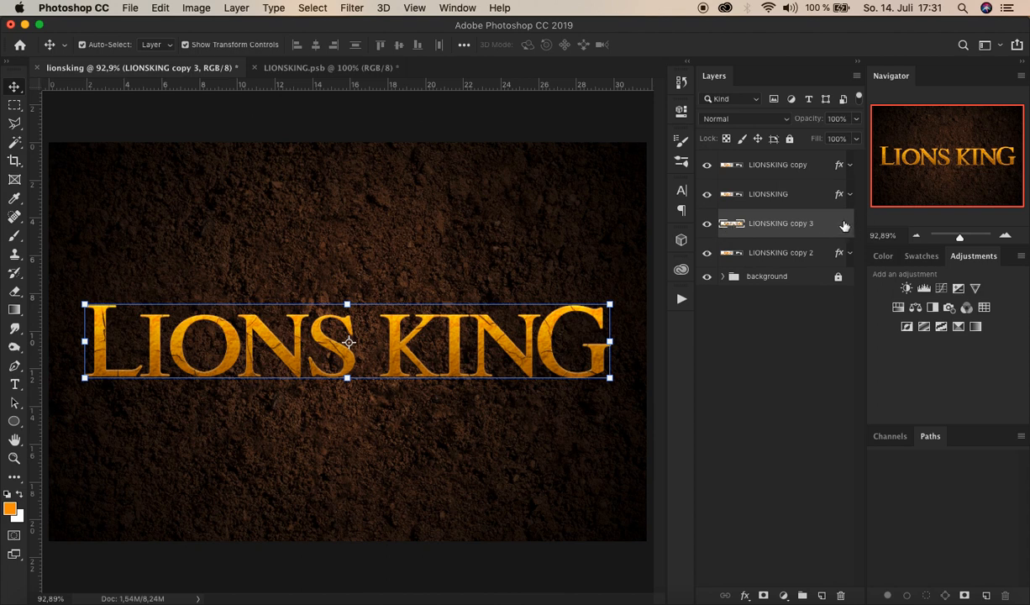
pyautogui.press('cmd+t')
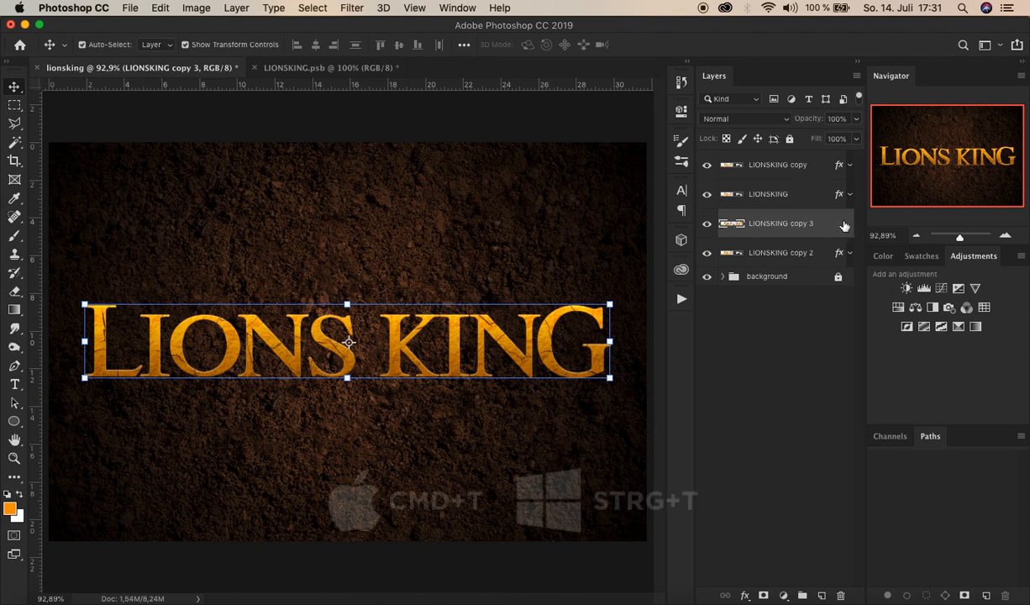
pyautogui.click(159, 8)
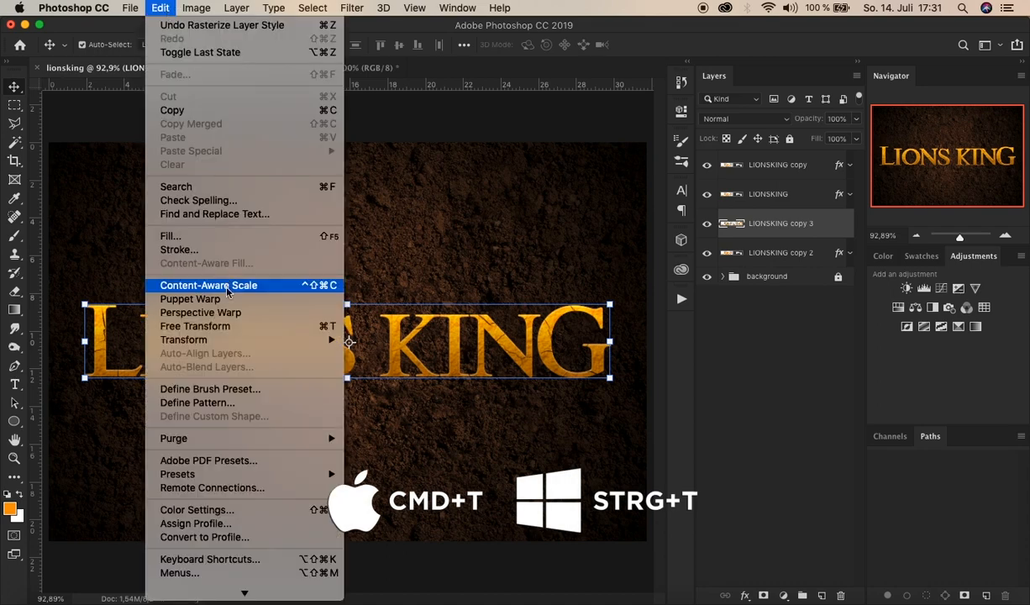
# Free transform LIONSKING copy 3 via Edit menu and commit the transform.
pyautogui.click(194, 326)
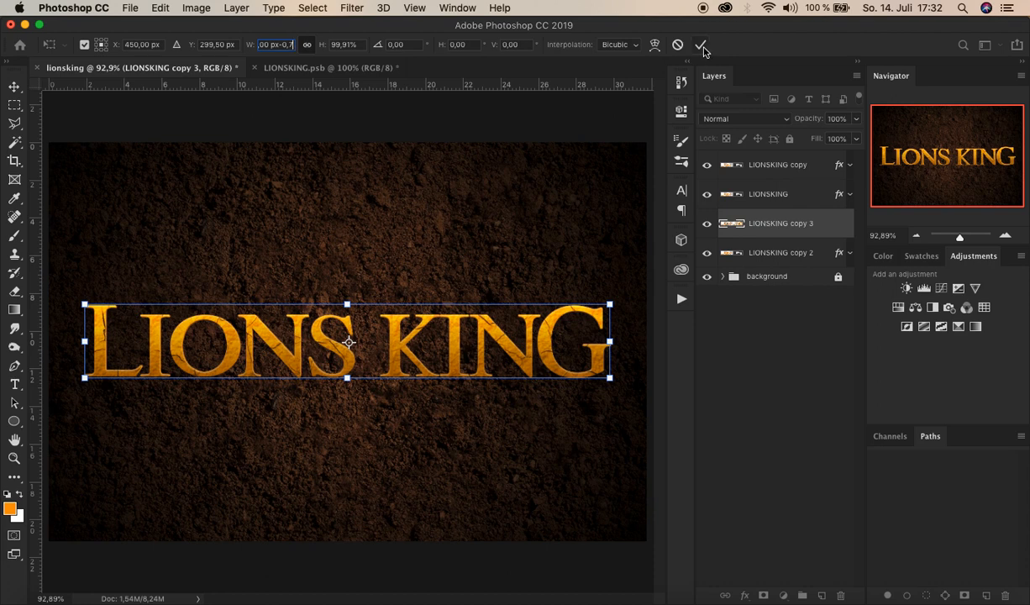
pyautogui.click(702, 44)
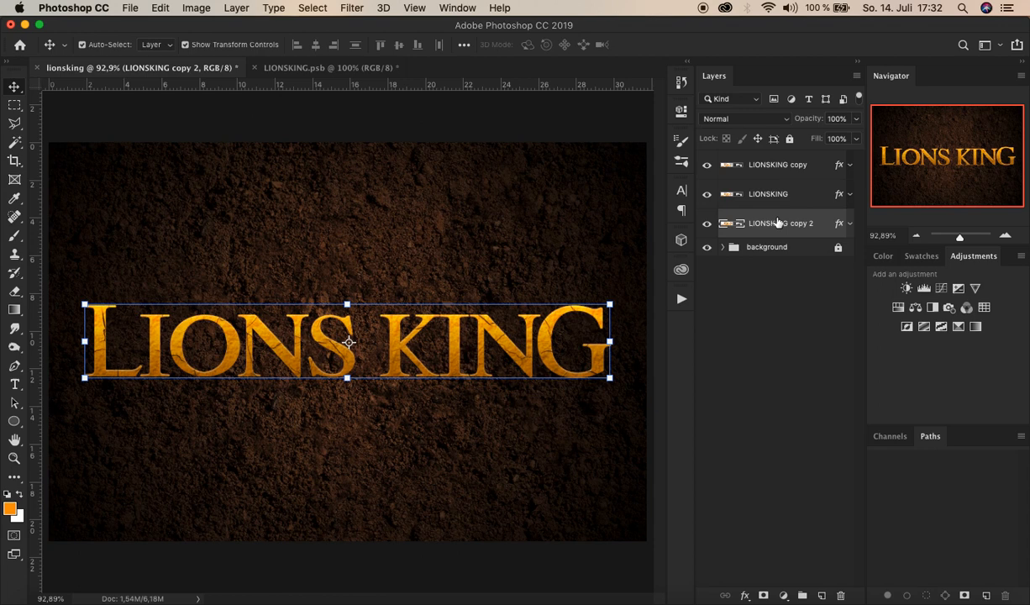
pyautogui.moveTo(780, 223)
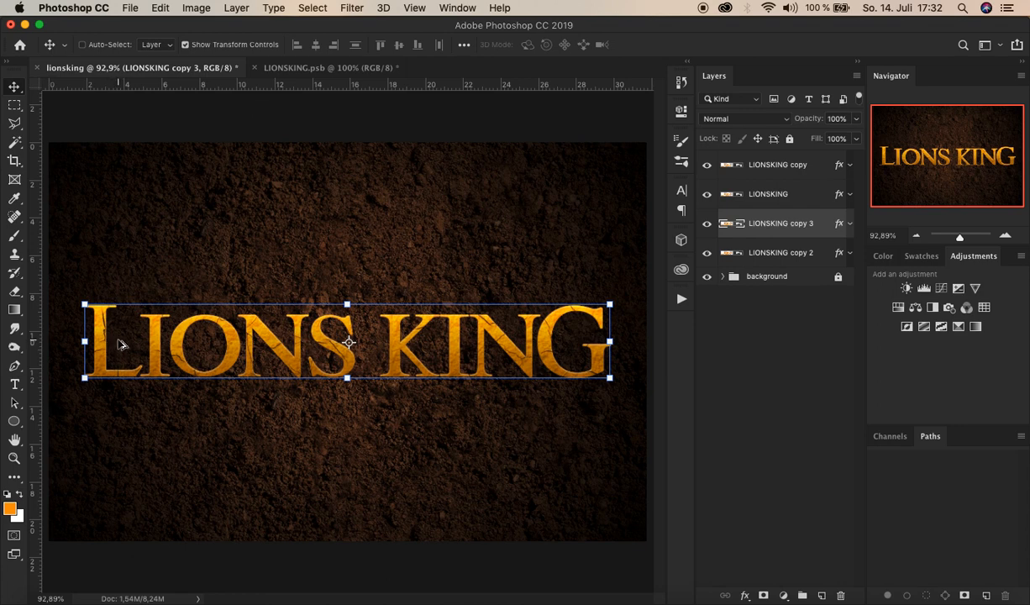
pyautogui.moveTo(391, 25)
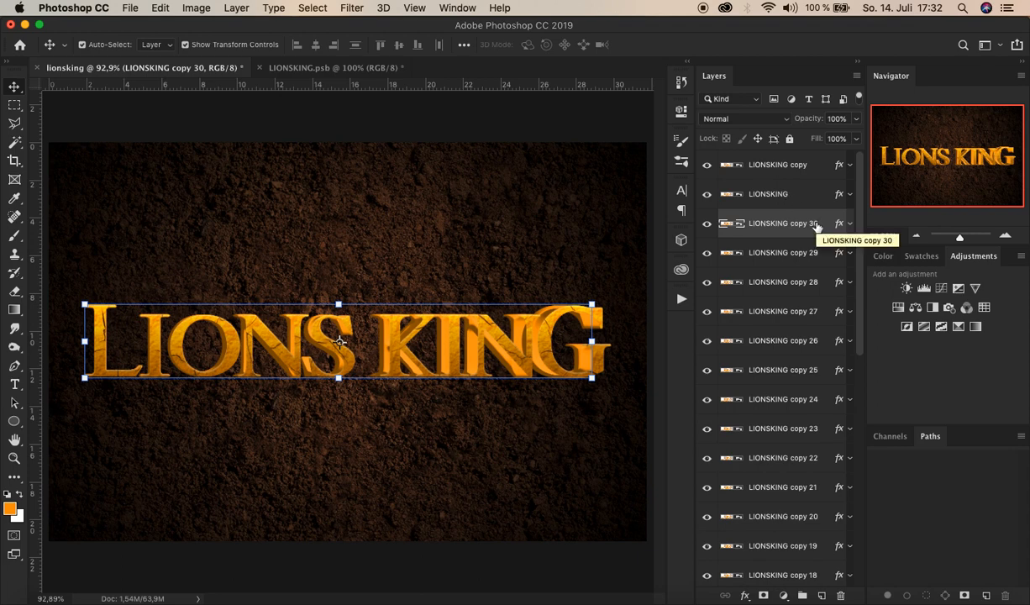
pyautogui.moveTo(766, 456)
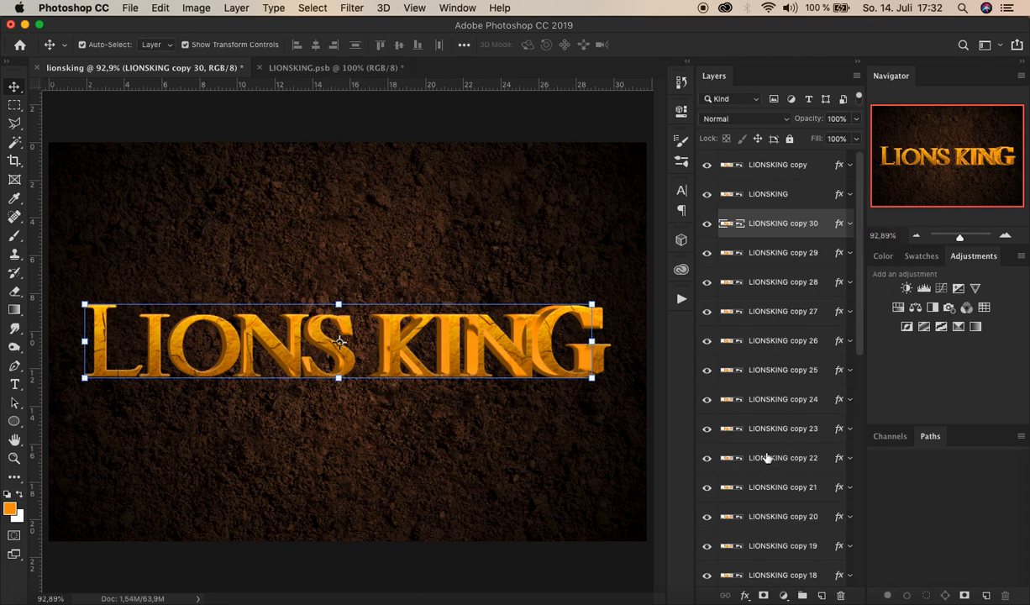
# Reverse the stacking order of the selected LIONSKING copies via Layer > Arrange > Reverse.
pyautogui.scroll(-3)
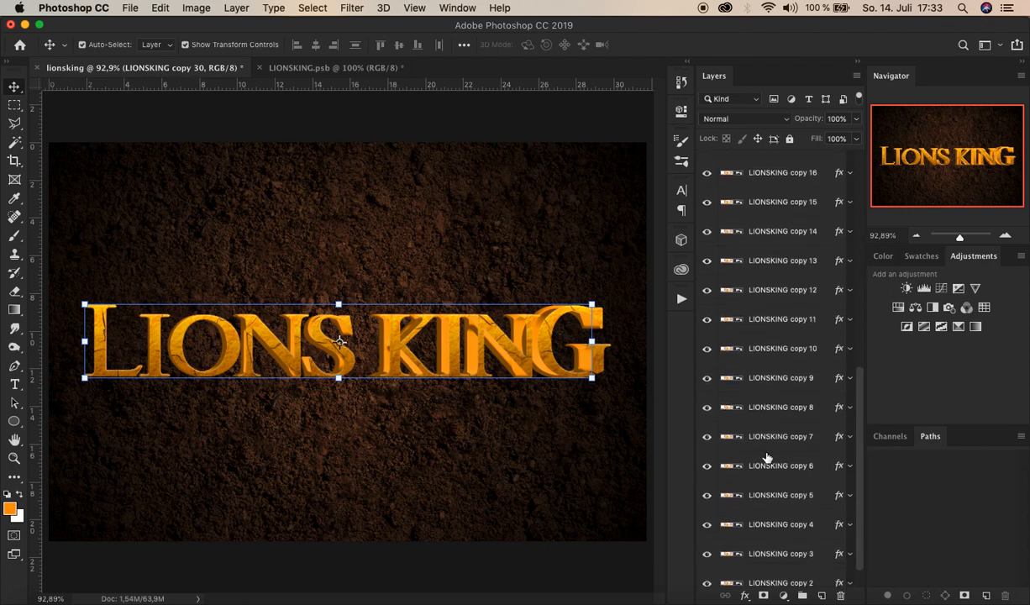
pyautogui.scroll(-3)
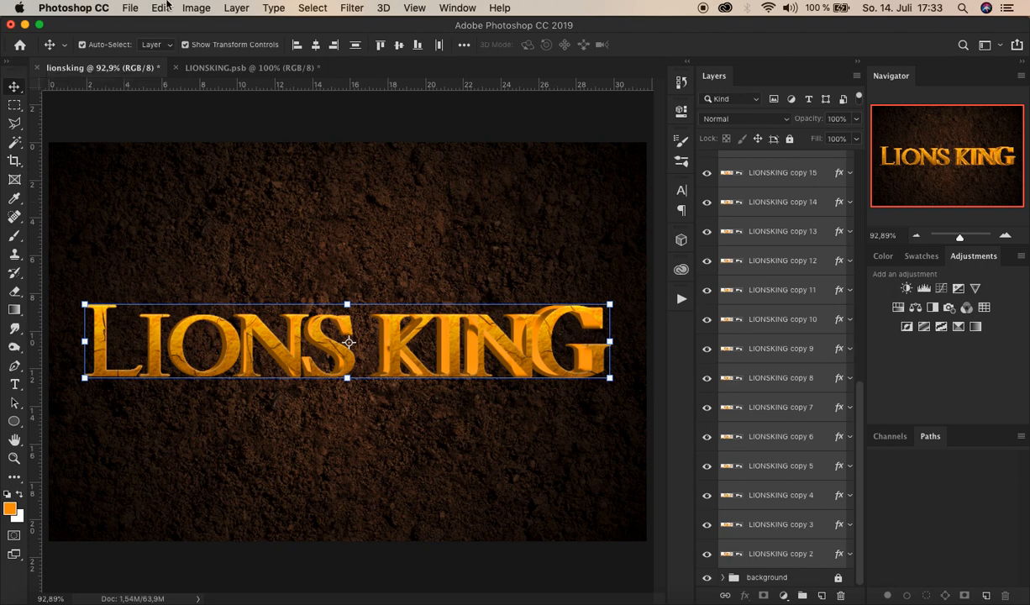
pyautogui.click(81, 44)
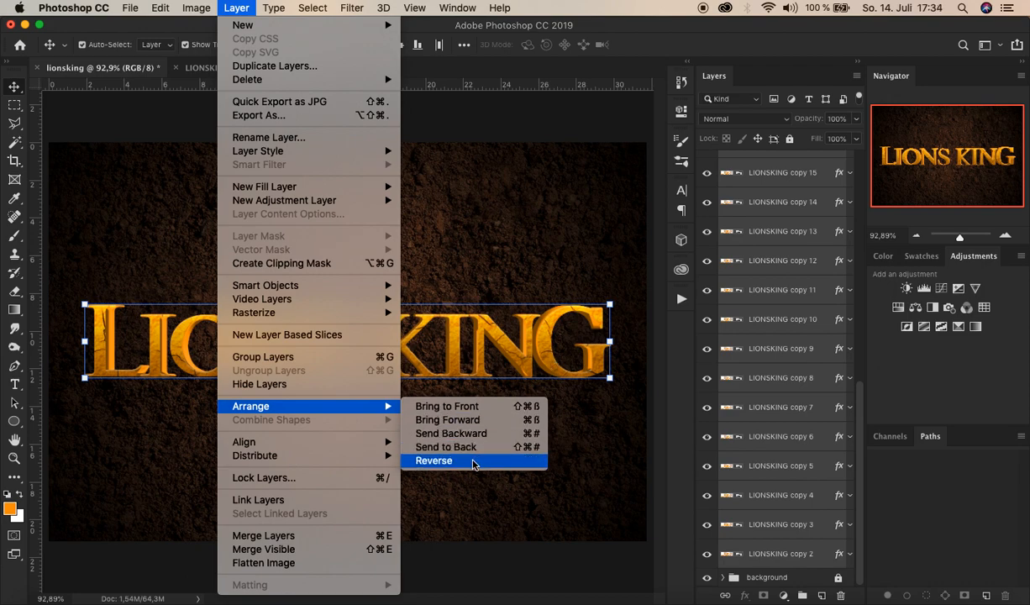
pyautogui.click(433, 460)
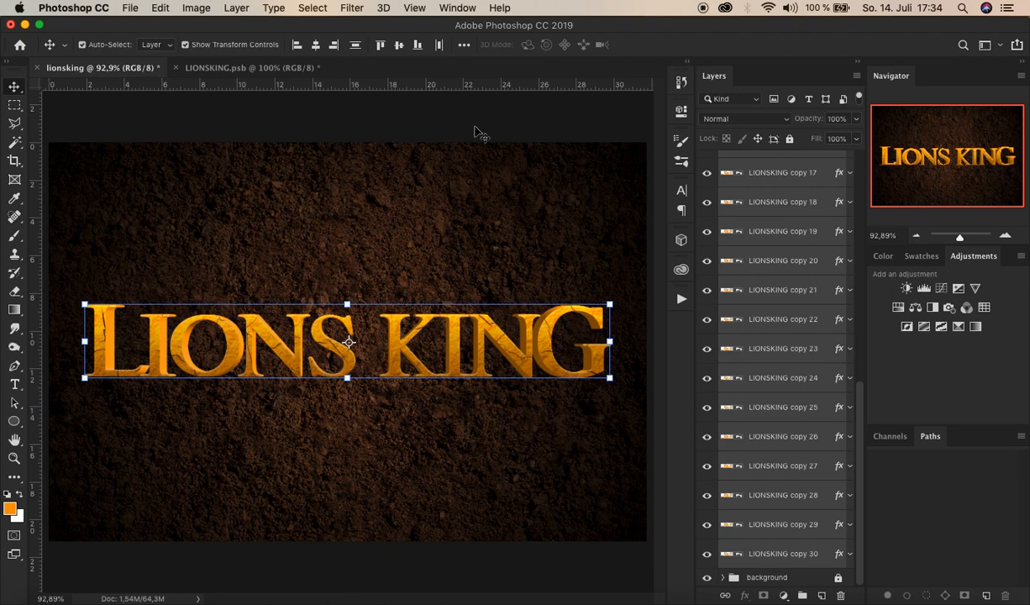
pyautogui.moveTo(783, 206)
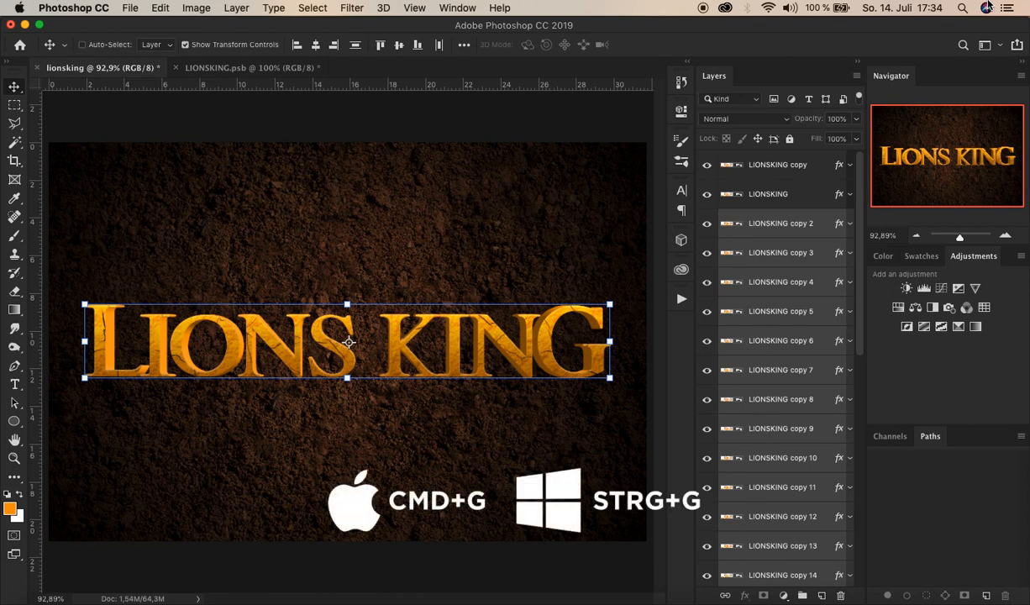
# Group the selected copy layers and rename the group 'extrusion'.
pyautogui.press('cmd+g')
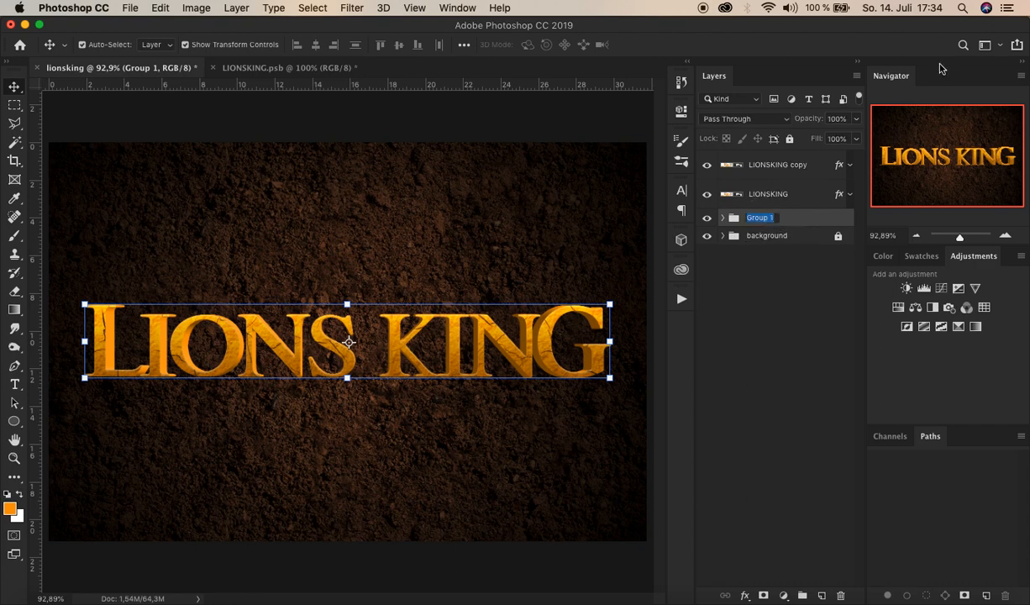
pyautogui.write('extrusion')
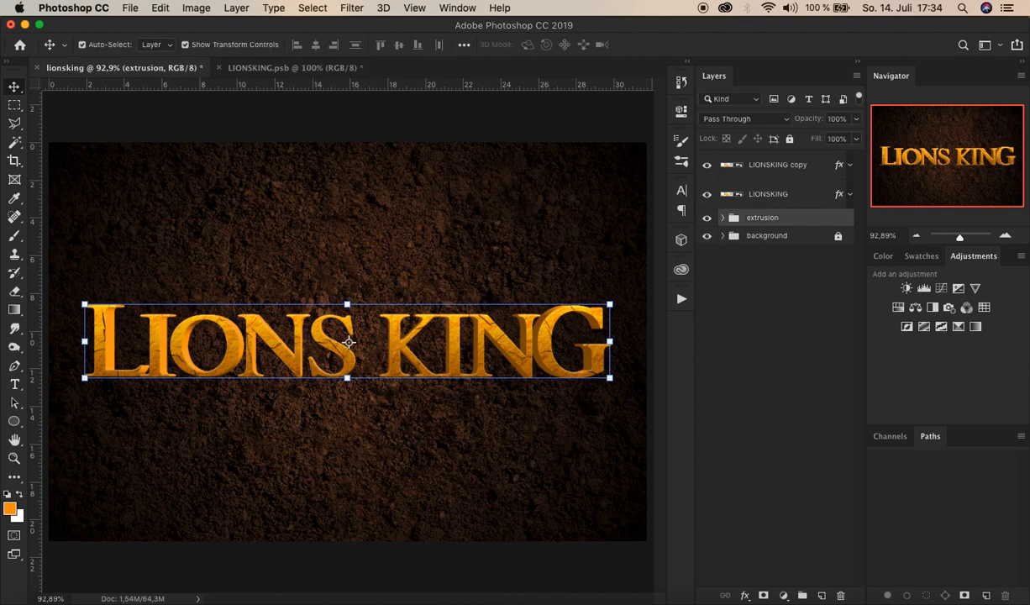
pyautogui.moveTo(940, 67)
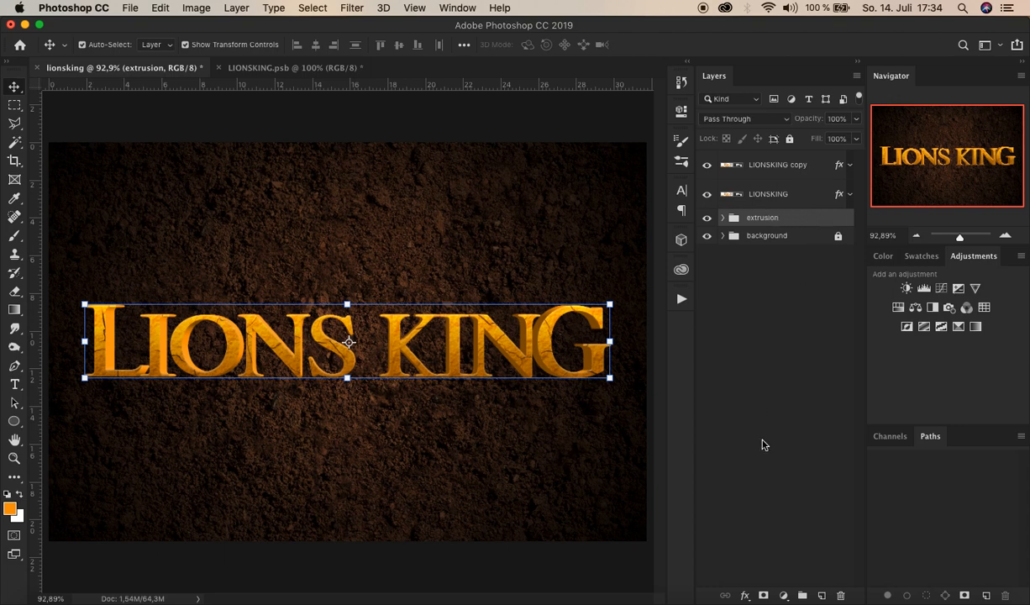
# Add a black Color Overlay to the extrusion group, blend mode Multiply, opacity 50%.
pyautogui.click(744, 595)
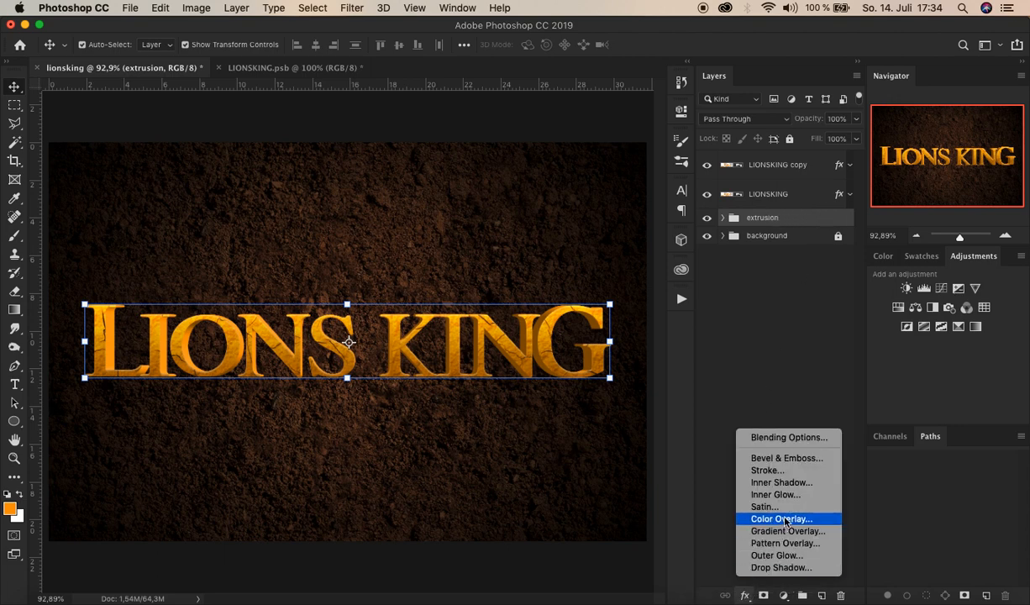
pyautogui.click(780, 518)
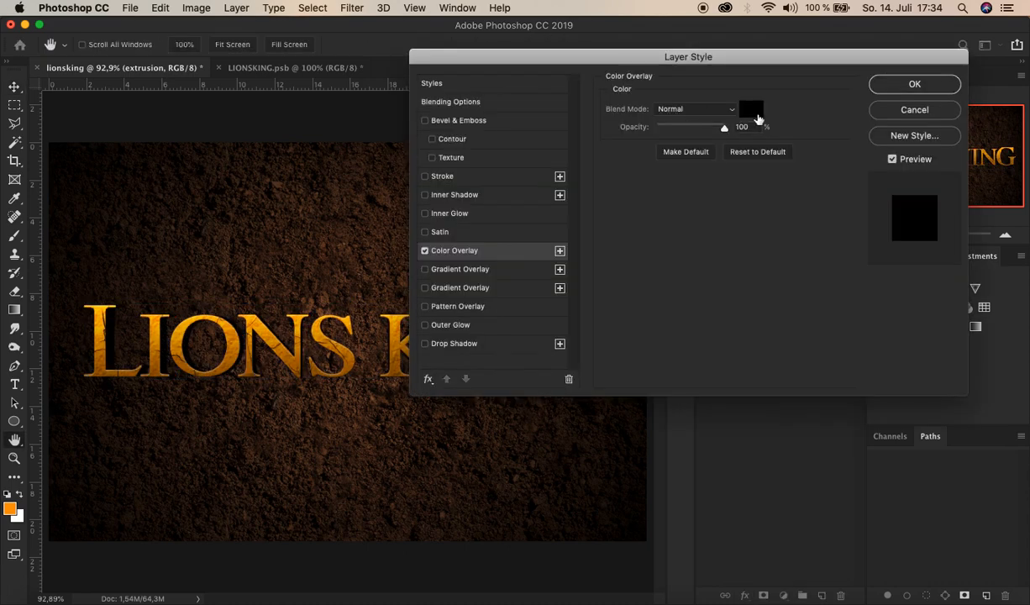
pyautogui.click(695, 108)
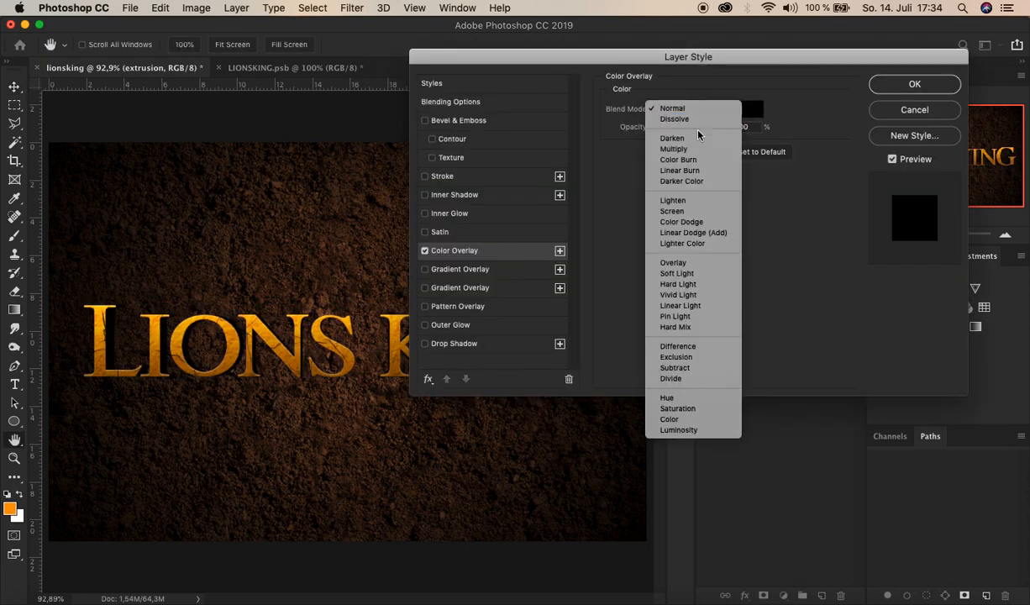
pyautogui.click(673, 148)
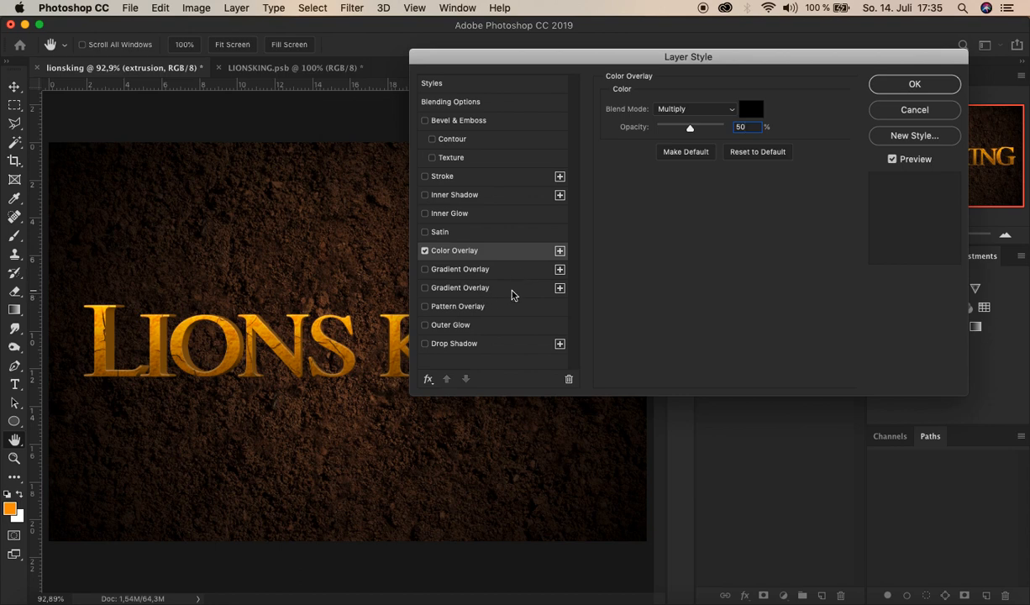
pyautogui.moveTo(504, 291)
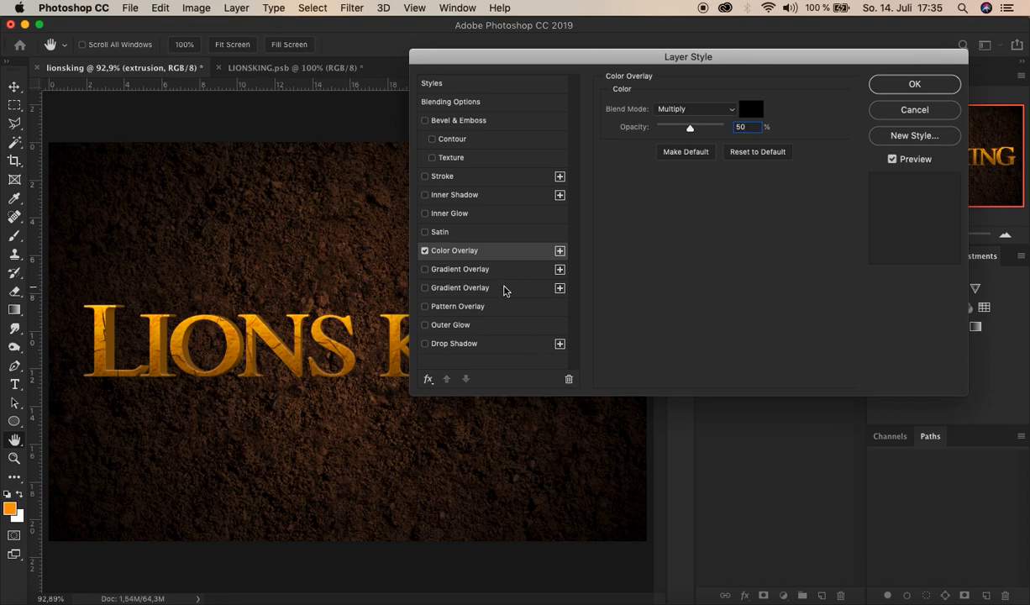
pyautogui.moveTo(506, 289)
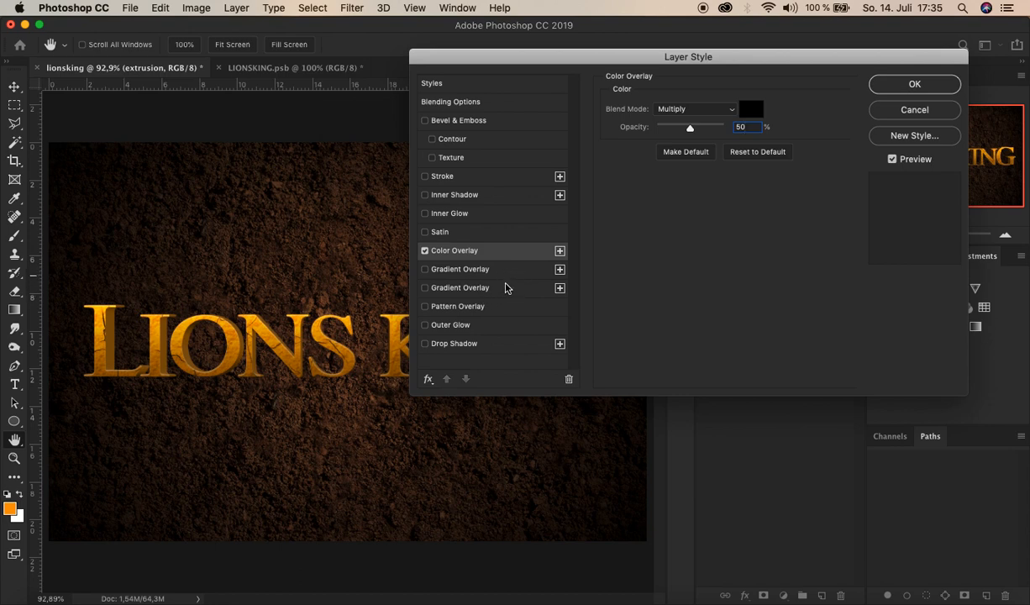
pyautogui.moveTo(474, 288)
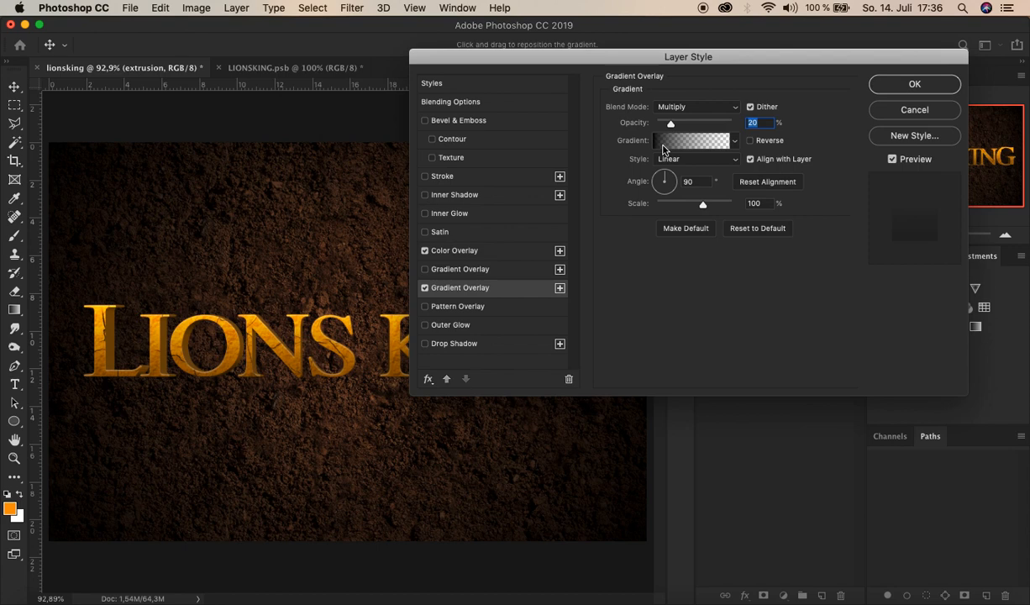
# Set the Gradient Overlay to 100% opacity and 30% scale, ready to edit its gradient.
pyautogui.click(664, 150)
pyautogui.write('100')
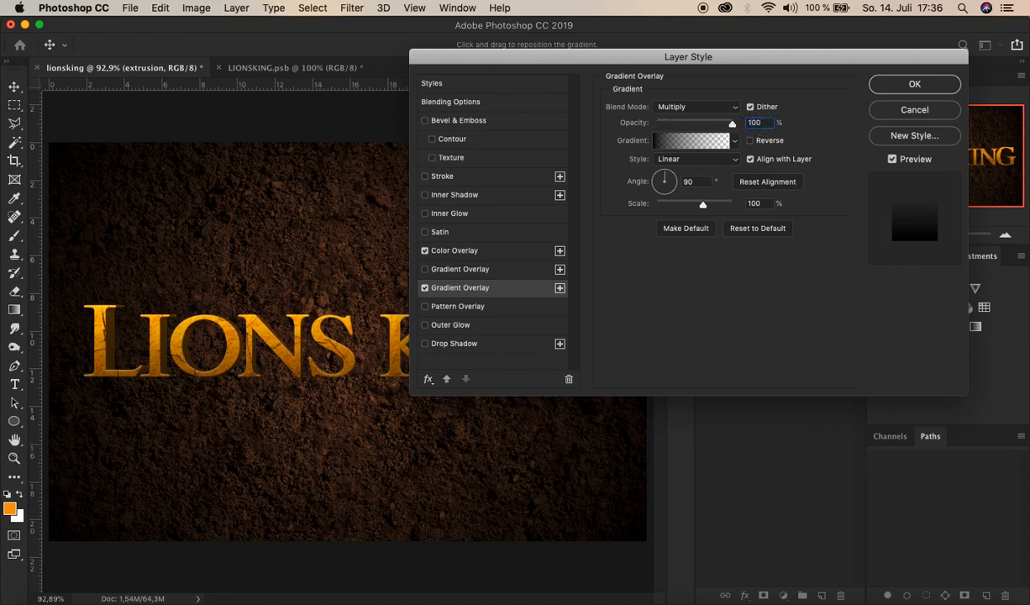
pyautogui.click(755, 203)
pyautogui.write('30')
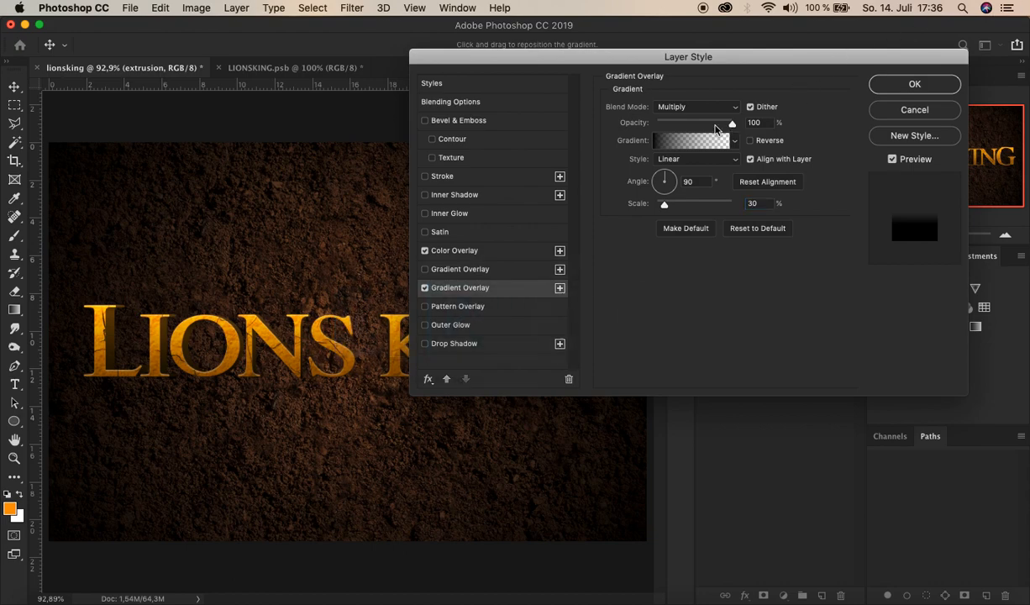
pyautogui.click(690, 140)
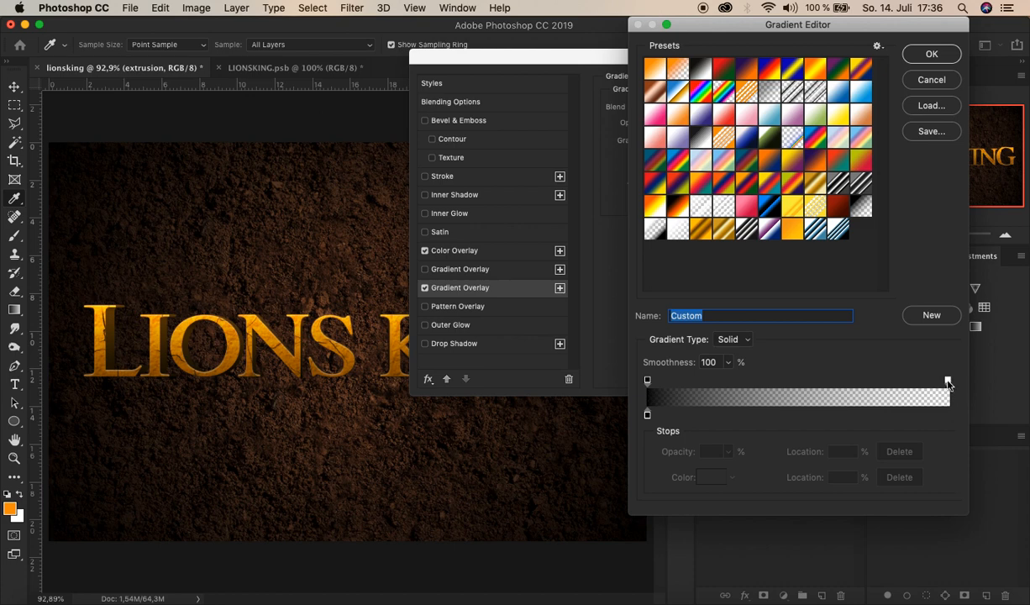
# Edit the gradient to black–transparent(50%)–black by moving and copying stops, then confirm.
pyautogui.click(946, 381)
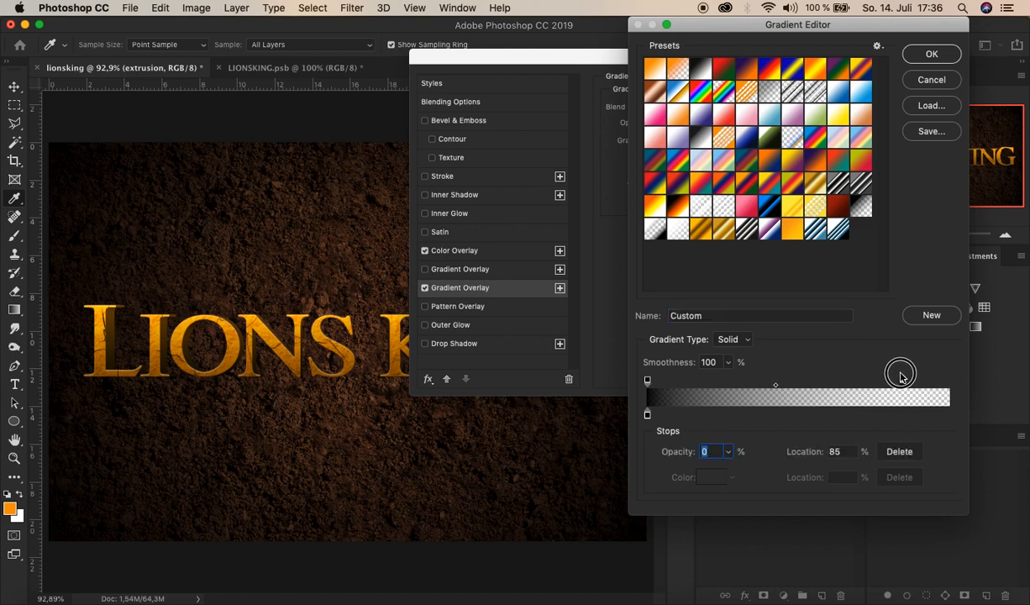
pyautogui.moveTo(900, 375); pyautogui.dragTo(808, 384)
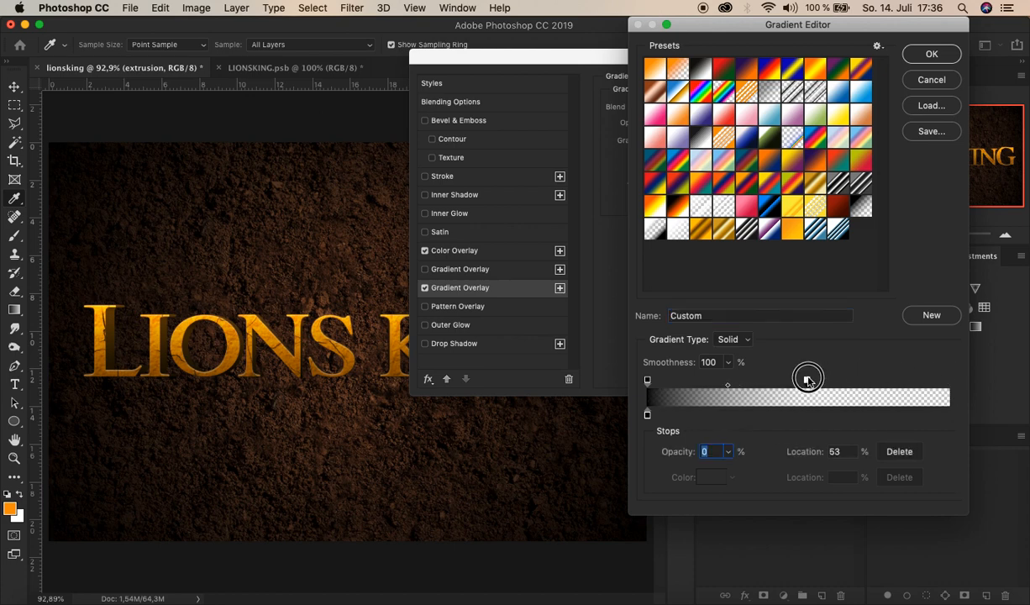
pyautogui.moveTo(808, 379); pyautogui.dragTo(727, 385)
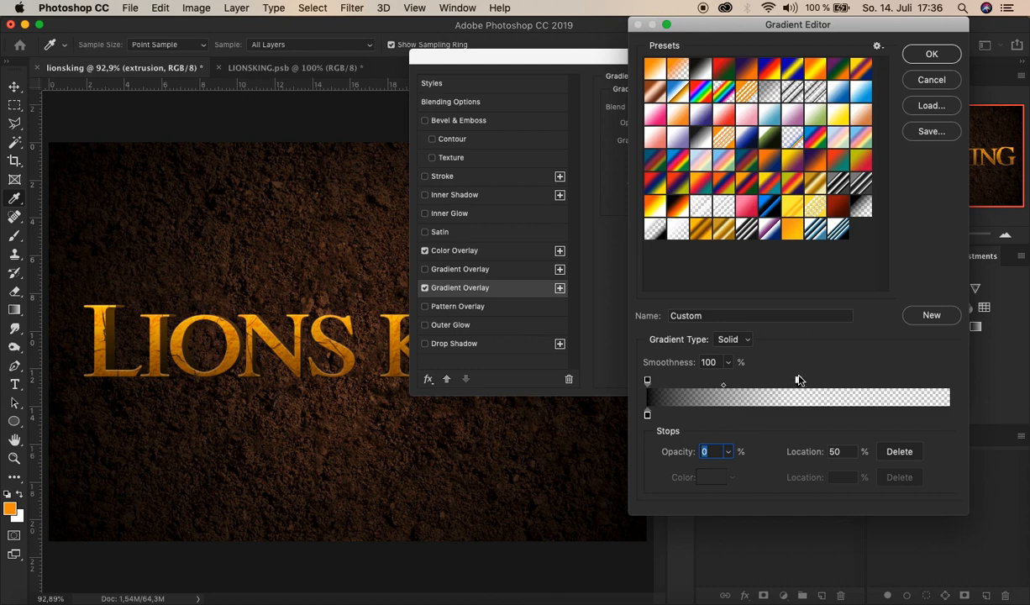
pyautogui.moveTo(789, 373)
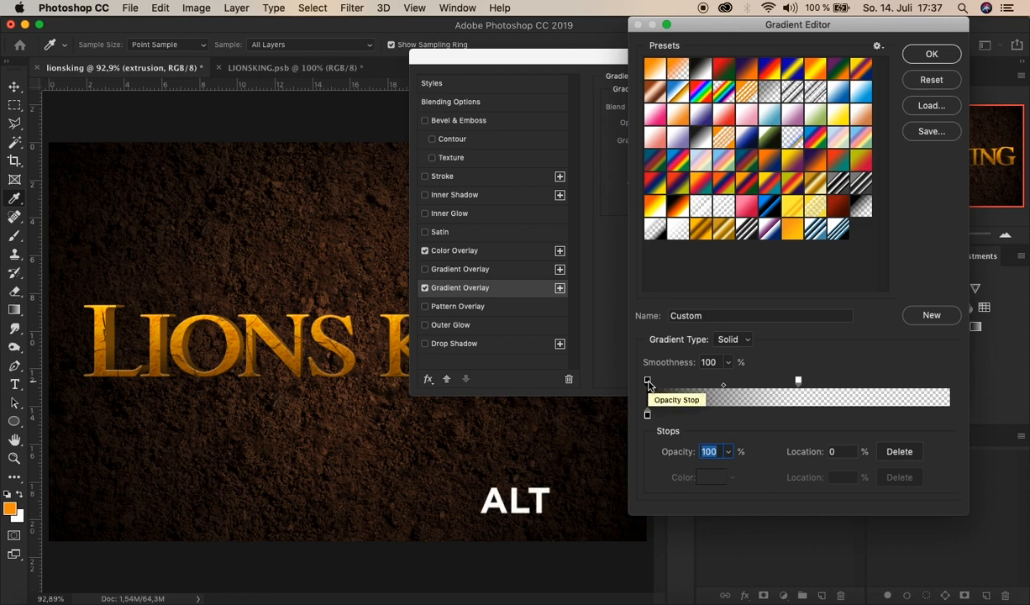
pyautogui.moveTo(648, 380); pyautogui.dragTo(657, 380)
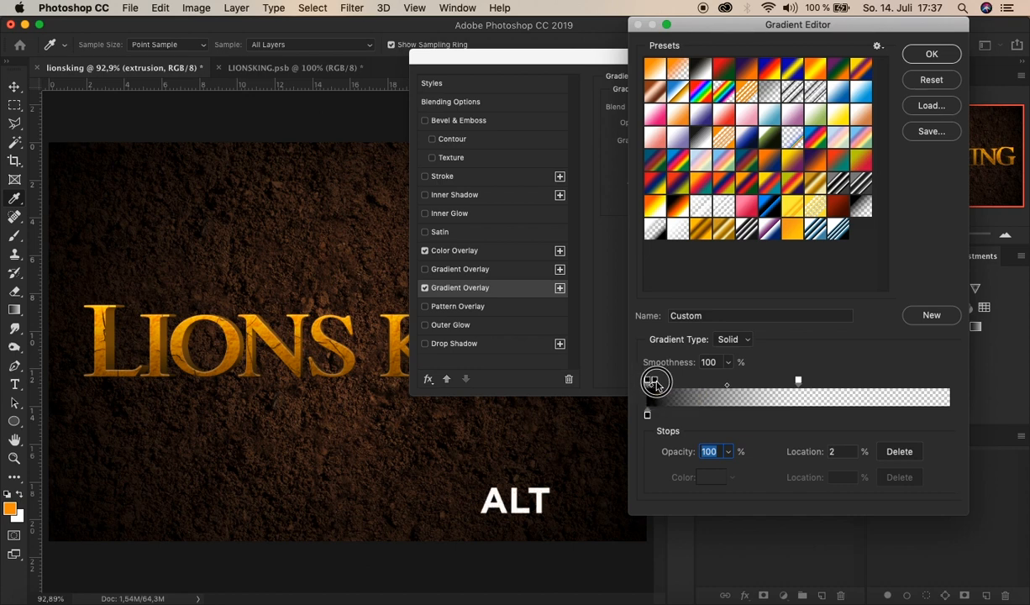
pyautogui.moveTo(655, 382); pyautogui.dragTo(932, 382)
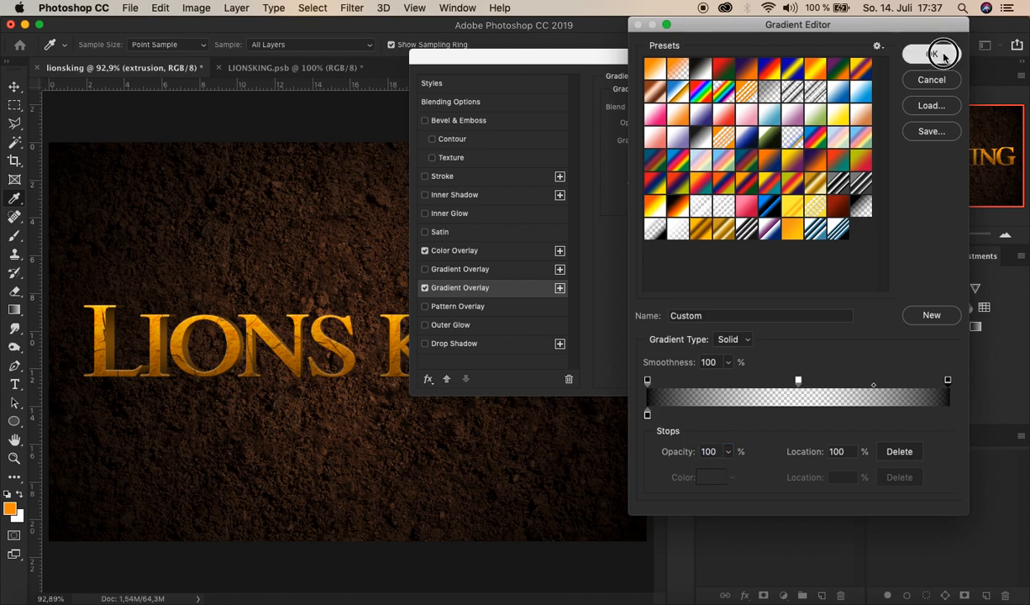
pyautogui.click(934, 53)
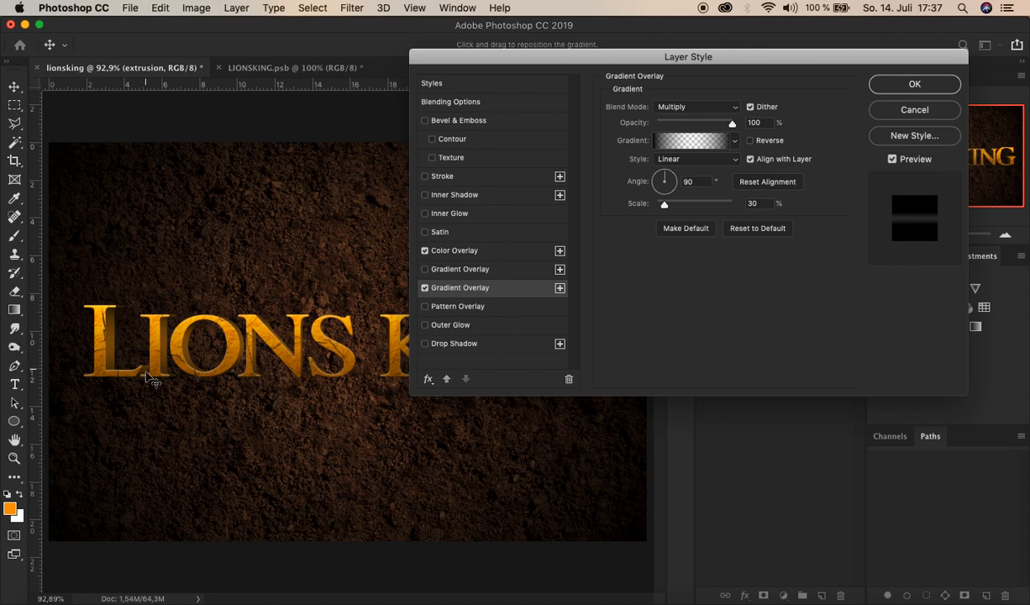
pyautogui.moveTo(142, 372)
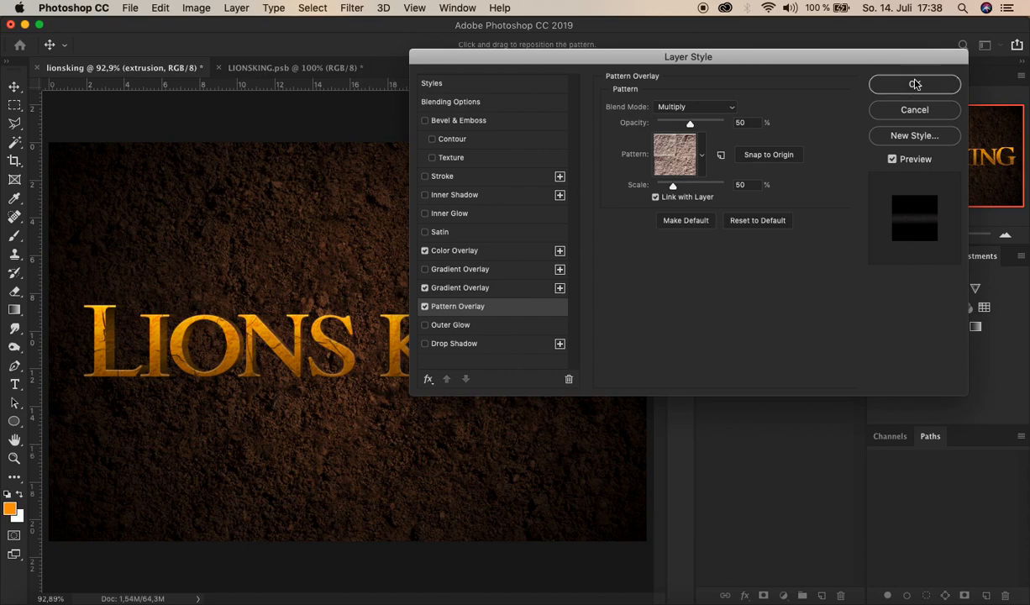
# Apply the layer style with the stone Pattern Overlay (Multiply, 50% opacity, 50% scale).
pyautogui.click(913, 84)
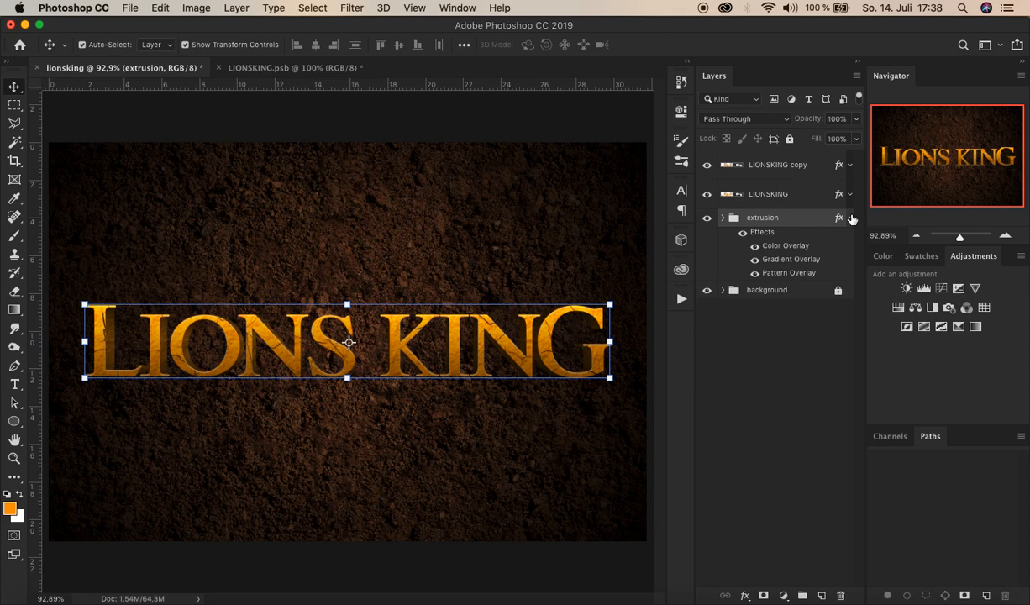
# Group both LIONSKING layers and the extrusion group into Group 1 above the background.
pyautogui.click(722, 217)
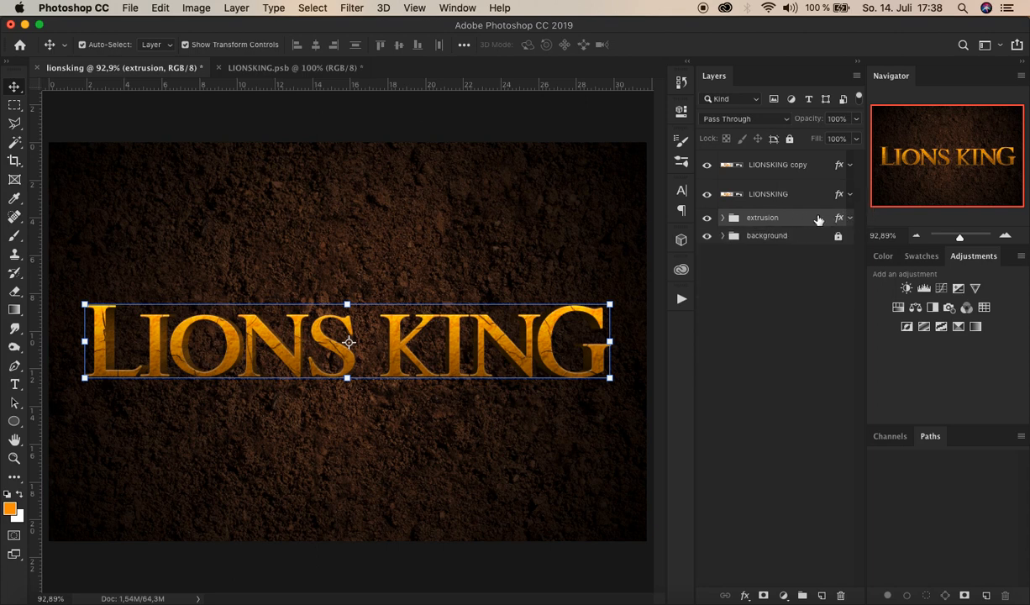
pyautogui.moveTo(822, 163)
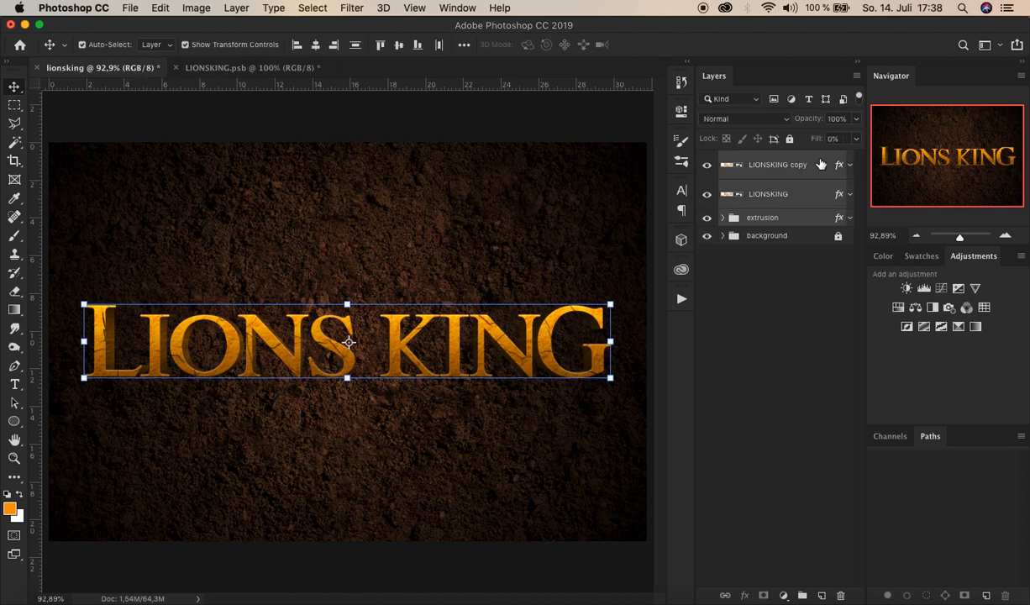
pyautogui.click(82, 44)
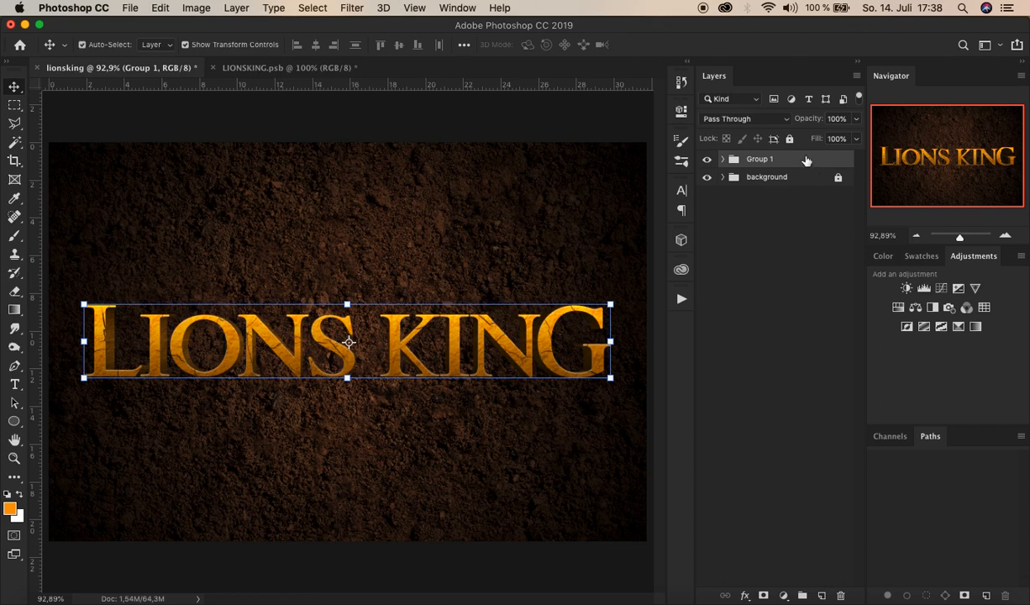
pyautogui.moveTo(806, 162)
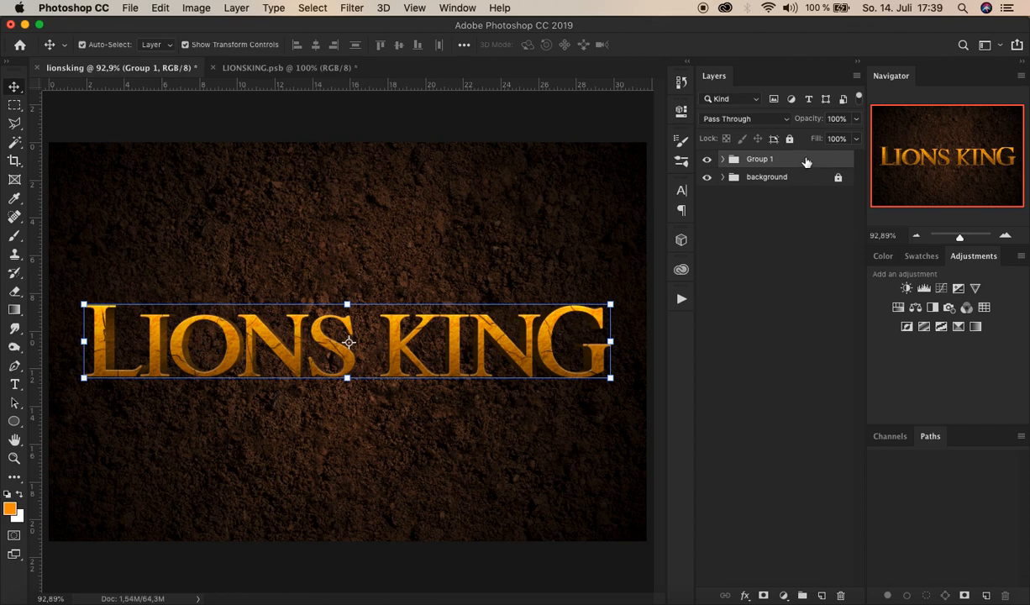
pyautogui.click(744, 595)
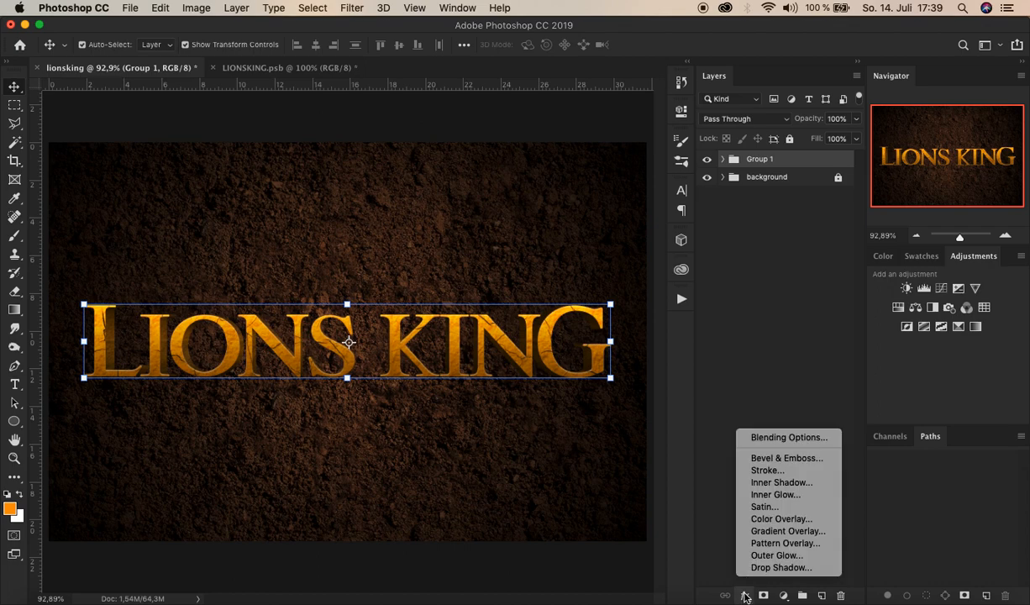
pyautogui.moveTo(829, 571)
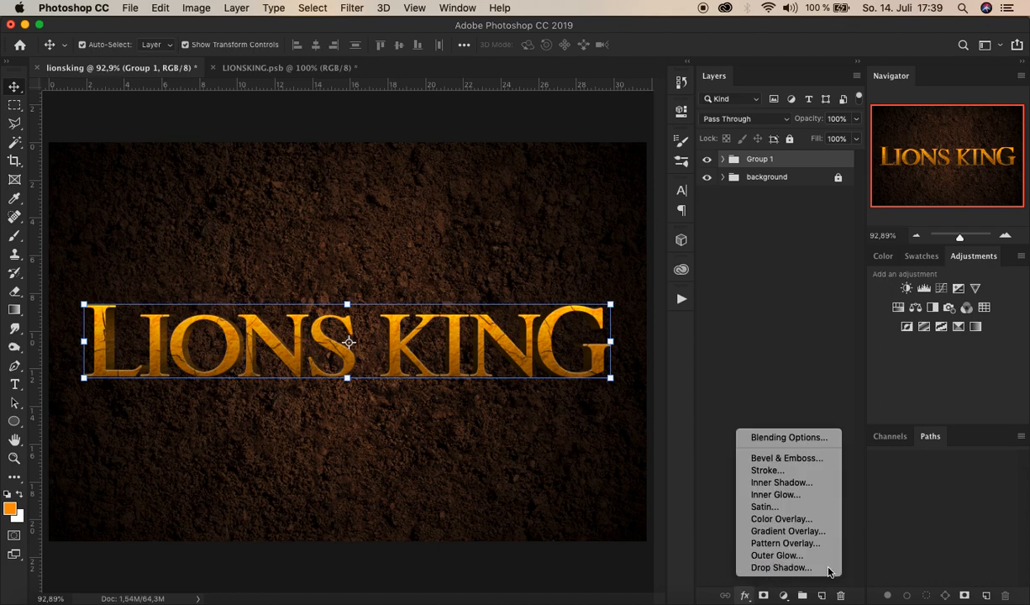
# Give Group 1 a Multiply drop shadow at 45°, 8 px distance, 5 px size, and apply it.
pyautogui.click(780, 567)
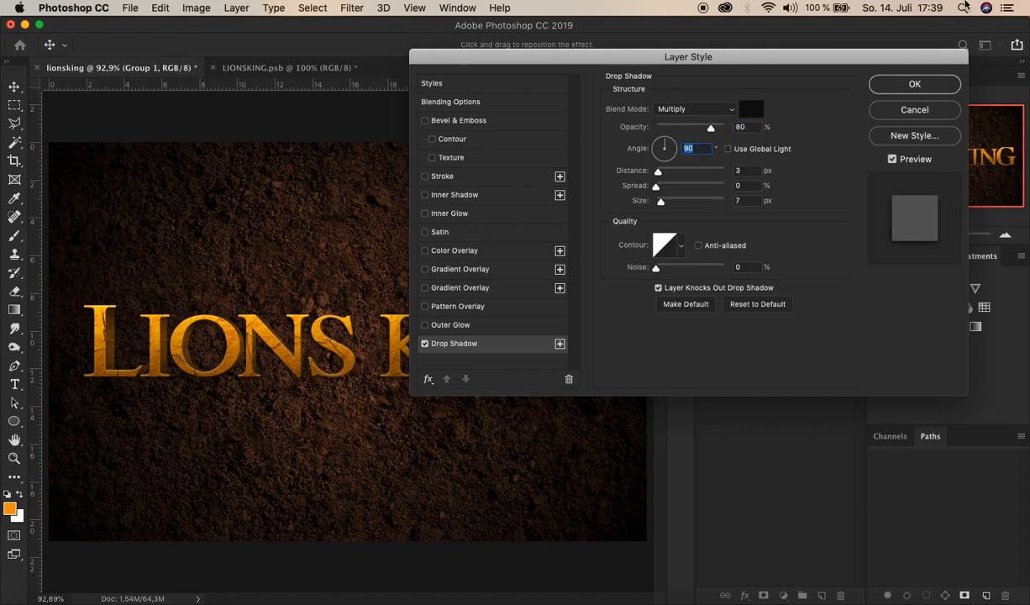
pyautogui.write('45')
pyautogui.click(746, 169)
pyautogui.write('8')
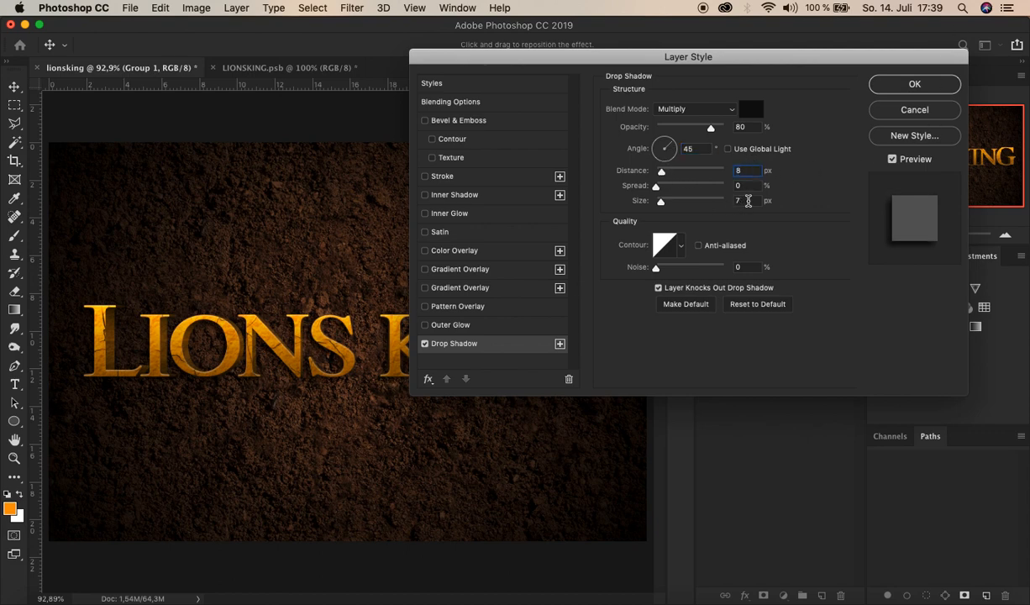
pyautogui.click(743, 200)
pyautogui.write('5')
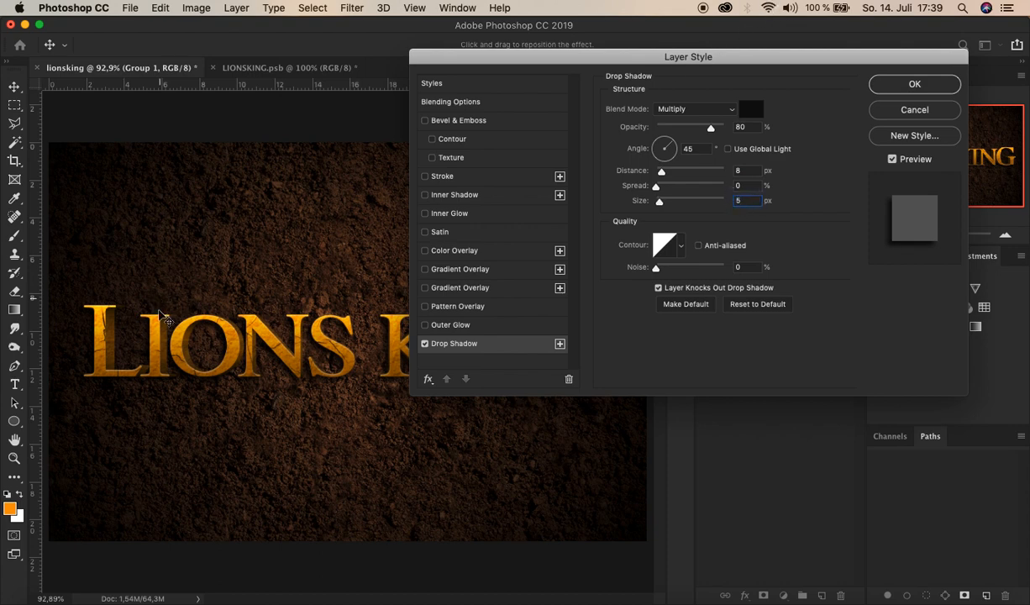
pyautogui.moveTo(334, 343)
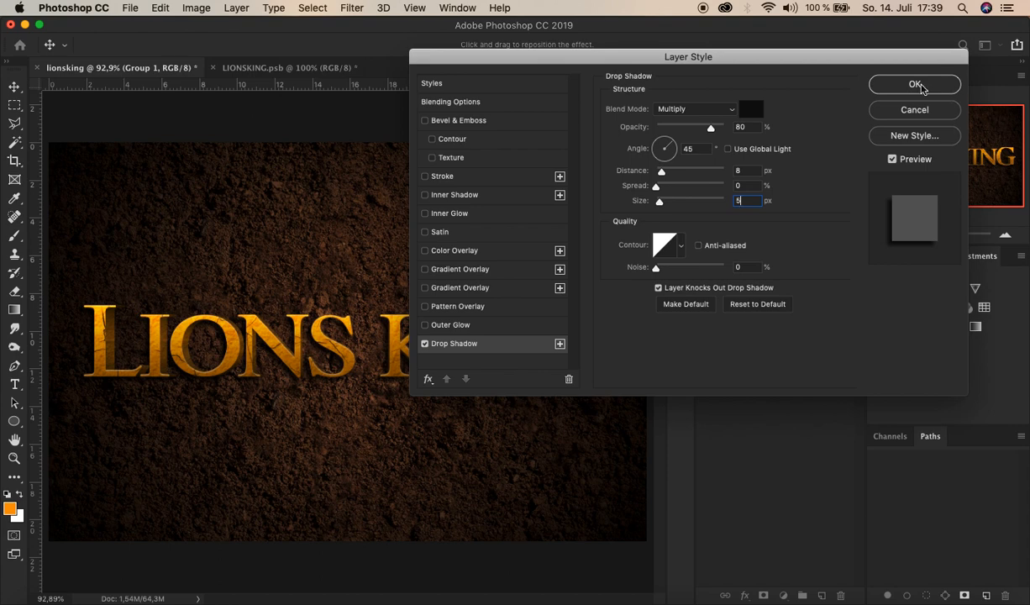
pyautogui.click(914, 84)
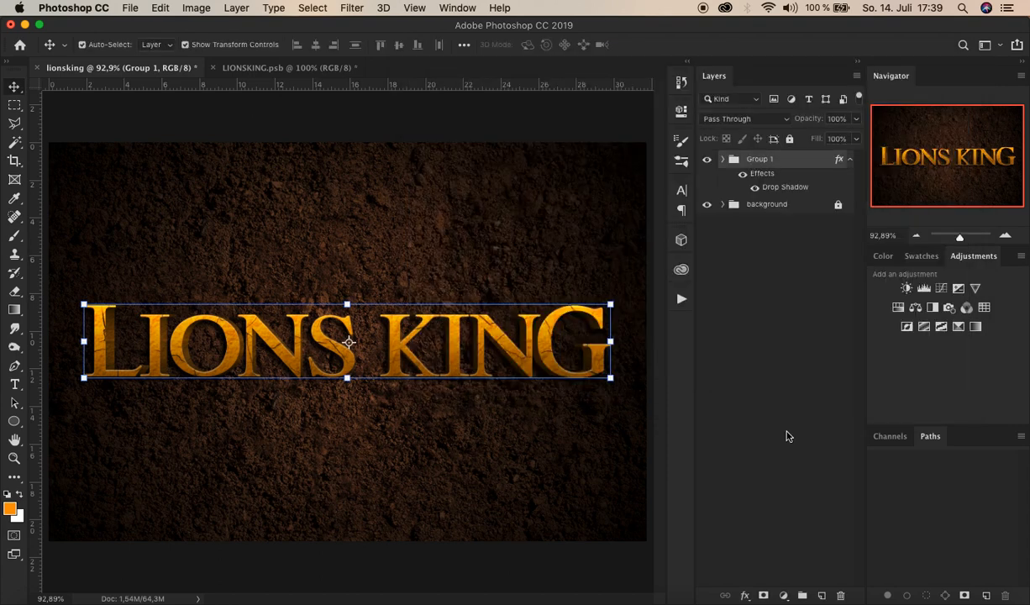
pyautogui.click(722, 158)
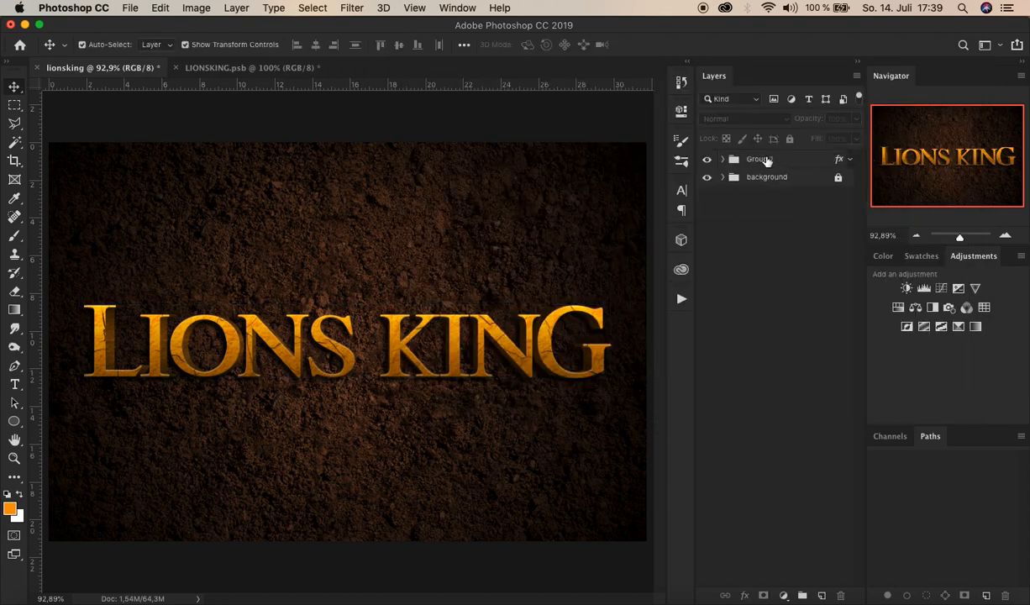
# Rename Group 1 to 'lions king' and expand it to show its contents.
pyautogui.doubleClick(758, 158)
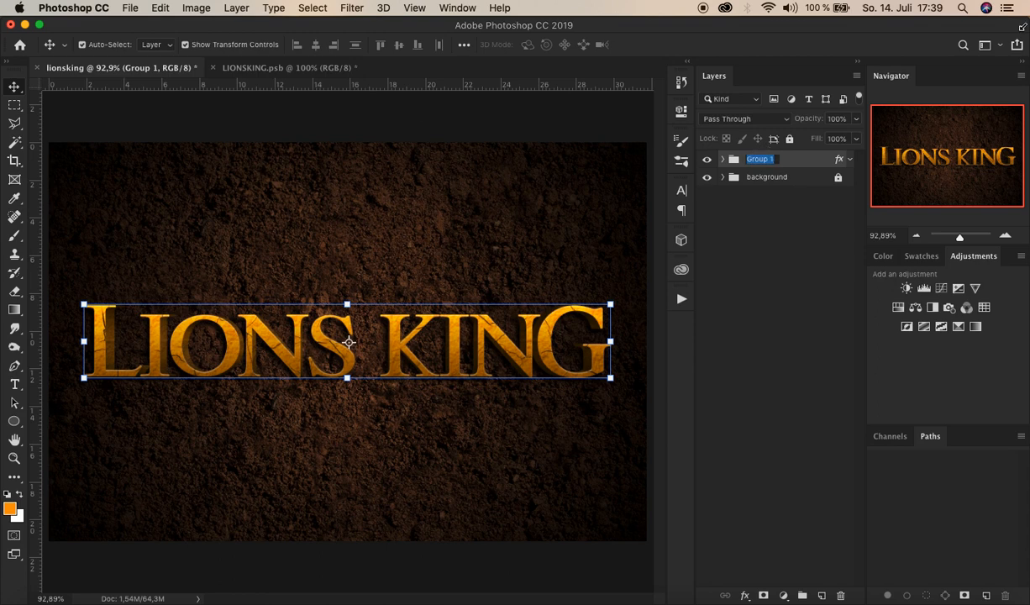
pyautogui.write('lions king')
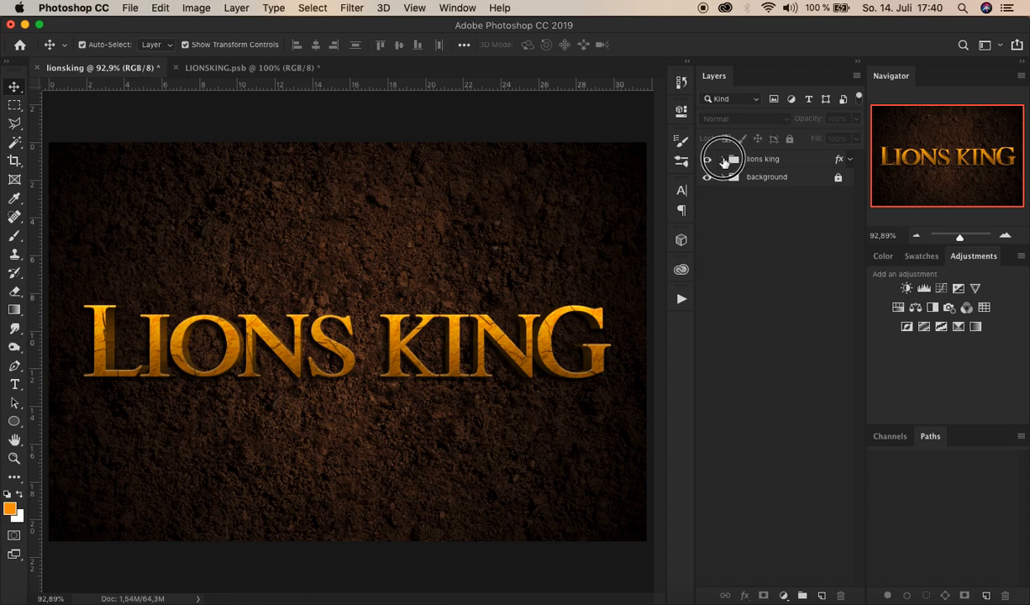
pyautogui.click(723, 158)
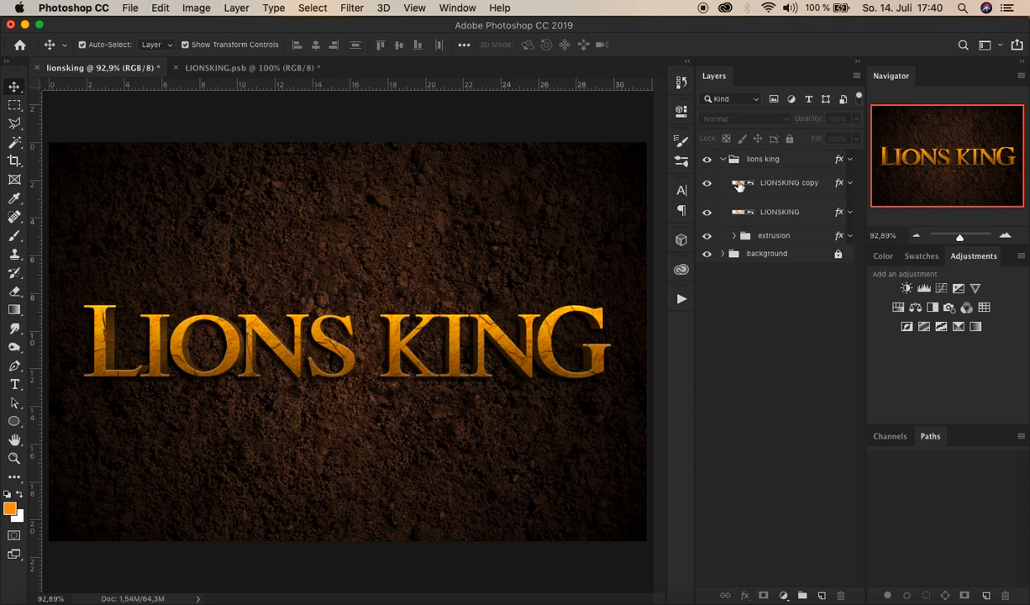
pyautogui.moveTo(740, 223)
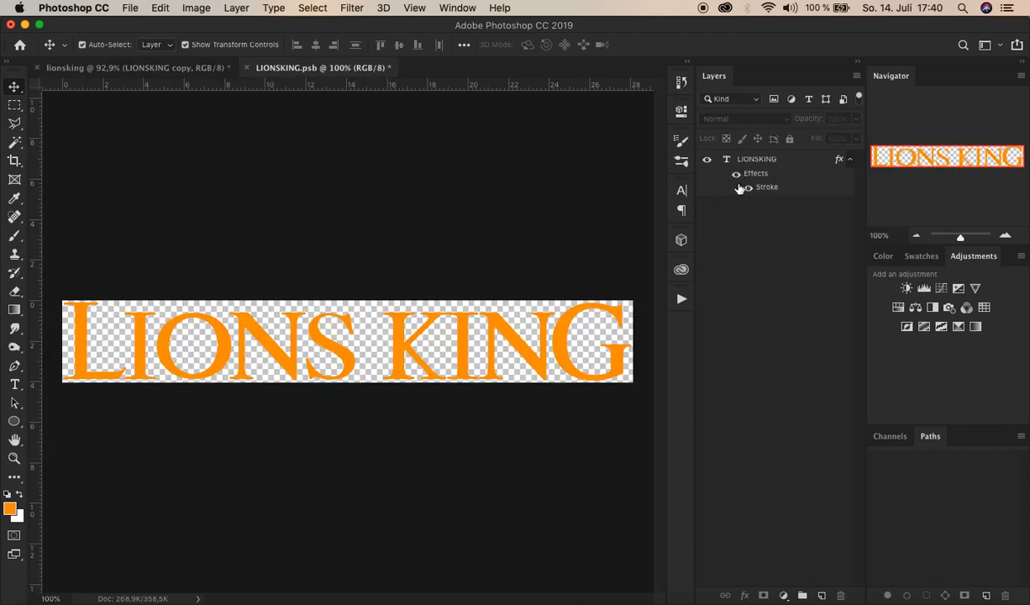
pyautogui.moveTo(437, 277)
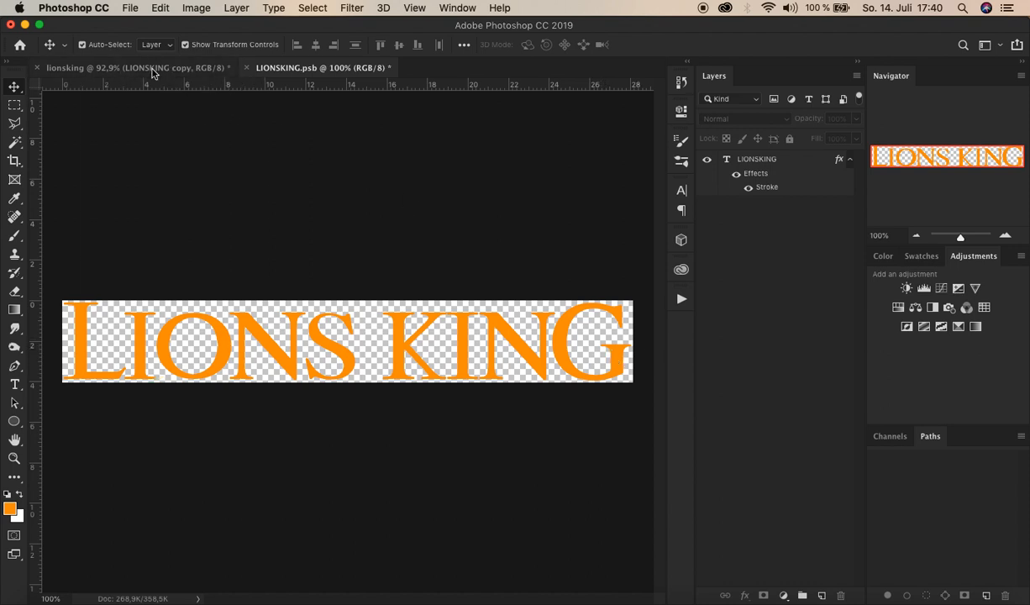
pyautogui.moveTo(382, 345)
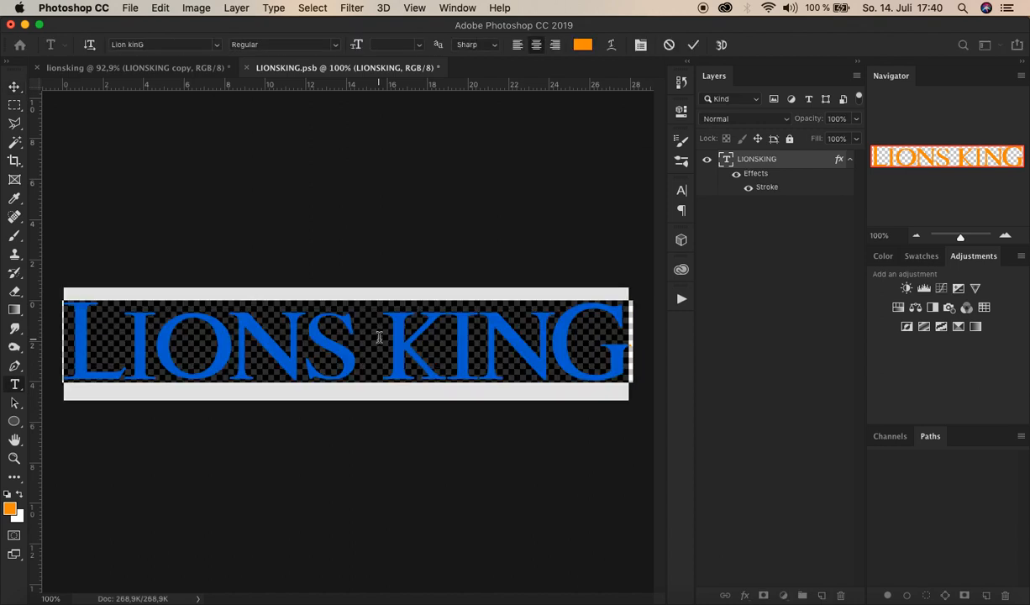
# Change the smart object's text to SIMBA, commit the edit and save LIONSKING.psb.
pyautogui.write('SIMB')
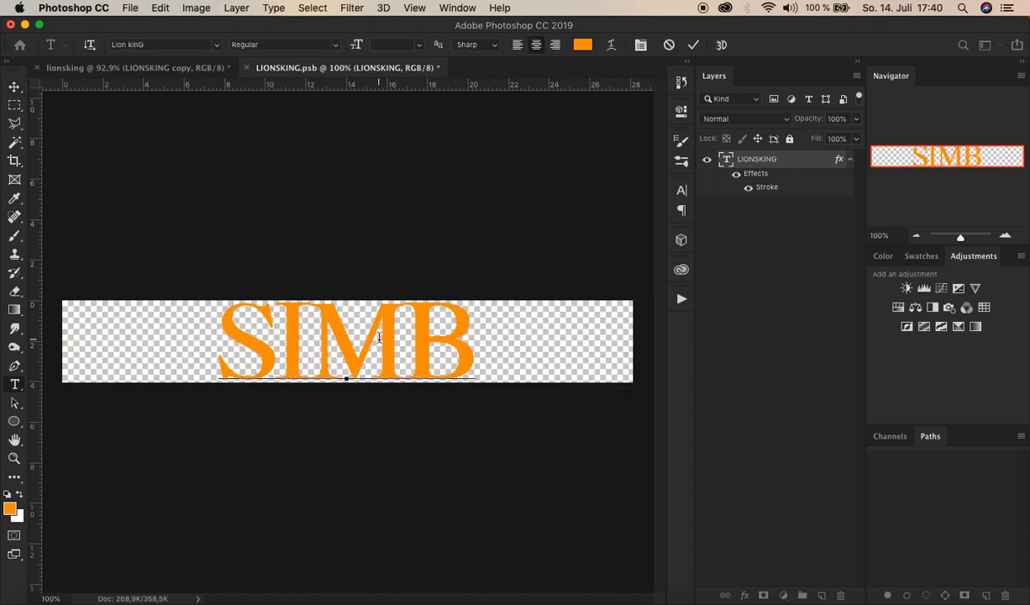
pyautogui.write('A')
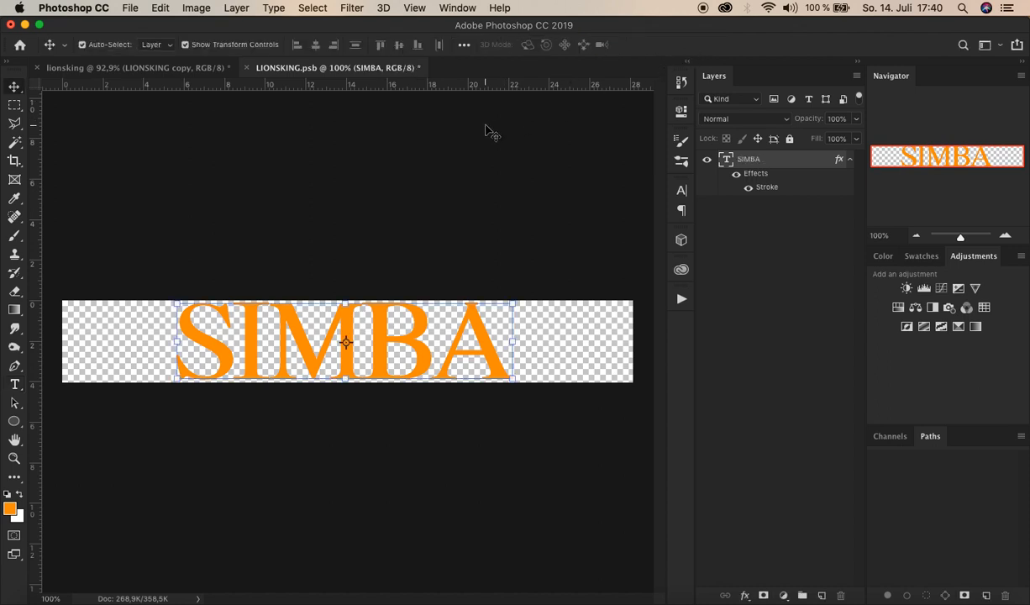
pyautogui.press('cmd+s')
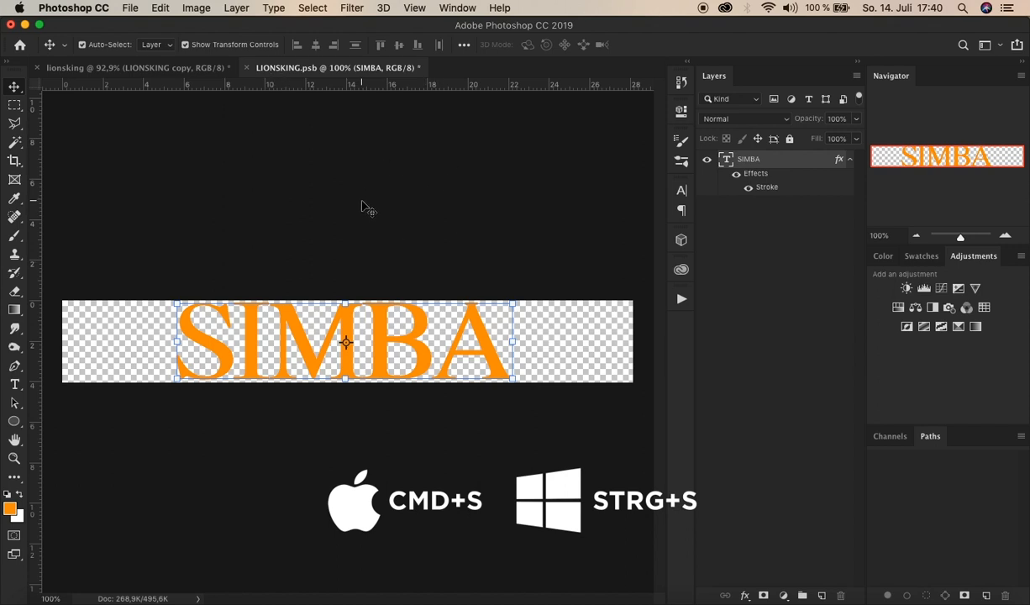
pyautogui.press('cmd+s')
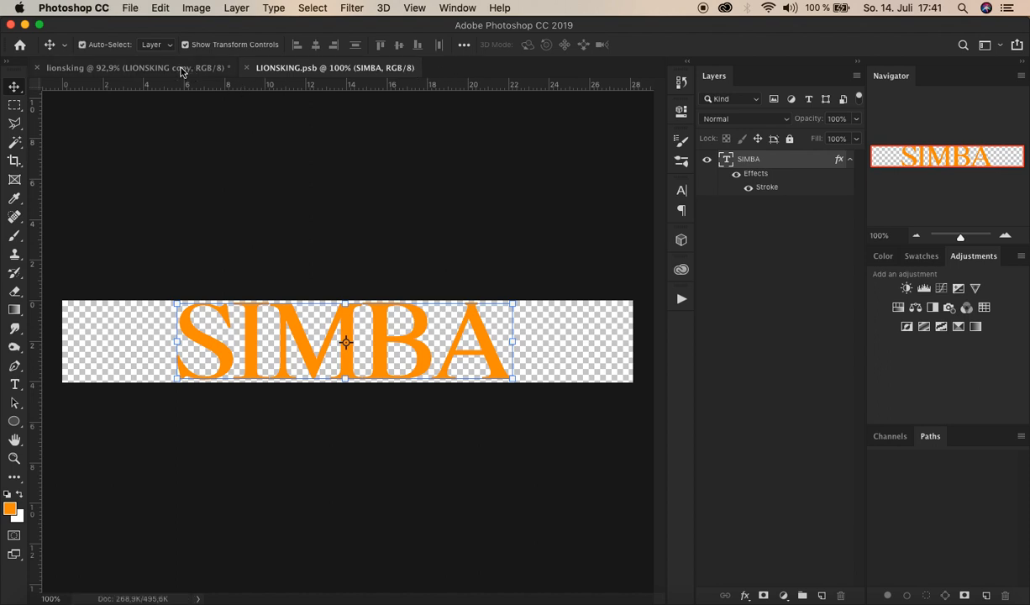
pyautogui.click(134, 67)
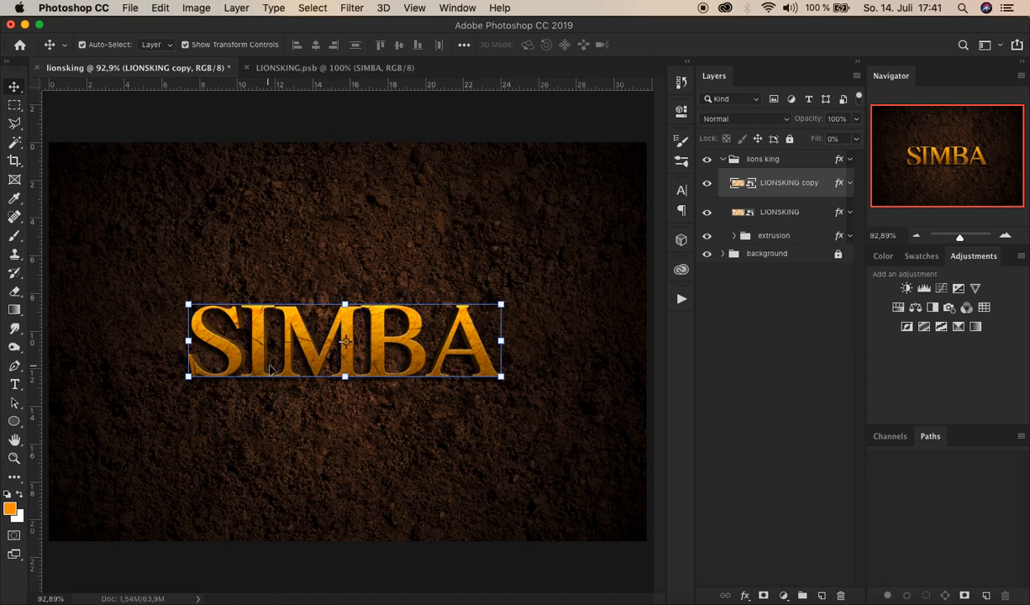
pyautogui.moveTo(857, 204)
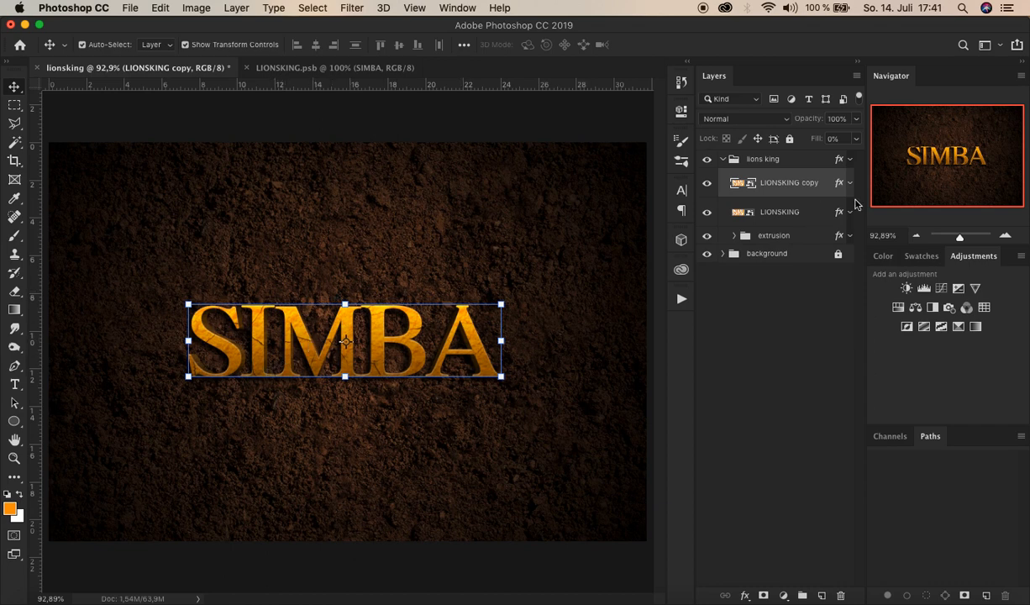
pyautogui.moveTo(403, 82)
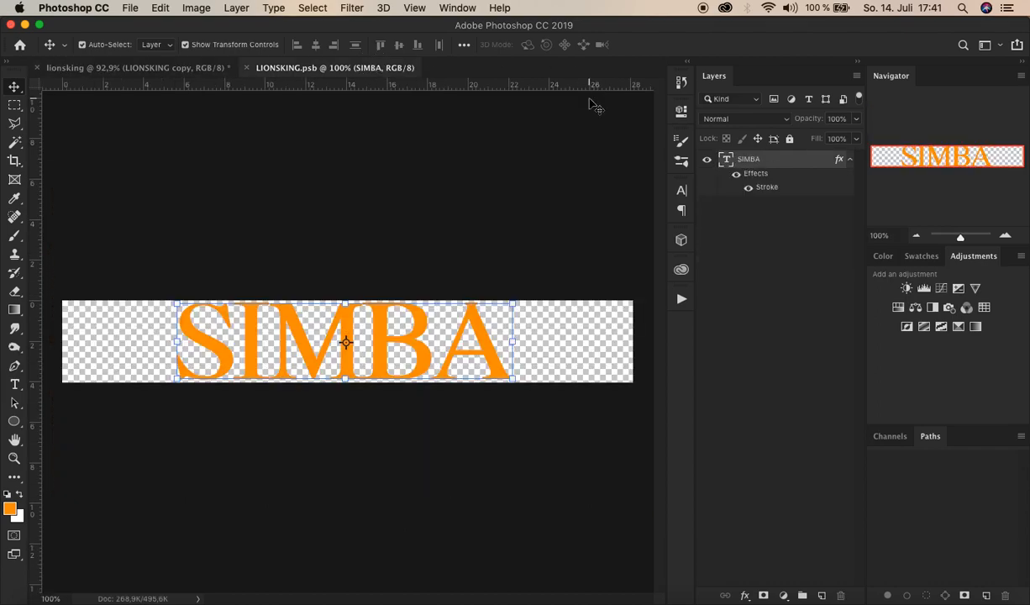
# Restore the LIONS KING text in the smart object, save it and return to the main document.
pyautogui.click(82, 45)
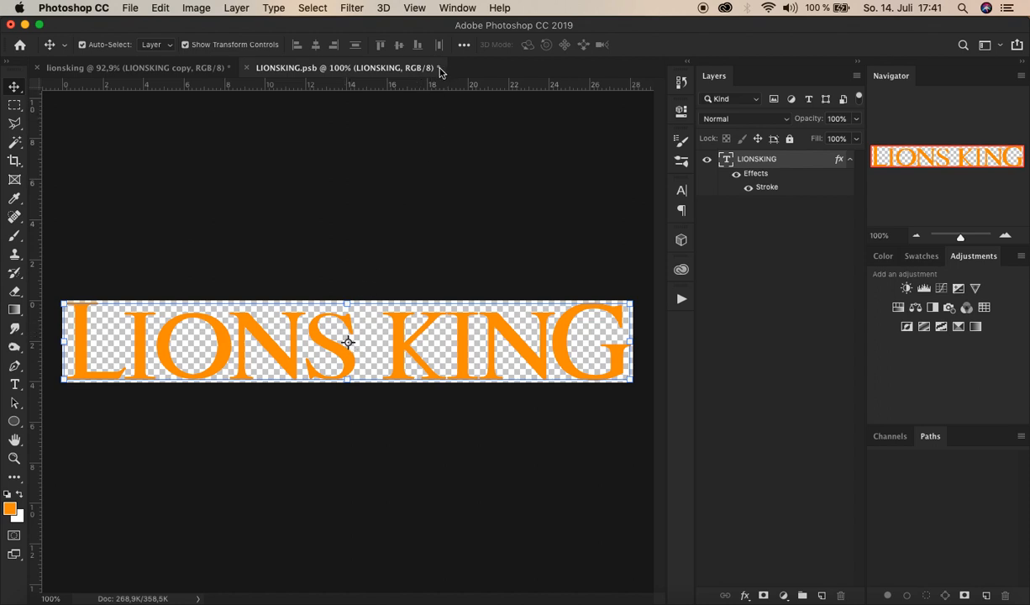
pyautogui.moveTo(563, 4)
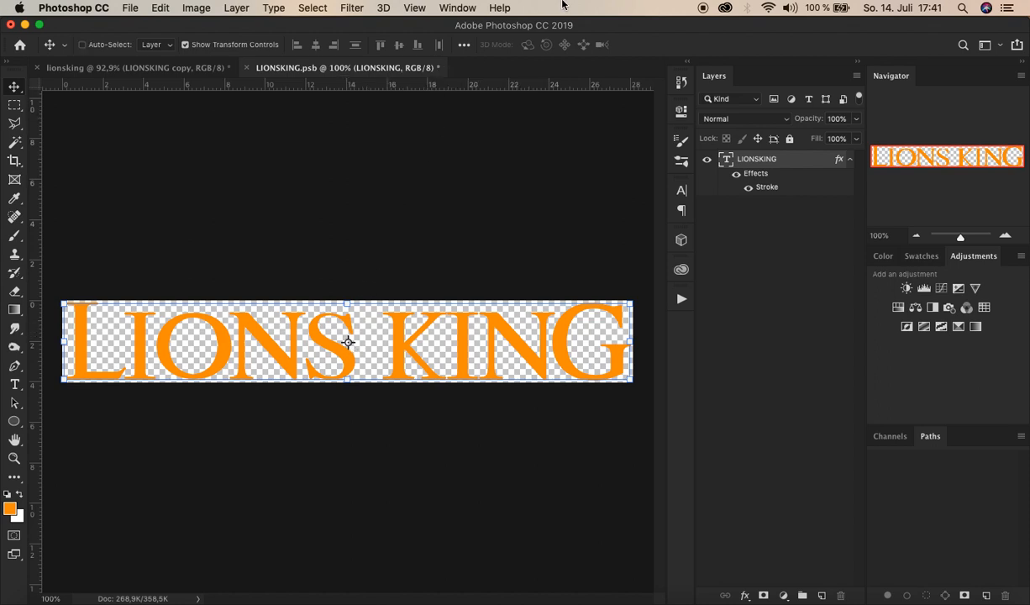
pyautogui.press('cmd+s')
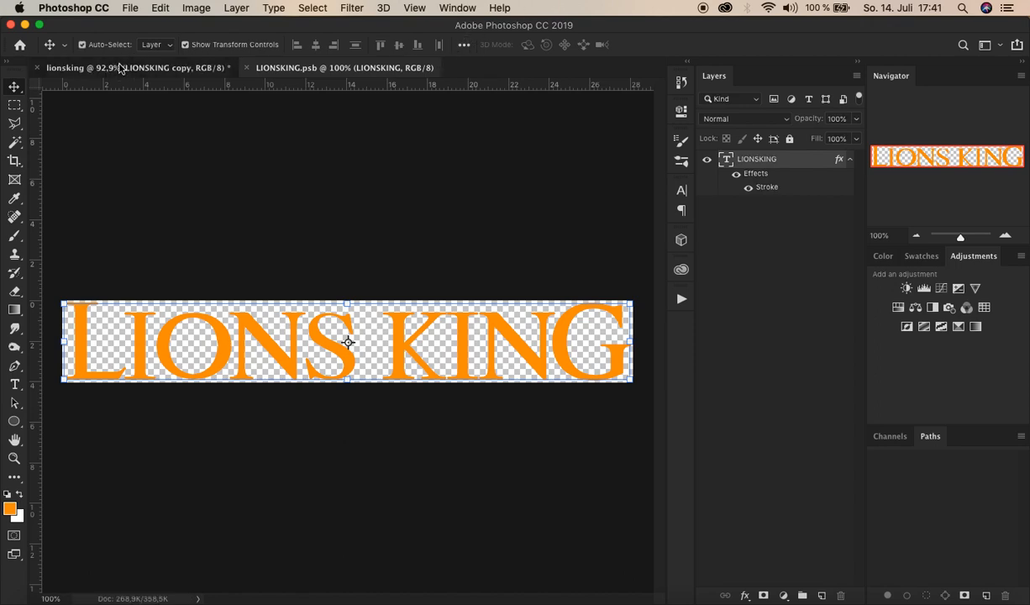
pyautogui.click(84, 67)
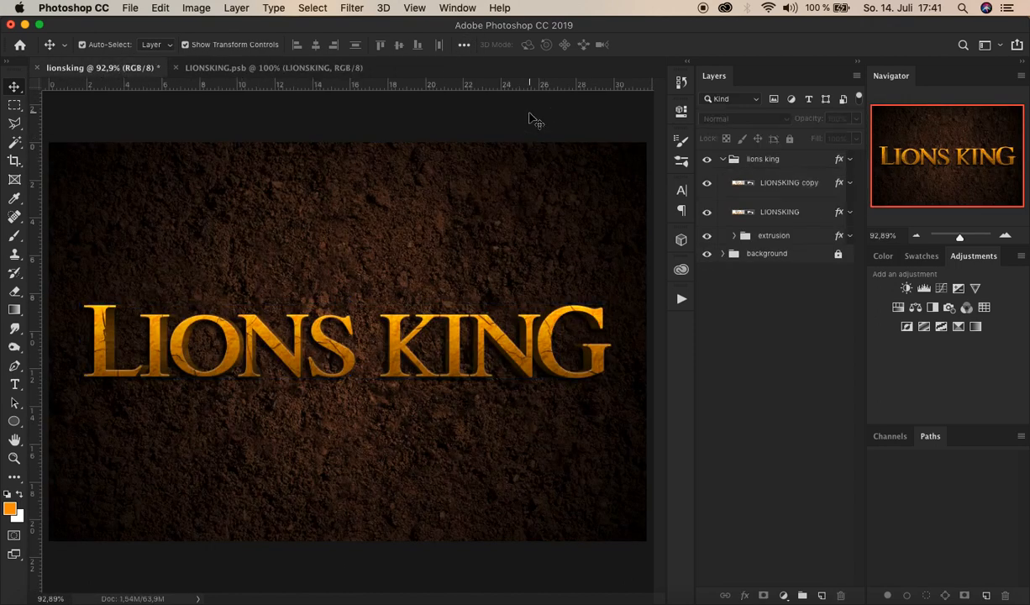